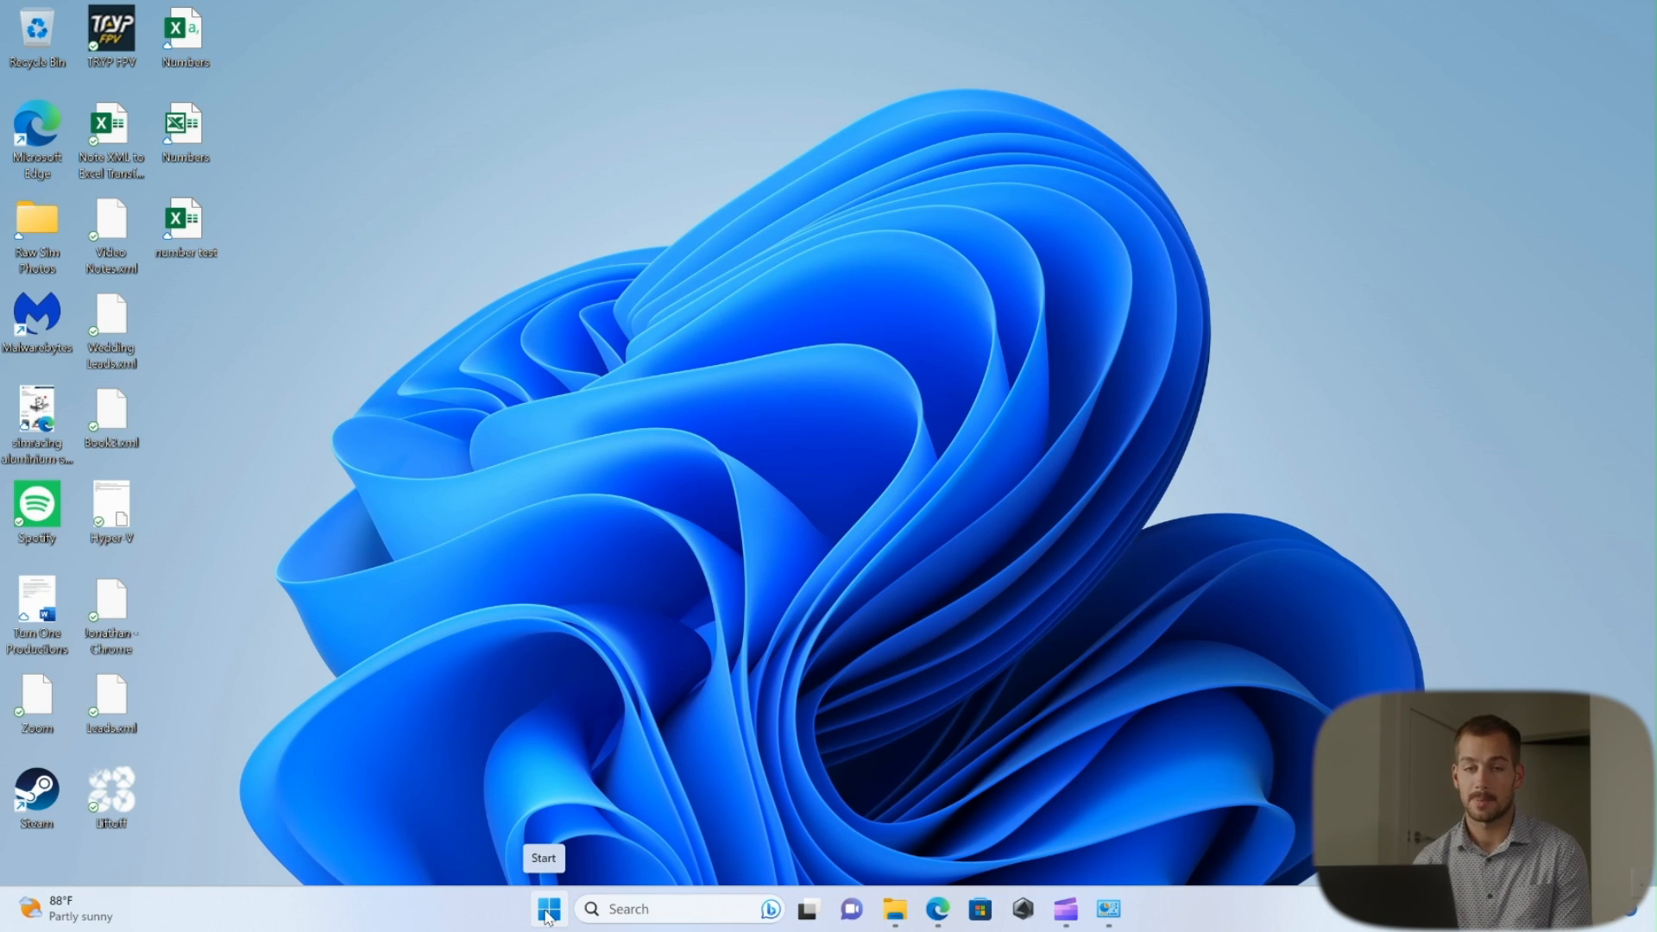
Step: Enable the Hyper-V feature in Windows Features, then search Start for the Hyper-V app
{"action": "left_click", "coordinate": [642, 910]}
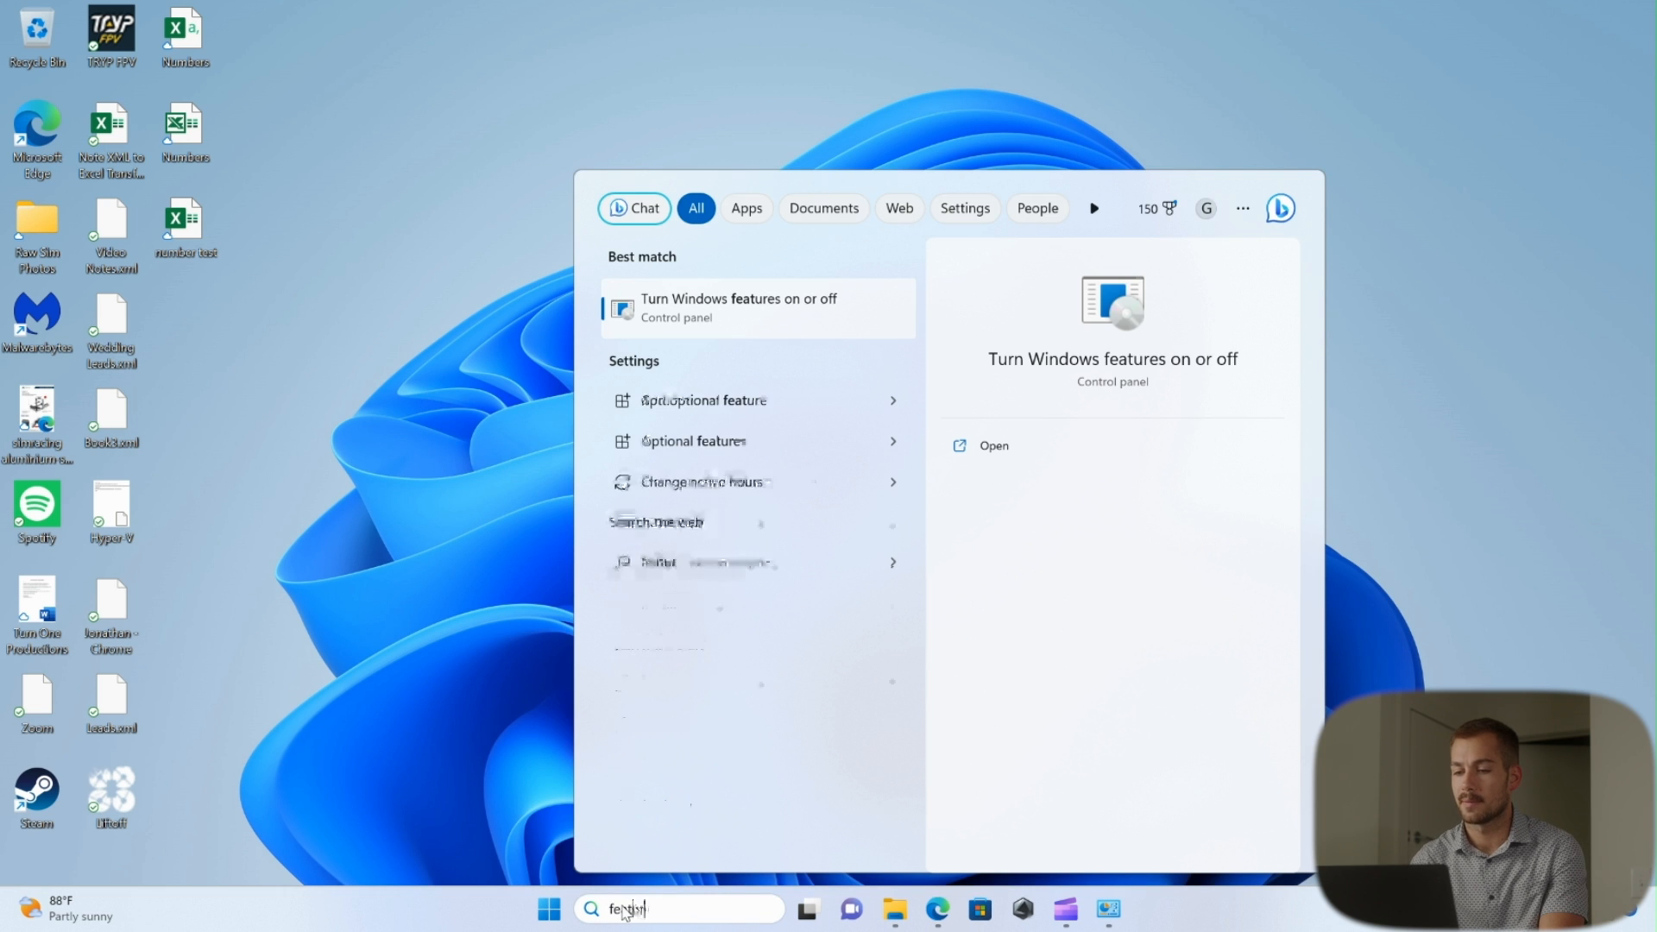
{"action": "type", "text": "features"}
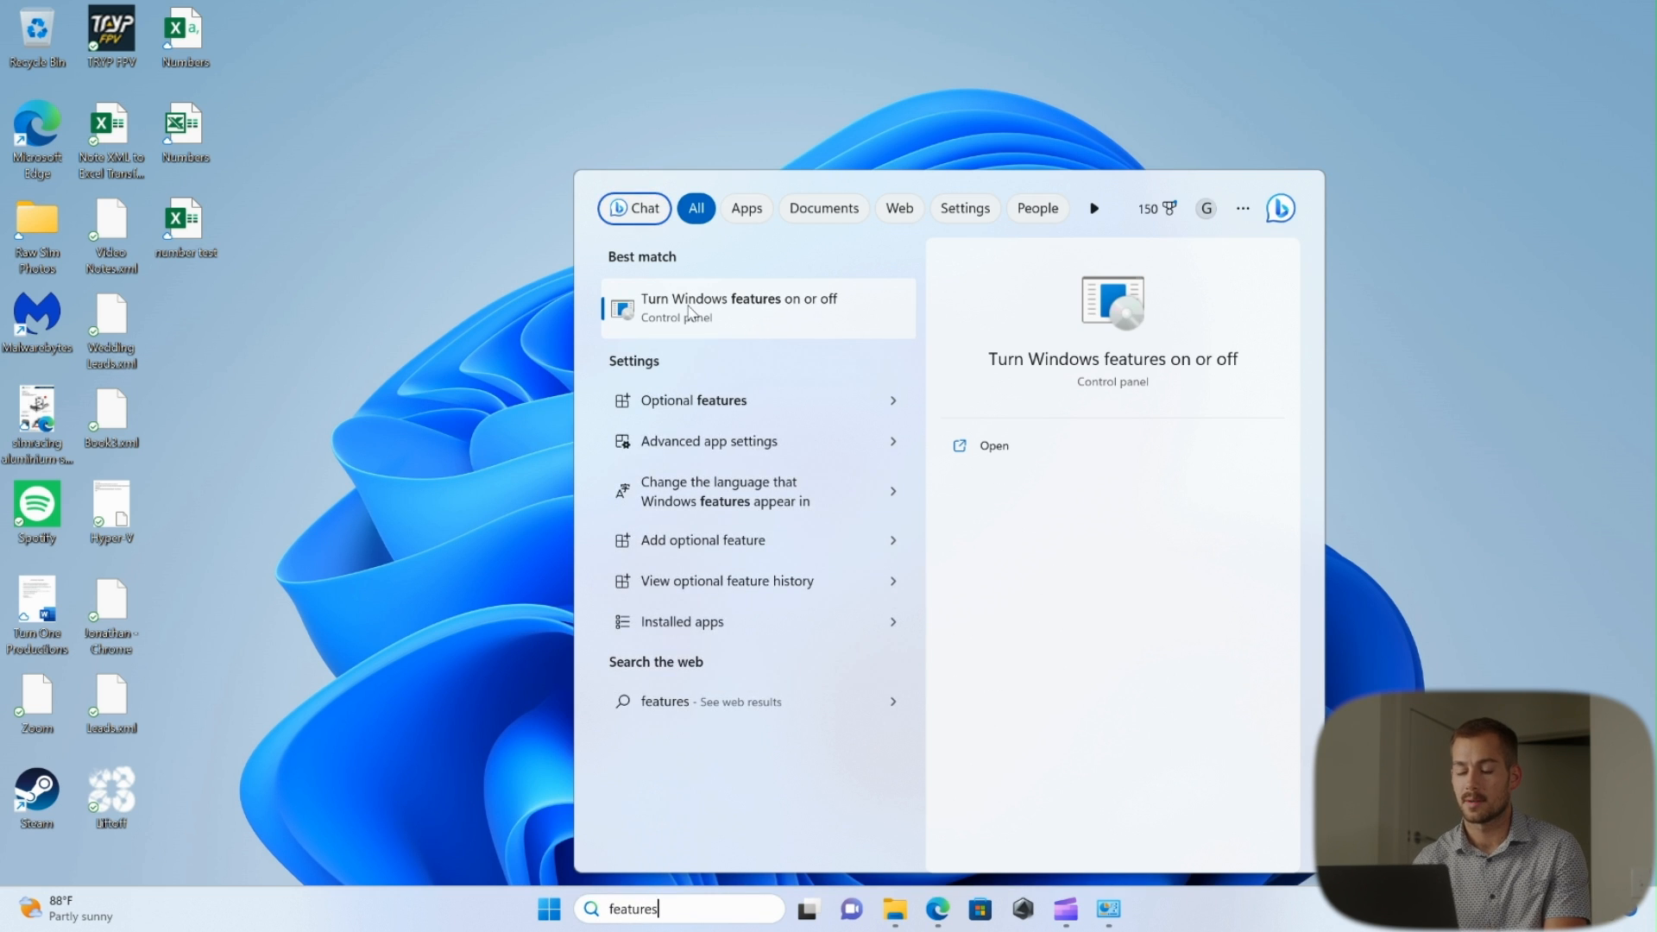
{"action": "left_click", "coordinate": [737, 307]}
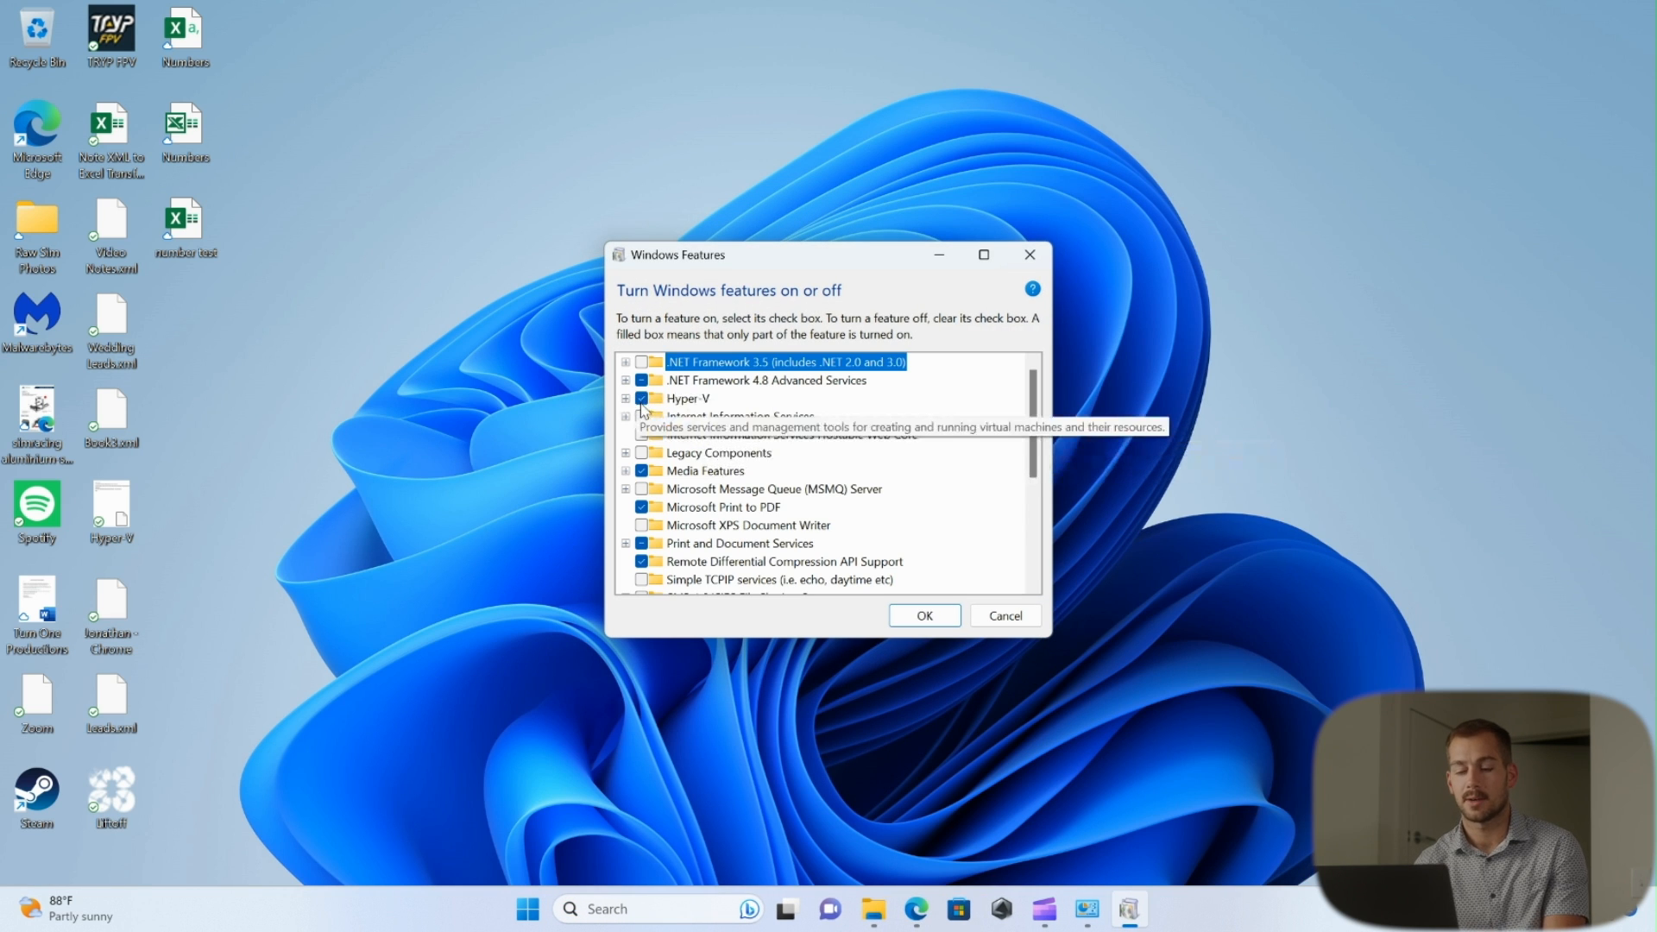
{"action": "left_click", "coordinate": [642, 397]}
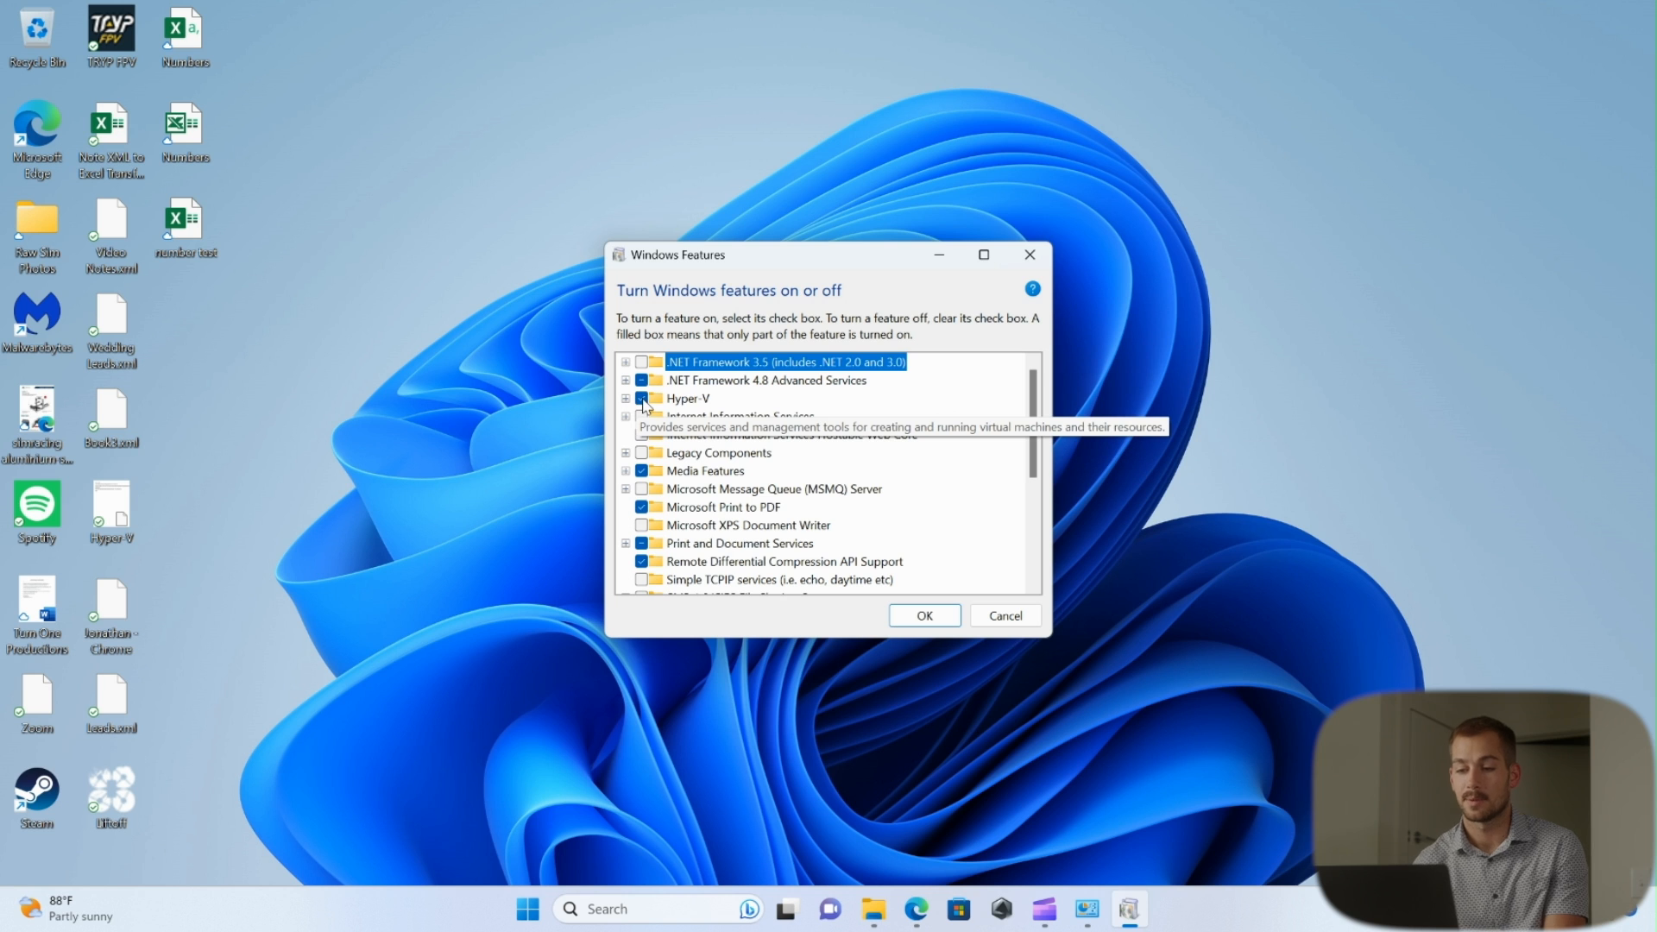
{"action": "left_click", "coordinate": [640, 397]}
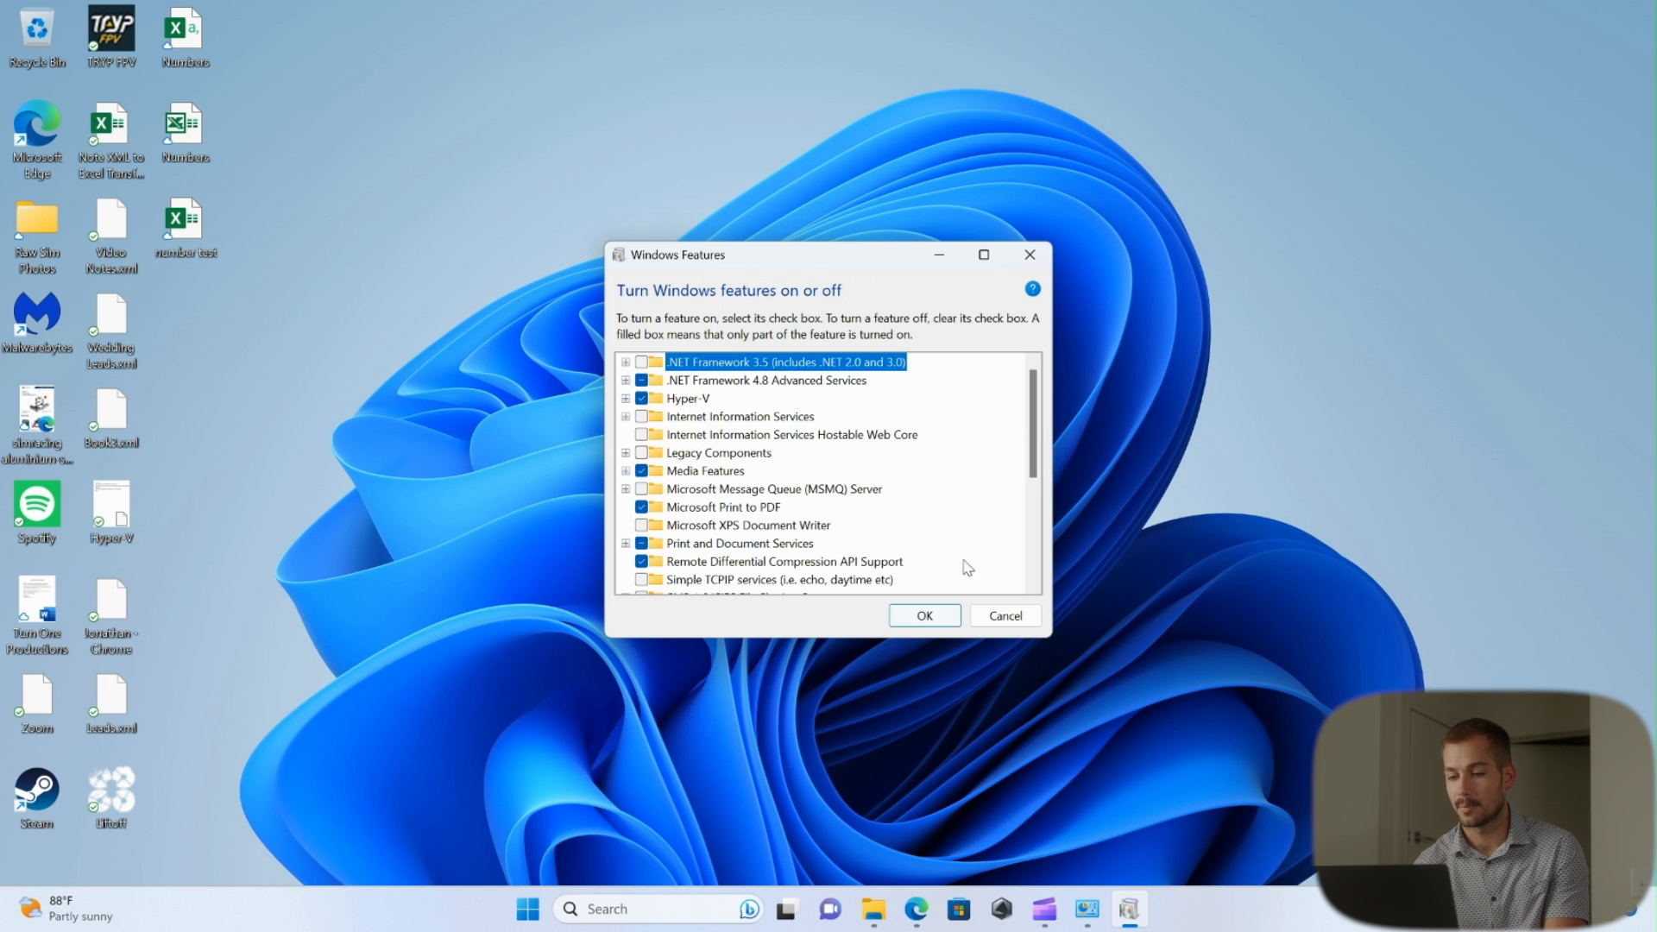
{"action": "mouse_move", "coordinate": [927, 611]}
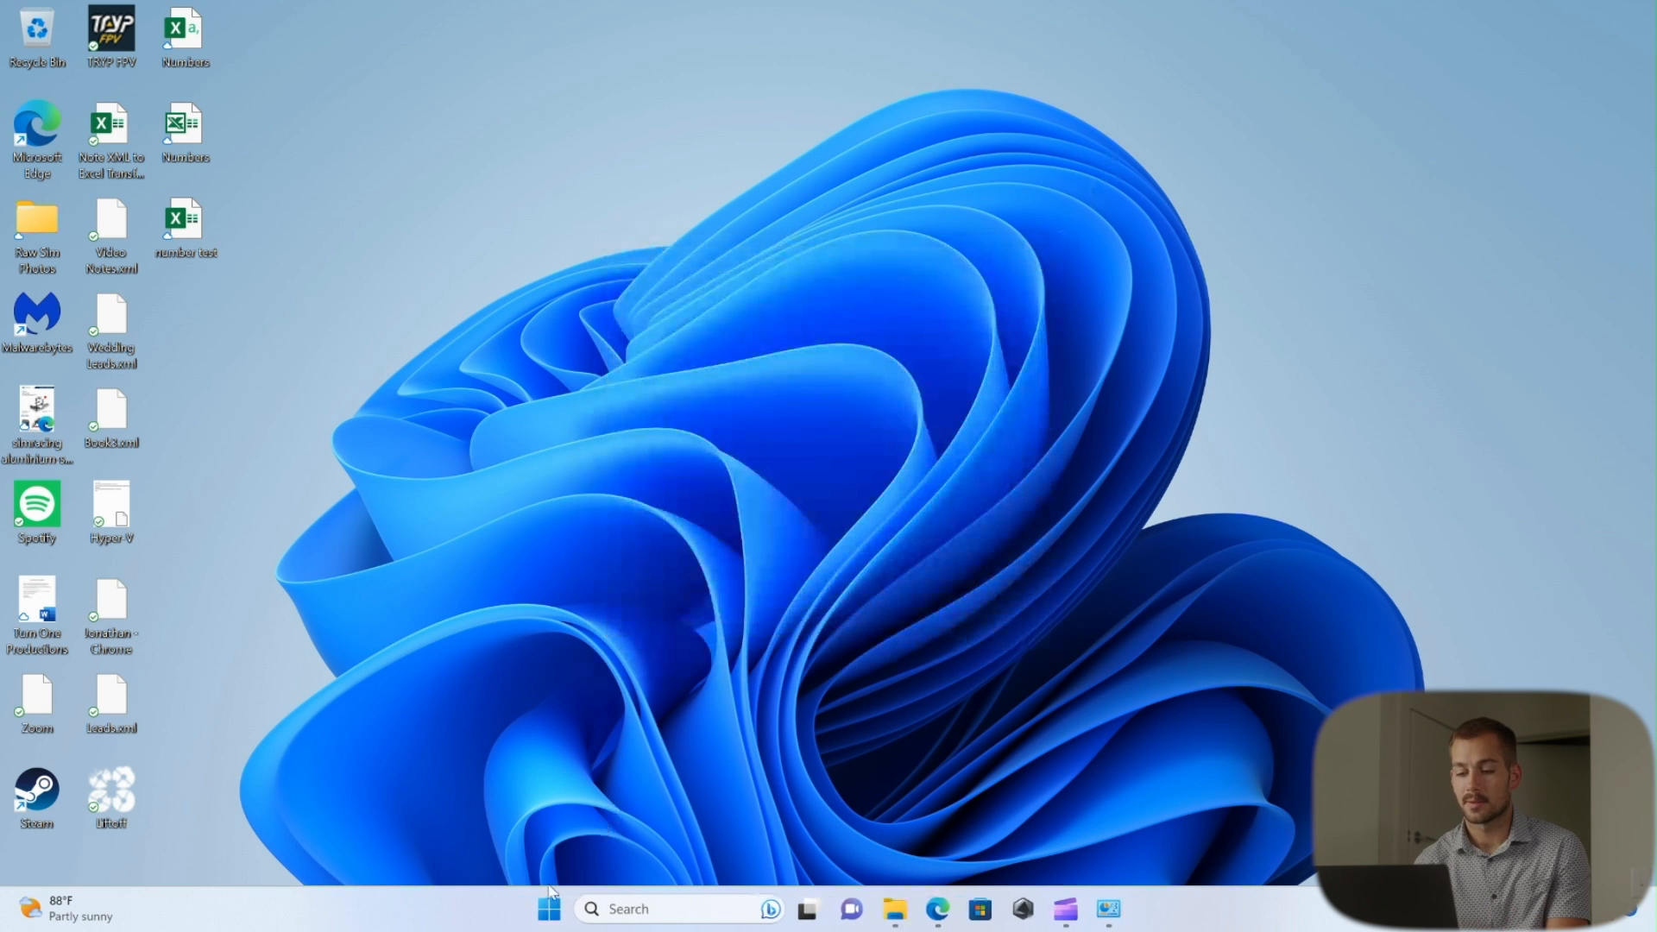
{"action": "left_click", "coordinate": [545, 908]}
{"action": "type", "text": "hyper"}
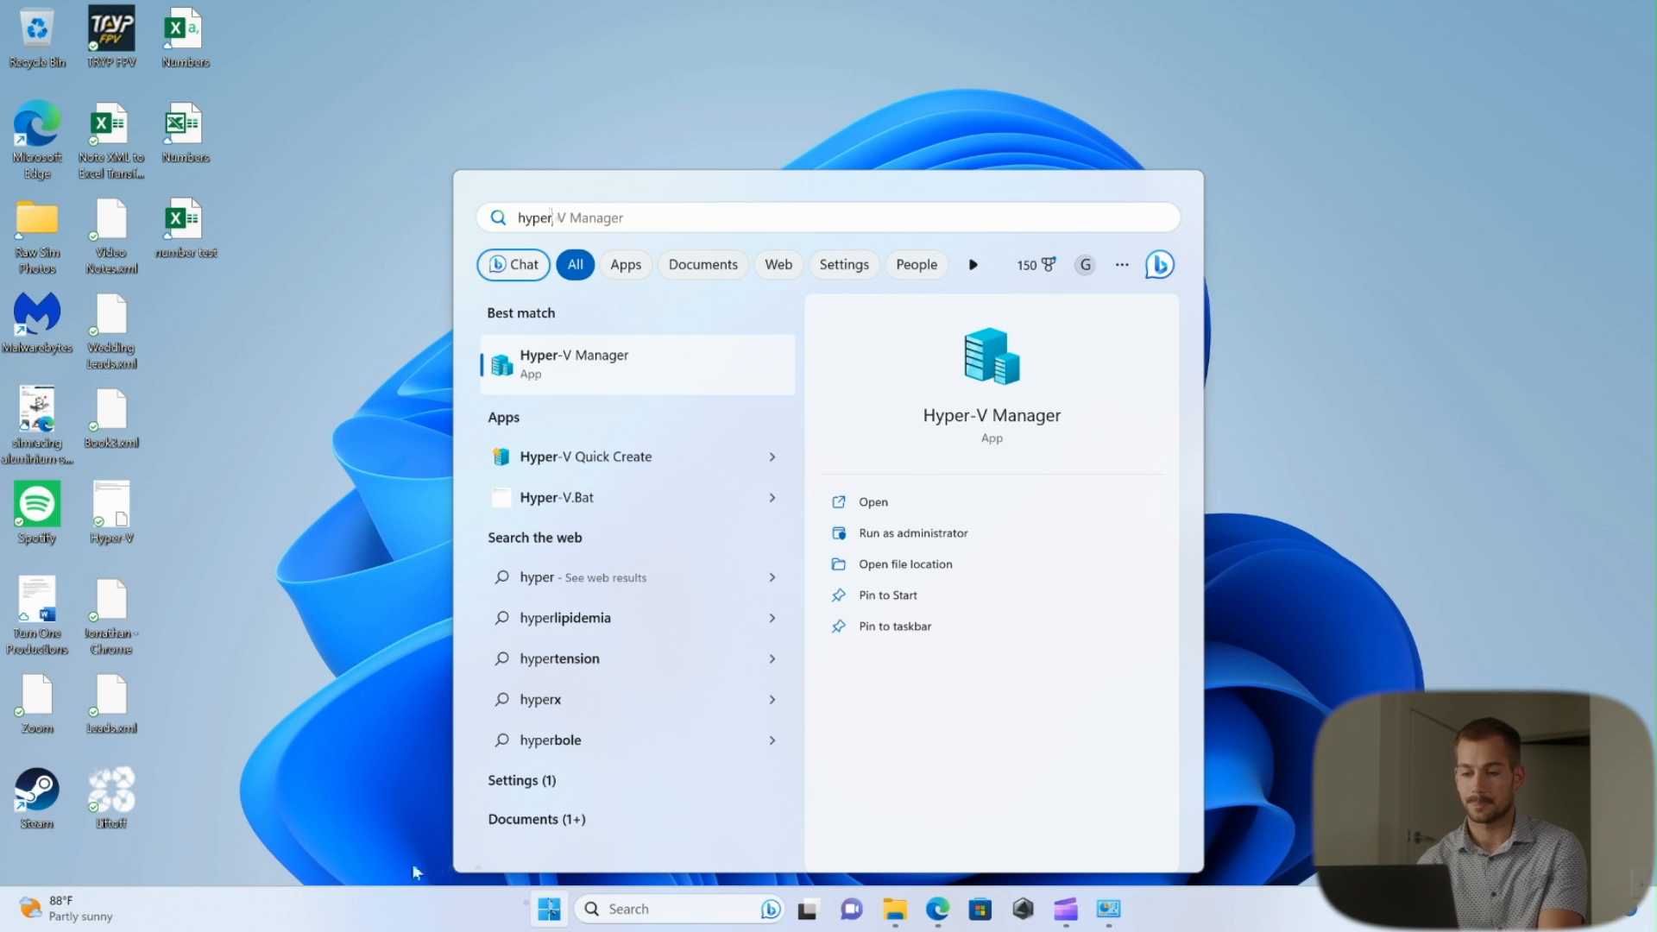
{"action": "mouse_move", "coordinate": [632, 456]}
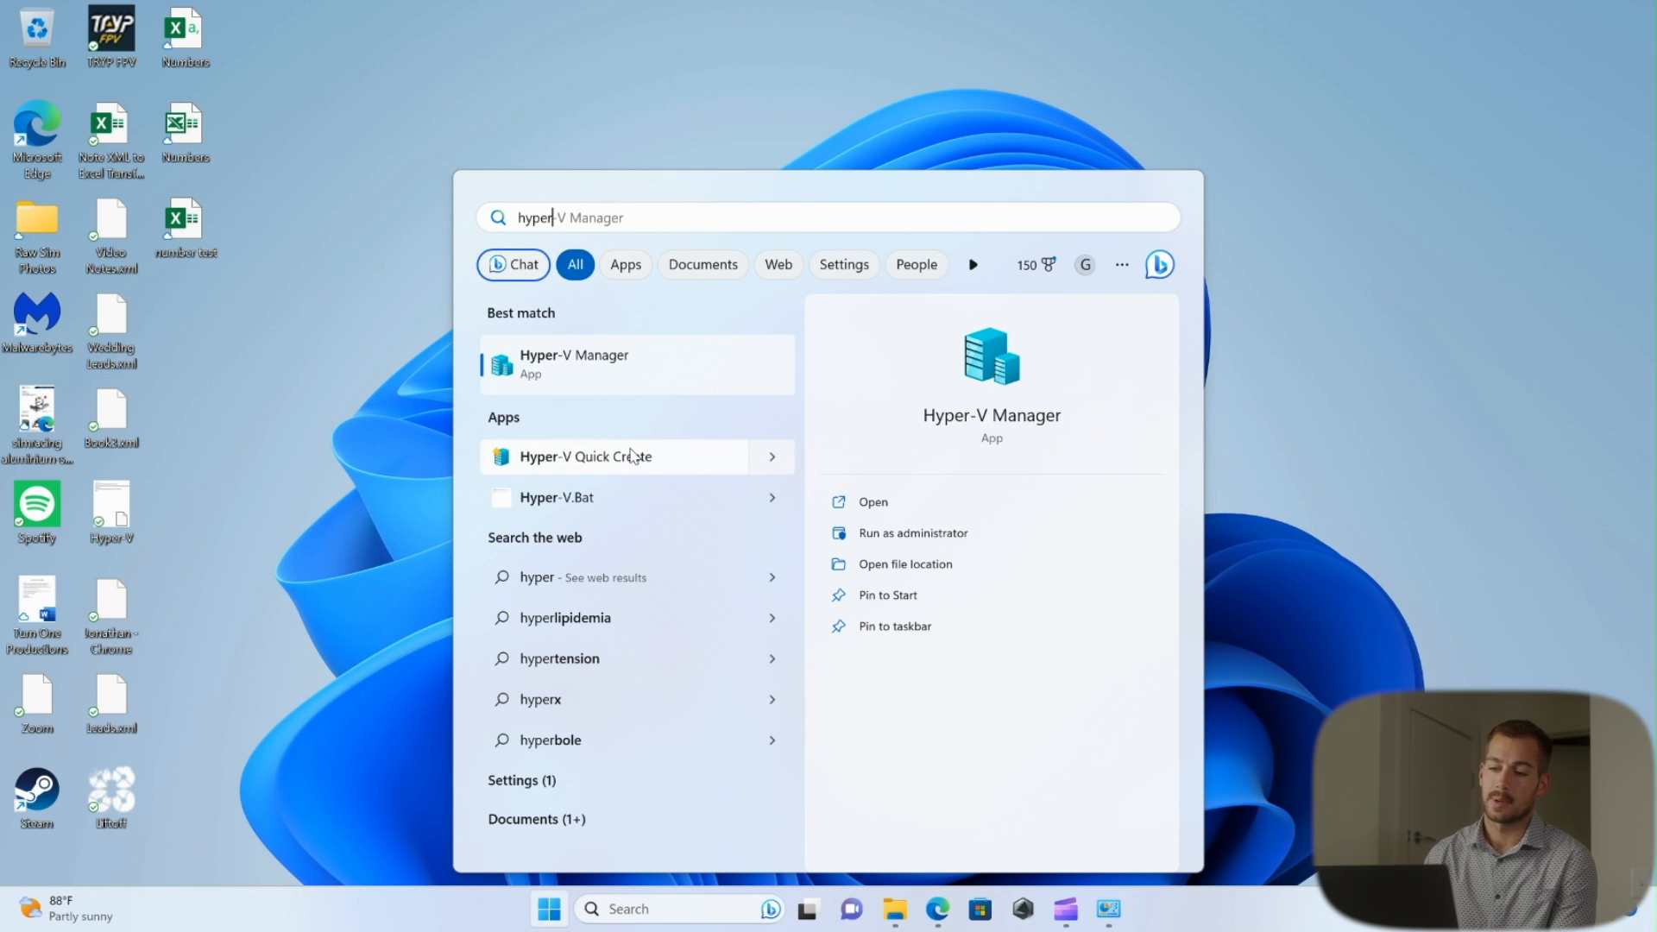
{"action": "mouse_move", "coordinate": [591, 415]}
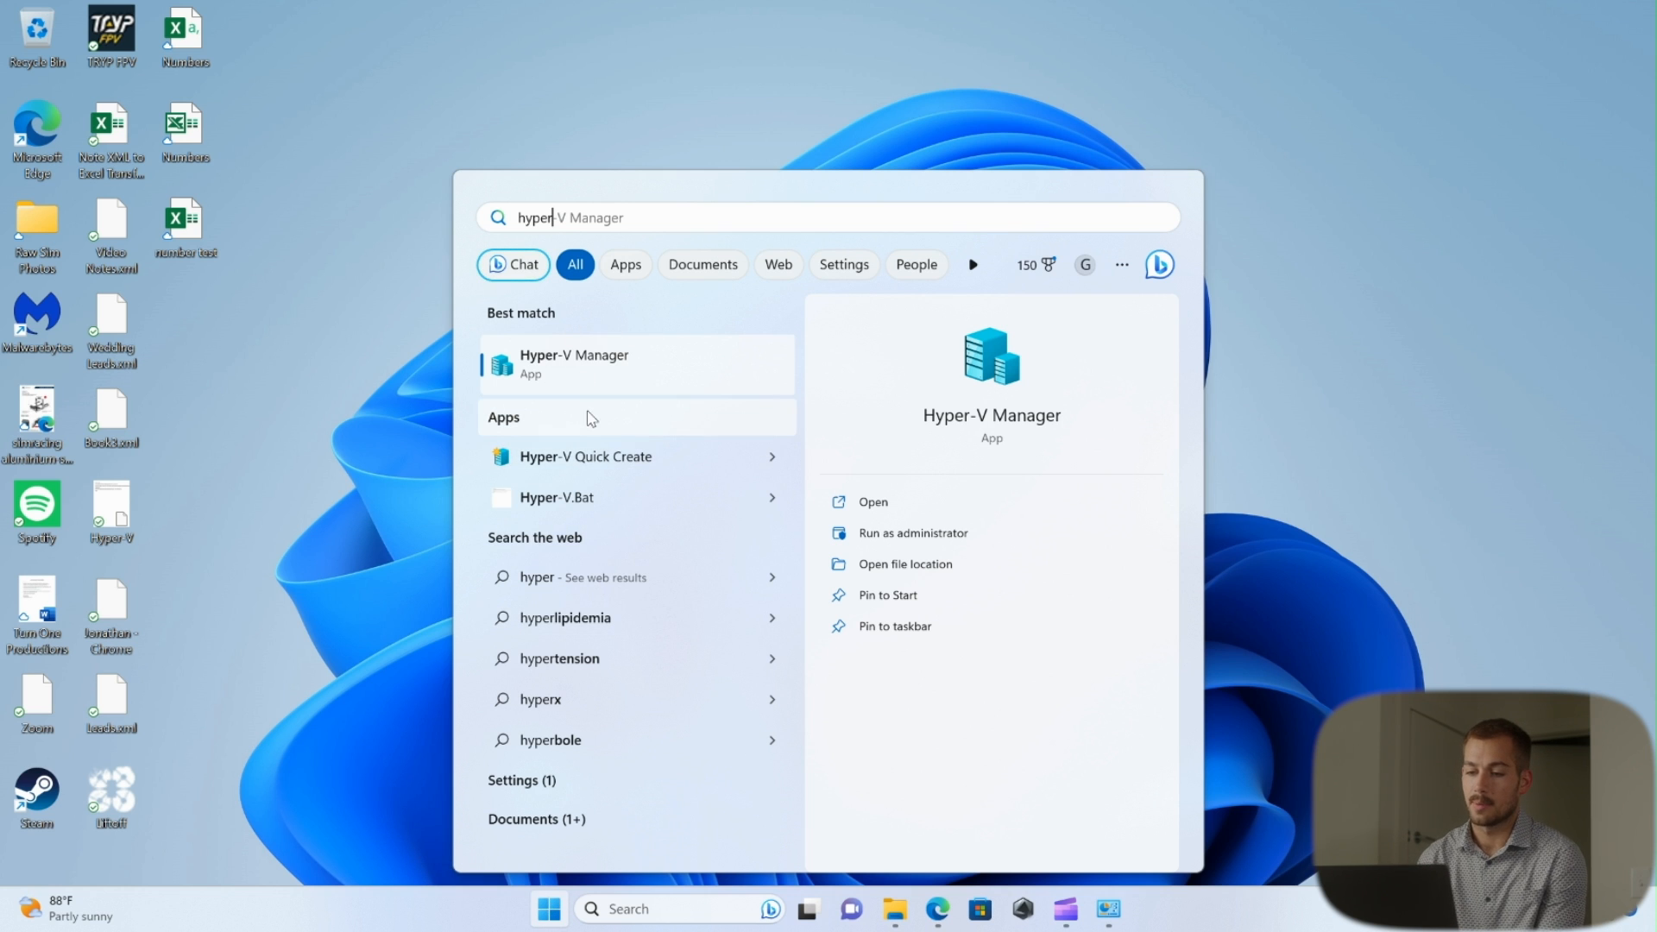
{"action": "mouse_move", "coordinate": [628, 354]}
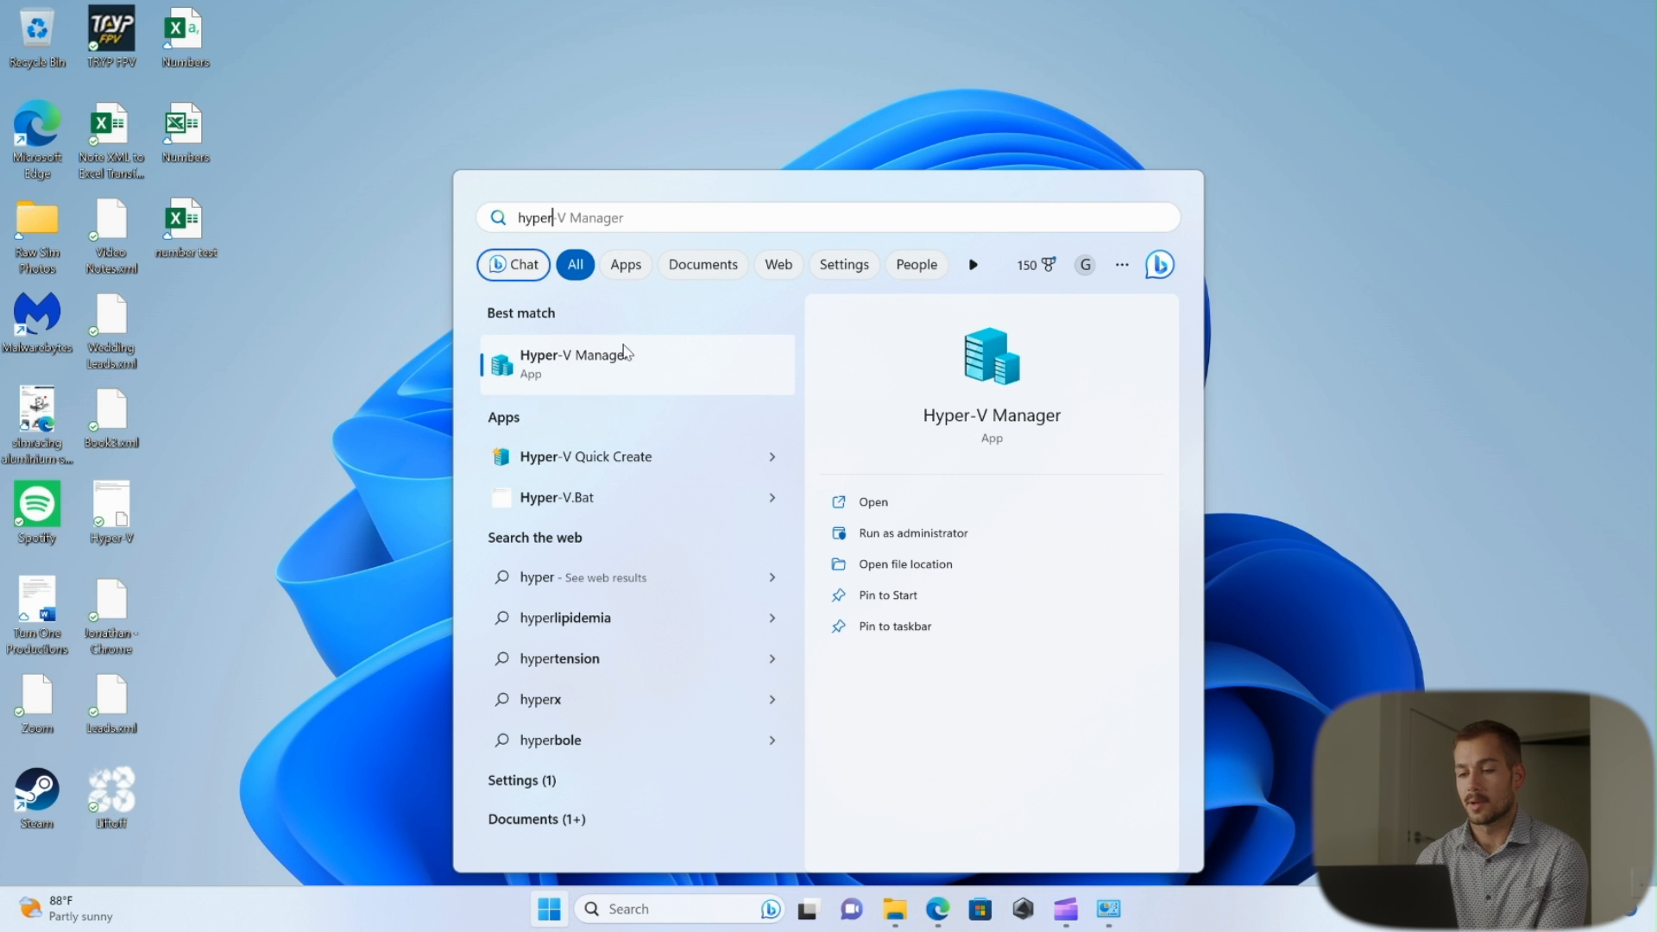
{"action": "mouse_move", "coordinate": [652, 448]}
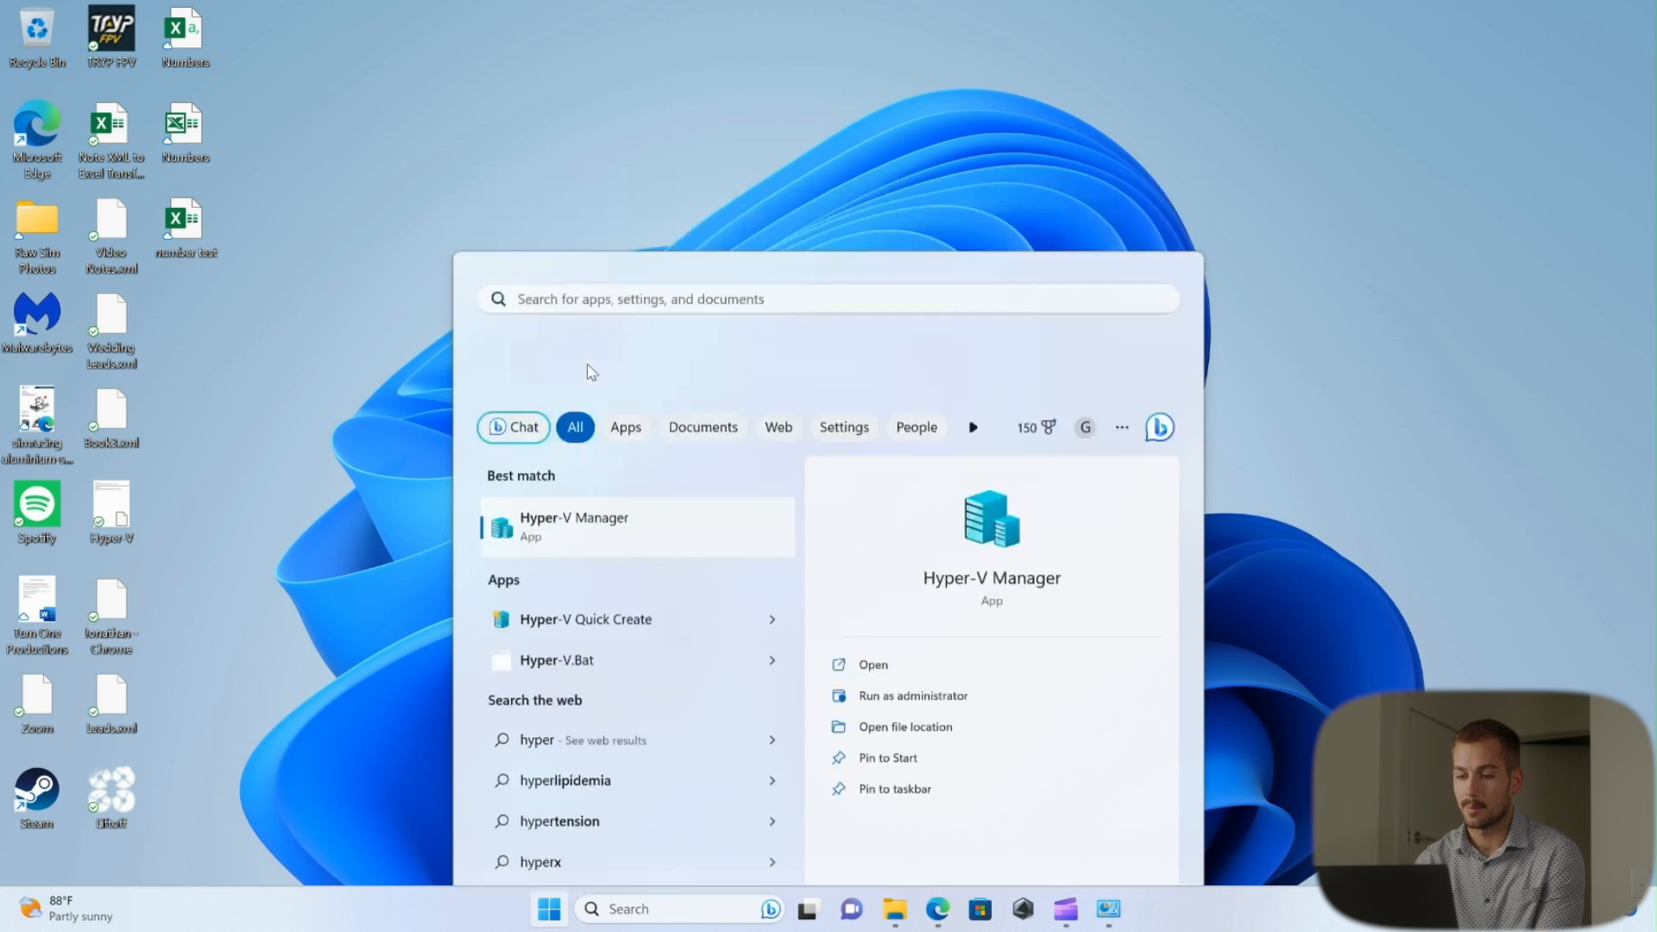
Step: Launch Hyper-V Manager from the search results to see the virtual machine list
{"action": "left_click", "coordinate": [573, 527]}
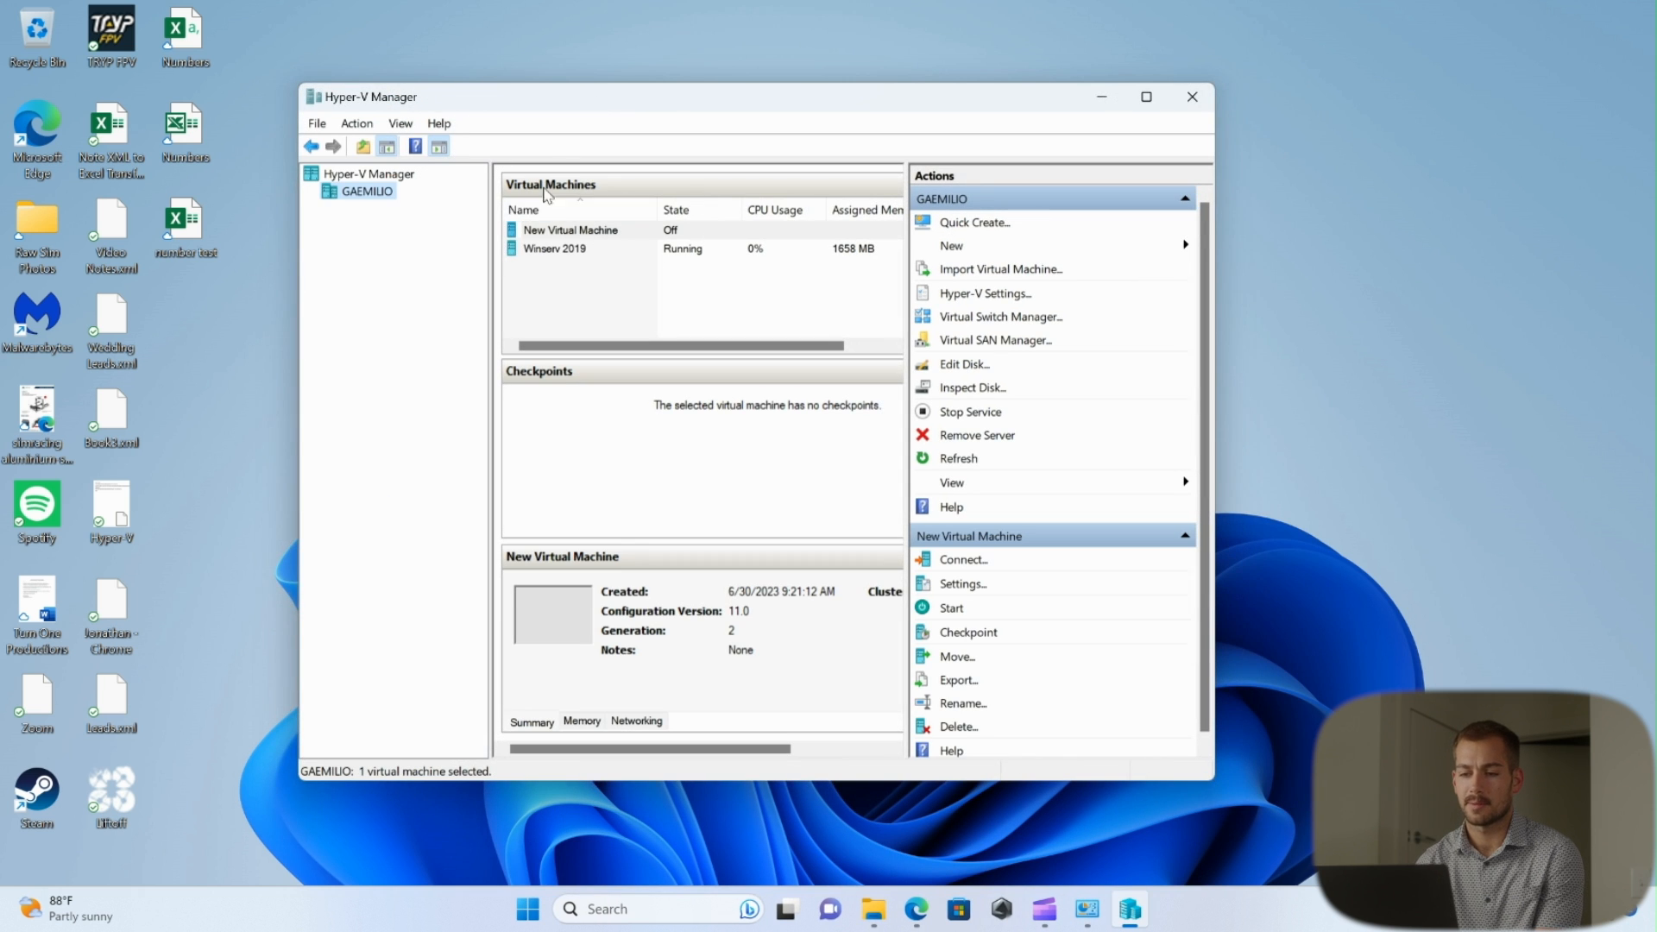
{"action": "mouse_move", "coordinate": [589, 250]}
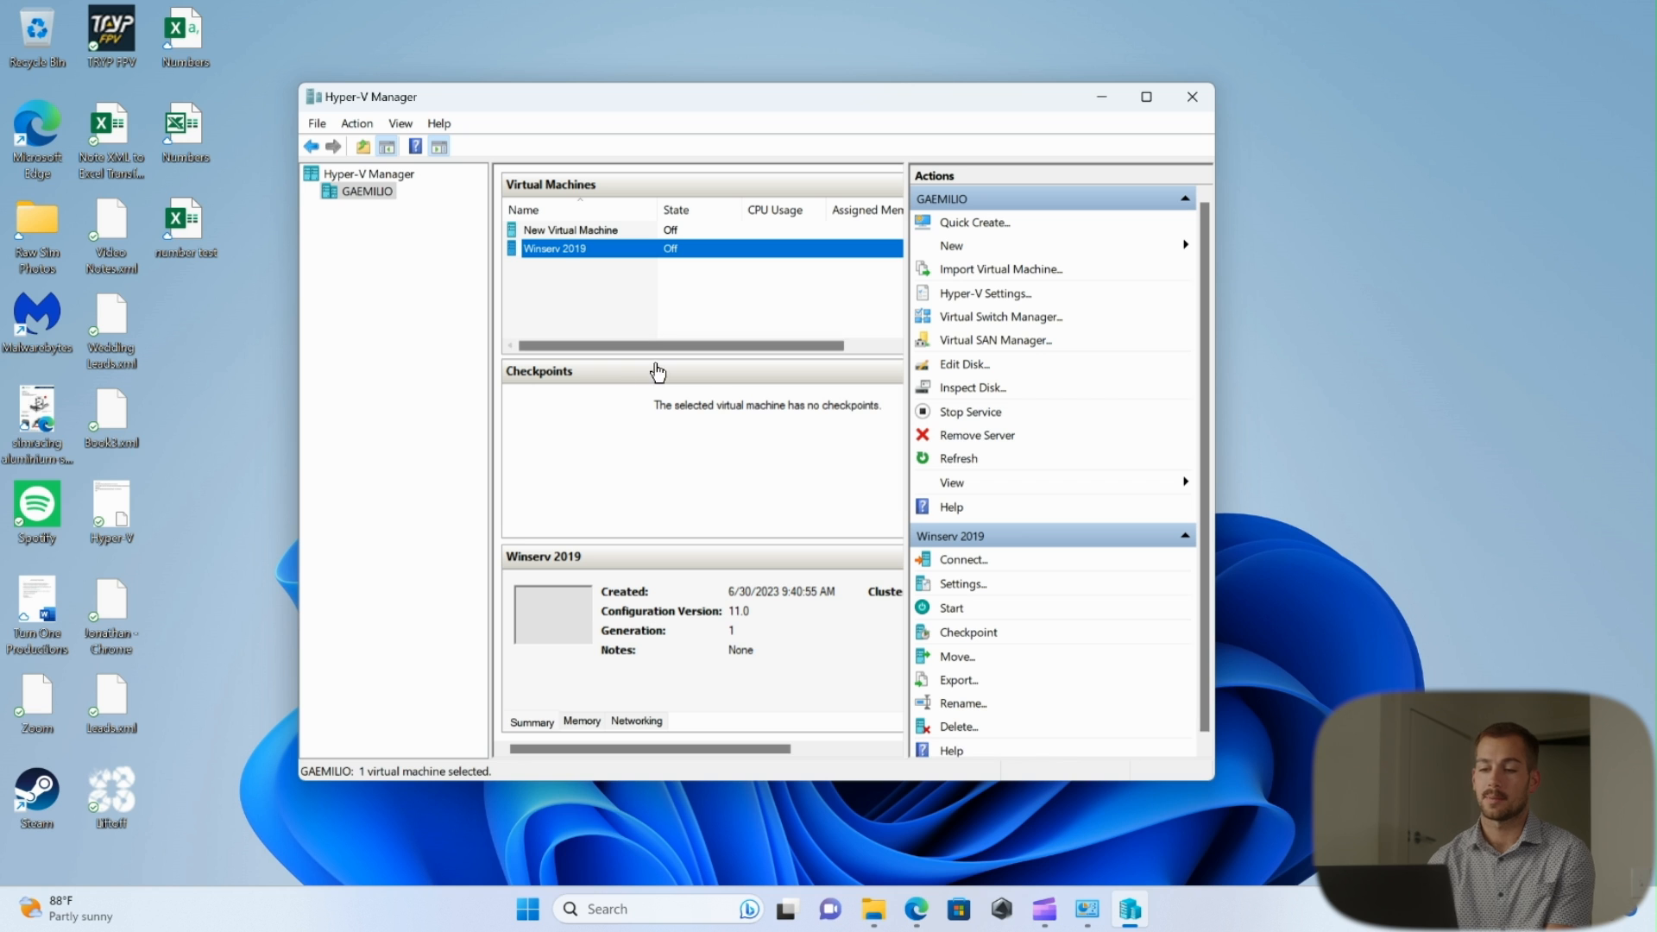
{"action": "mouse_move", "coordinate": [621, 424]}
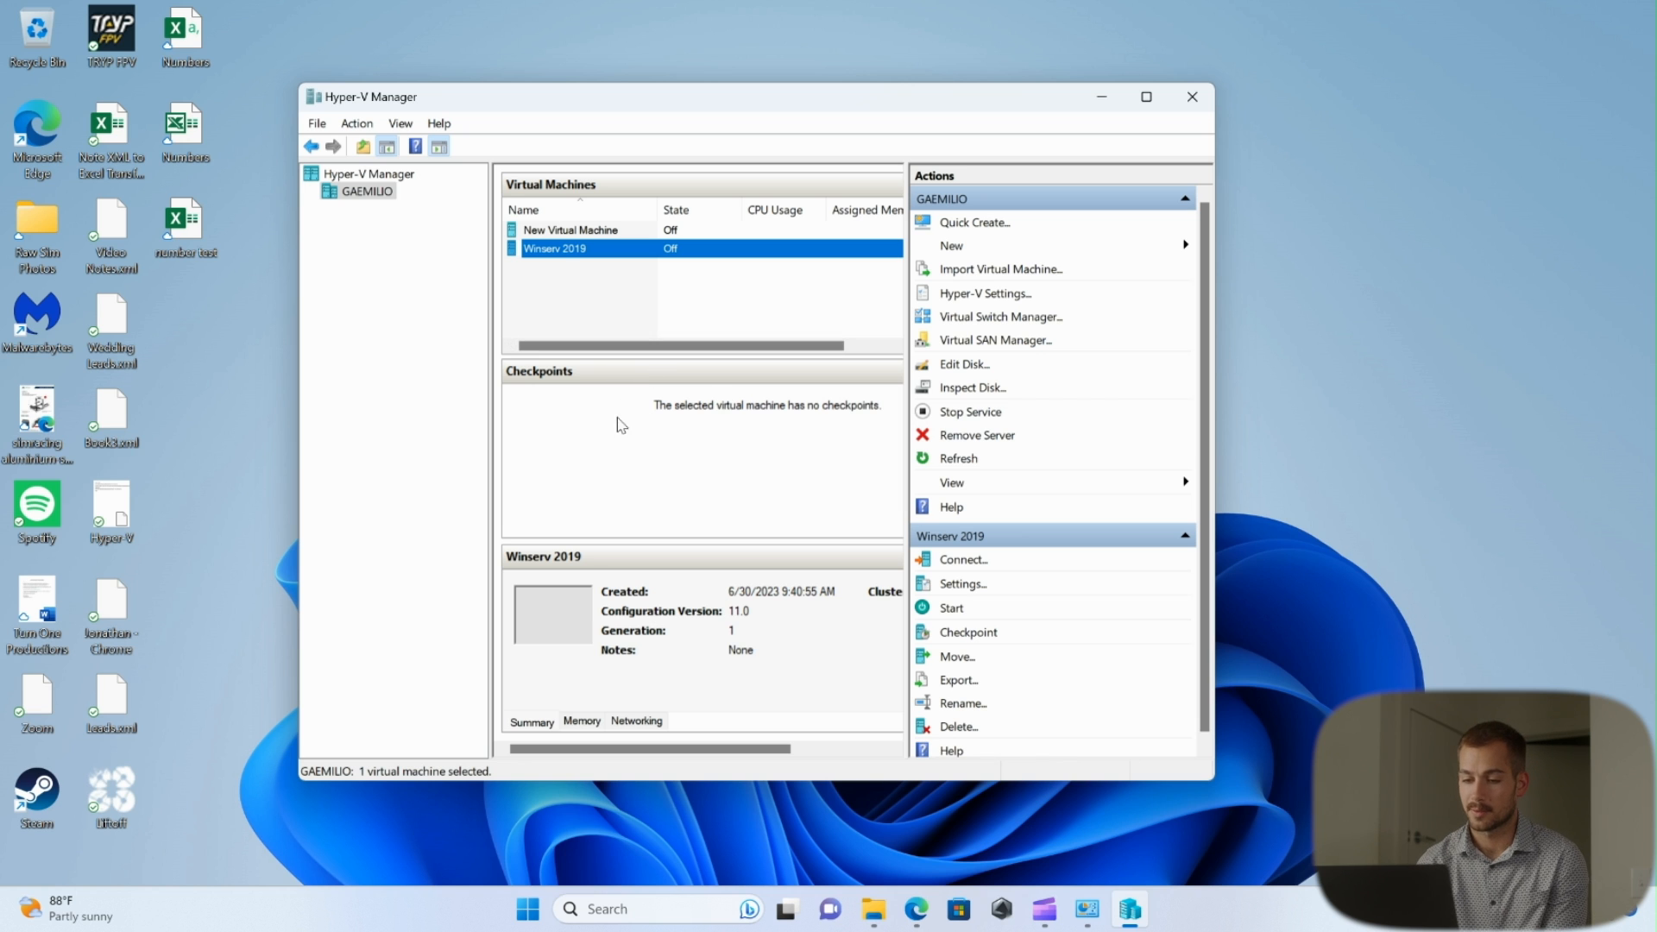
{"action": "mouse_move", "coordinate": [582, 613]}
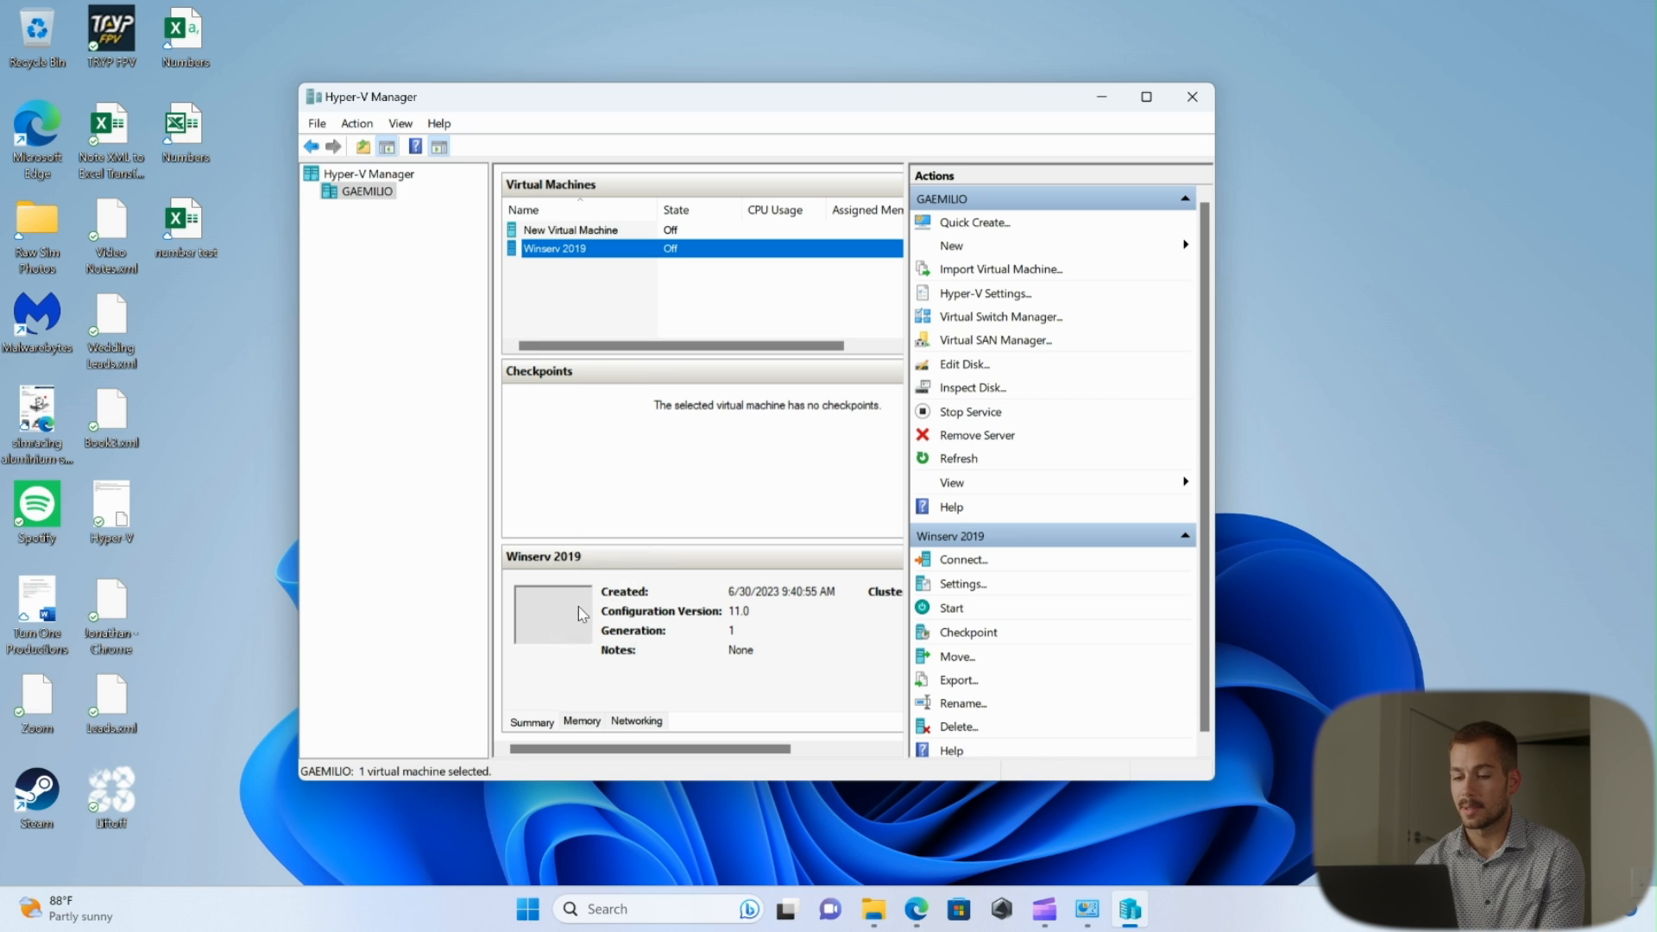
{"action": "mouse_move", "coordinate": [571, 616]}
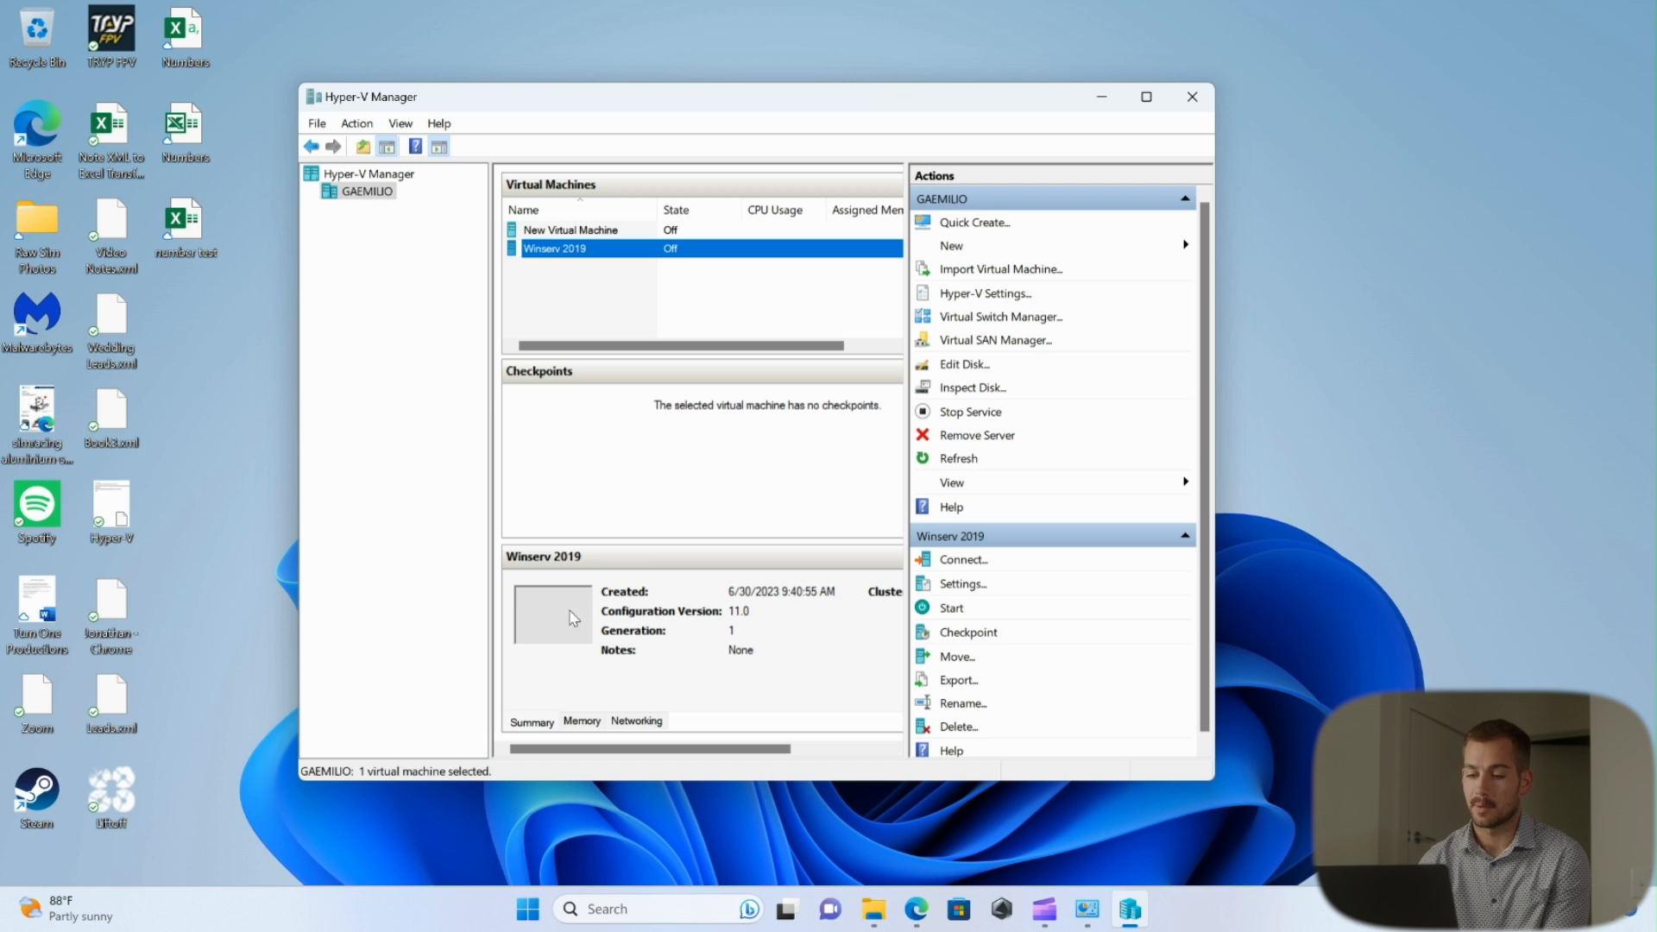
{"action": "mouse_move", "coordinate": [663, 553]}
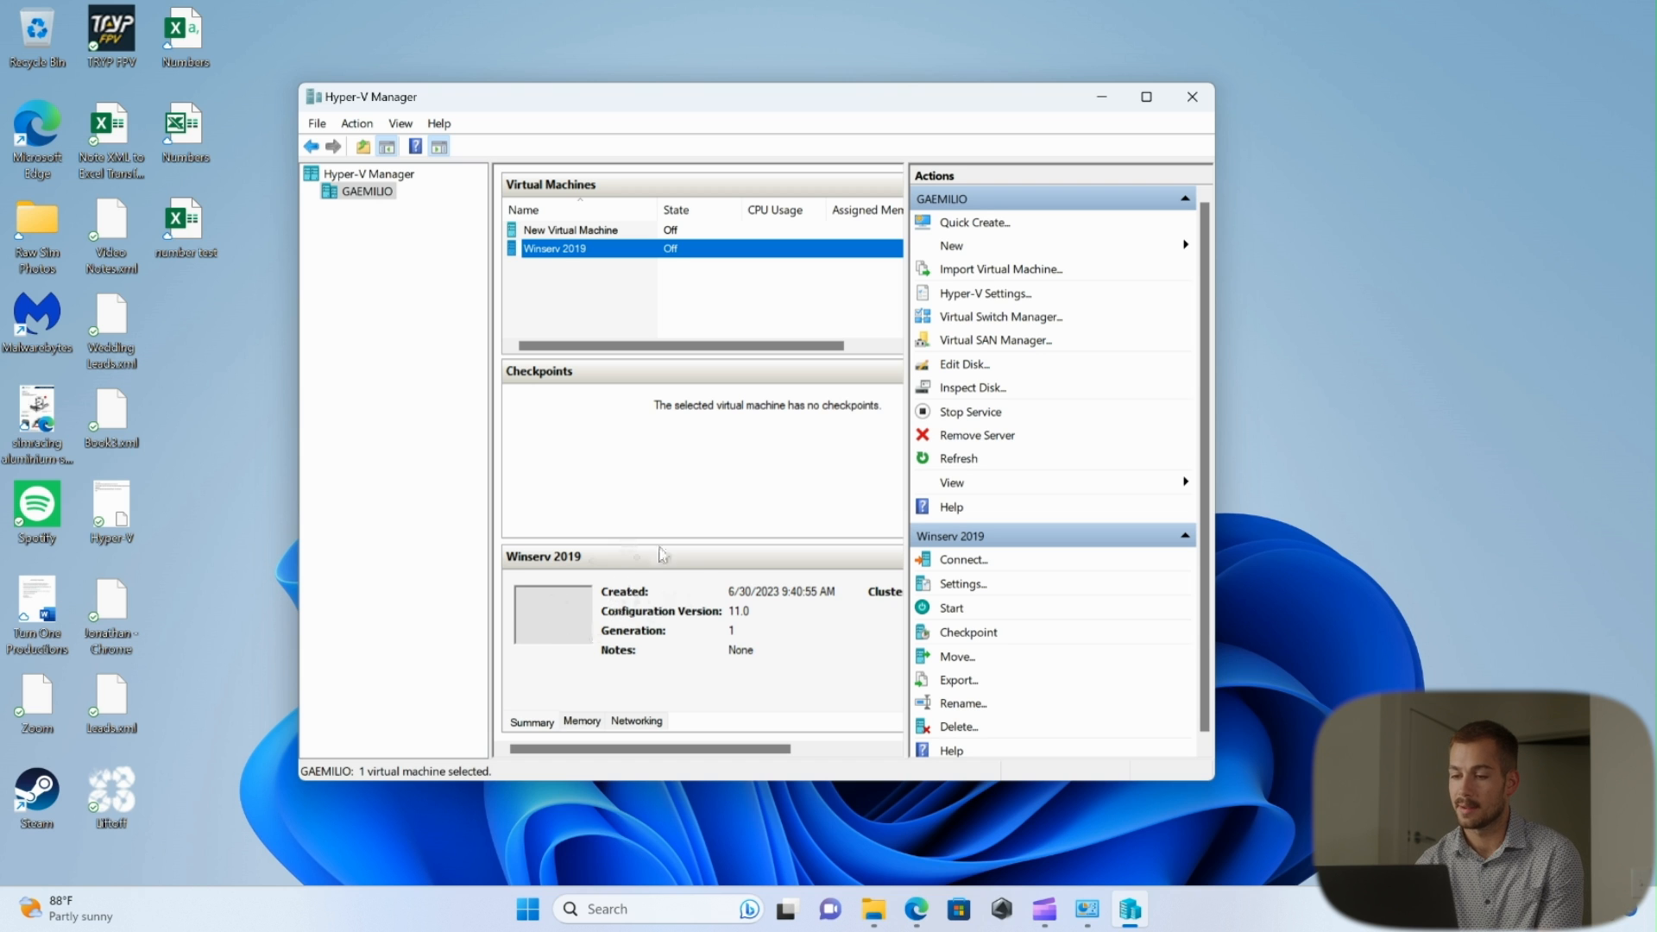
{"action": "mouse_move", "coordinate": [675, 630]}
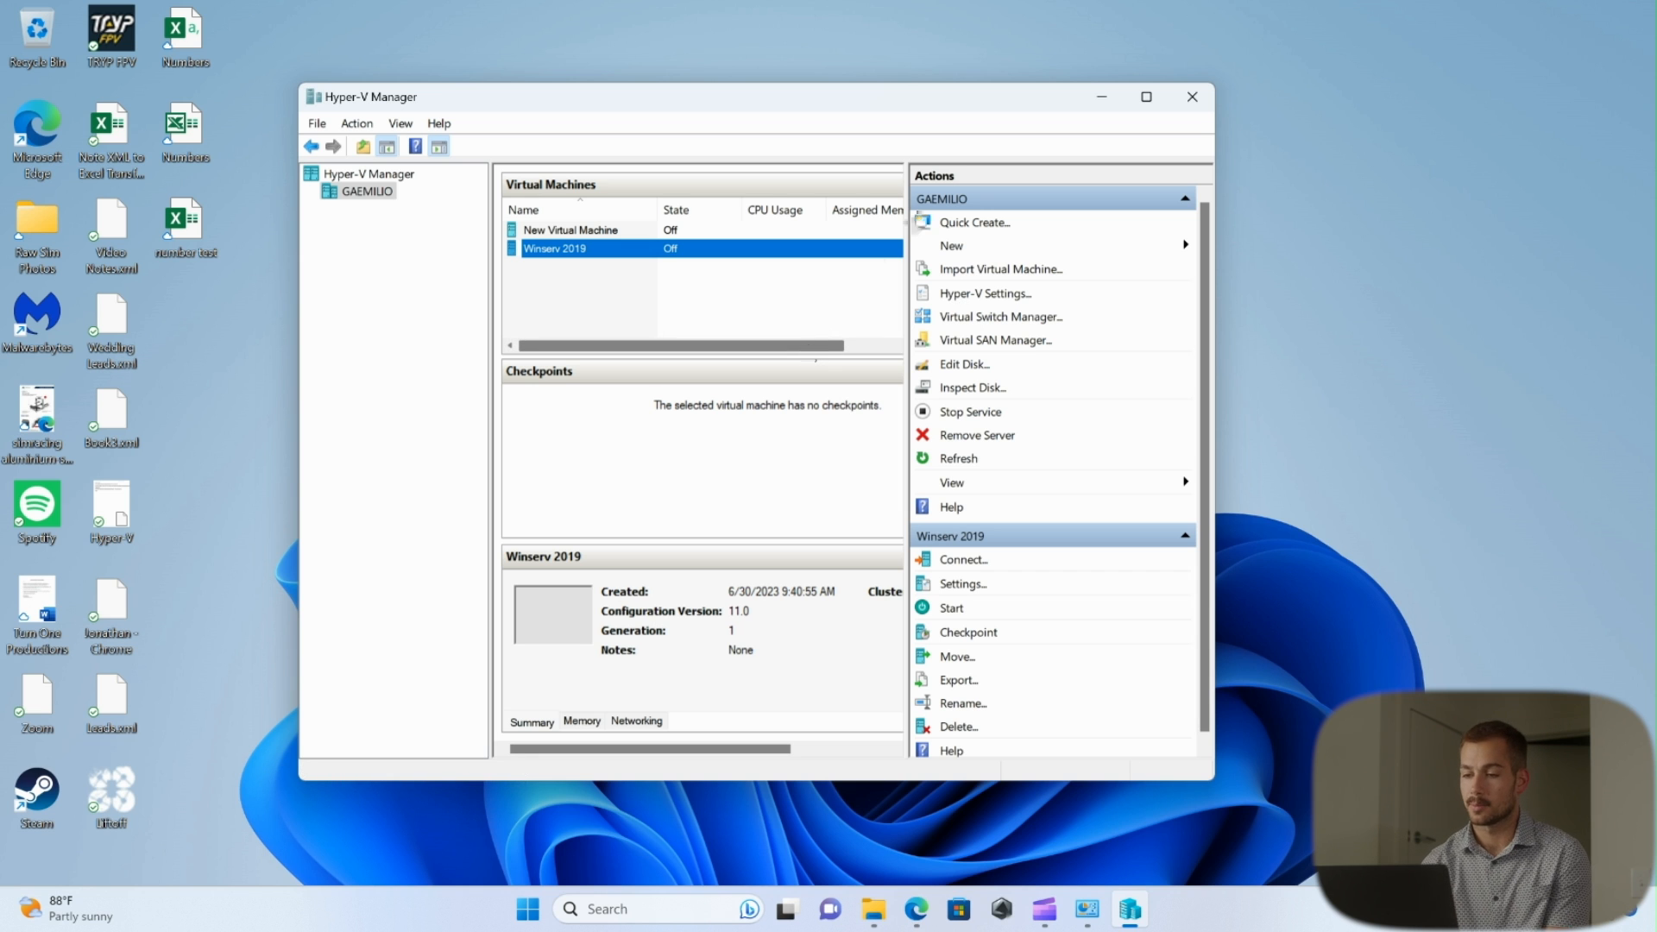
{"action": "left_click", "coordinate": [986, 294]}
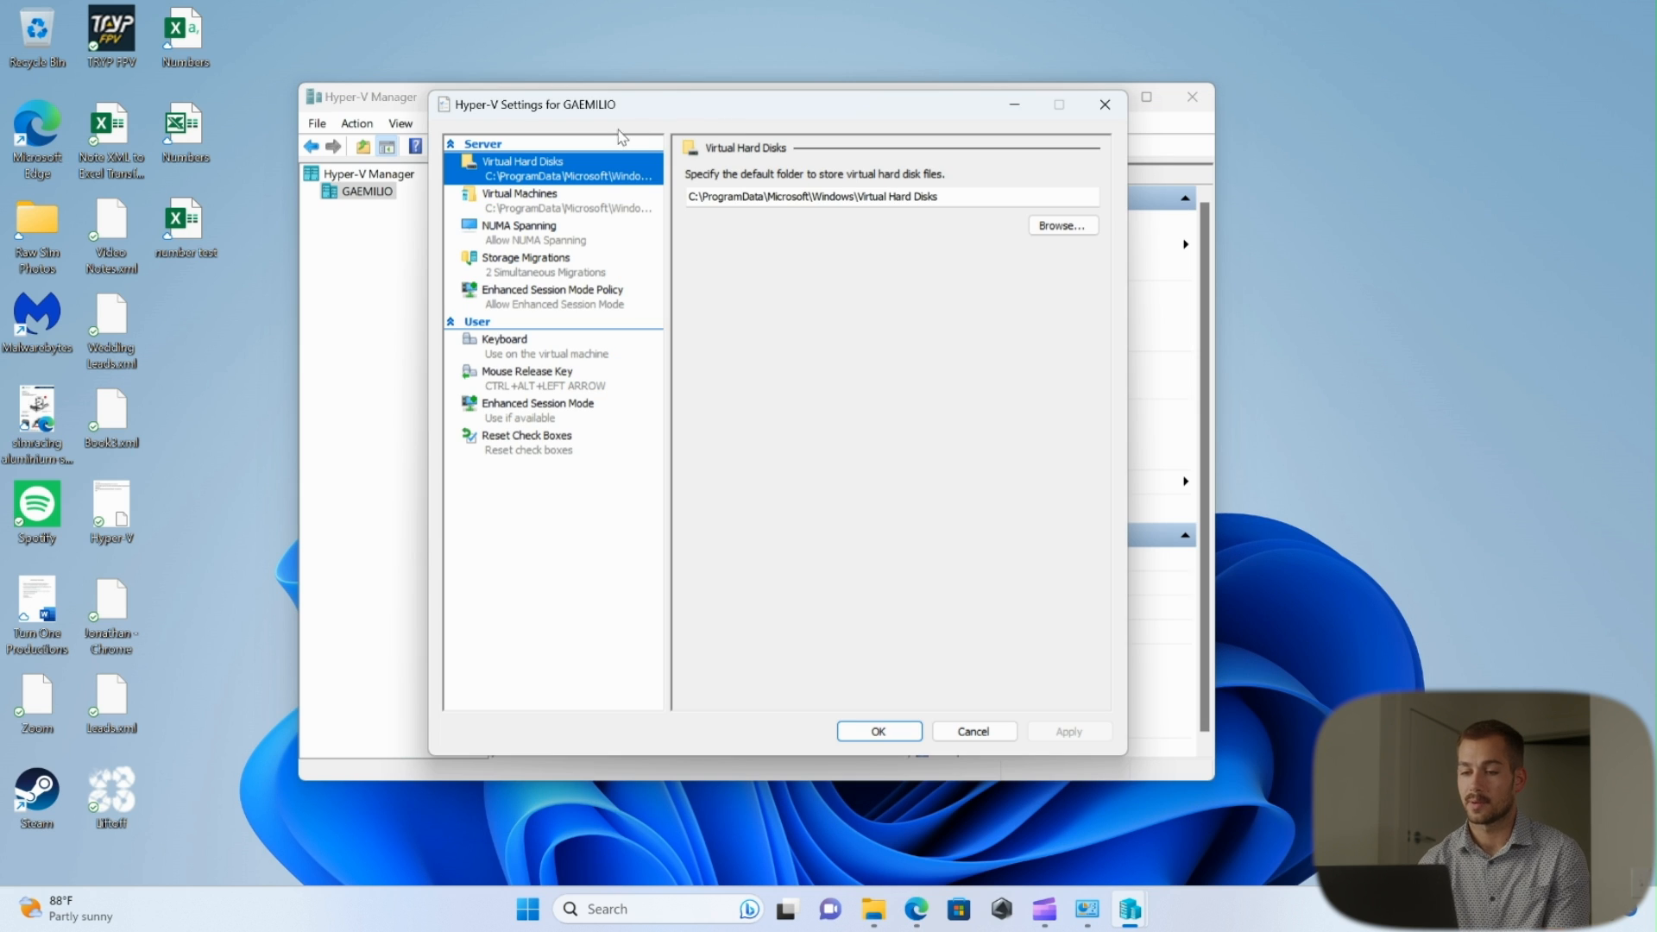
{"action": "left_click", "coordinate": [518, 193]}
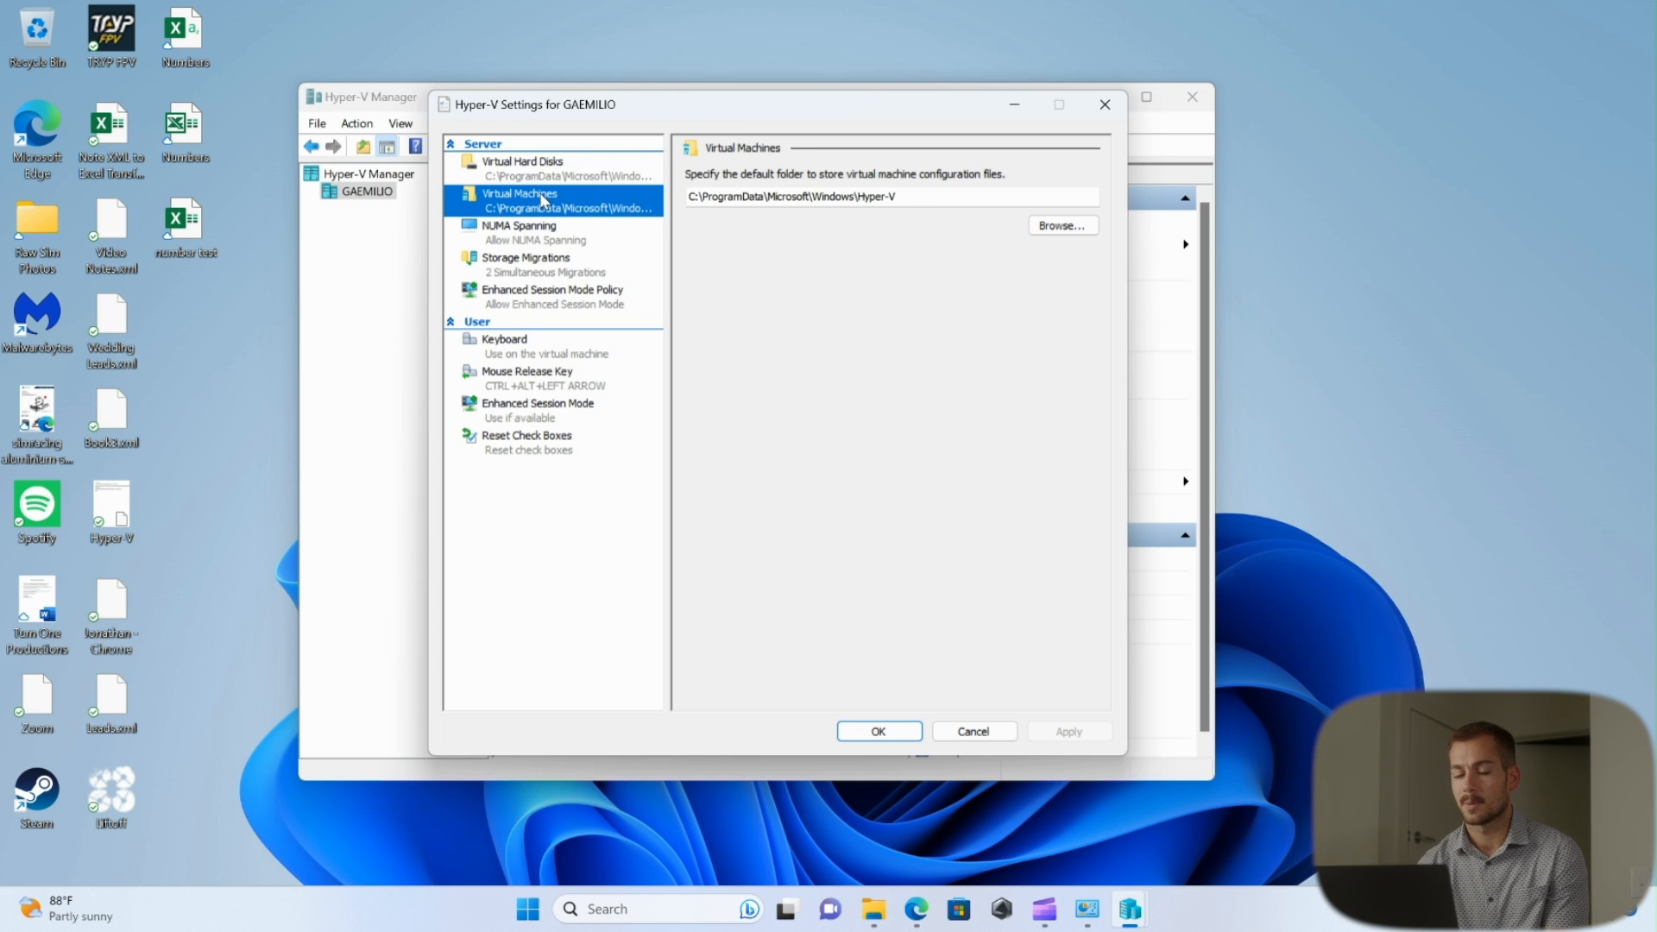
{"action": "left_click", "coordinate": [518, 225]}
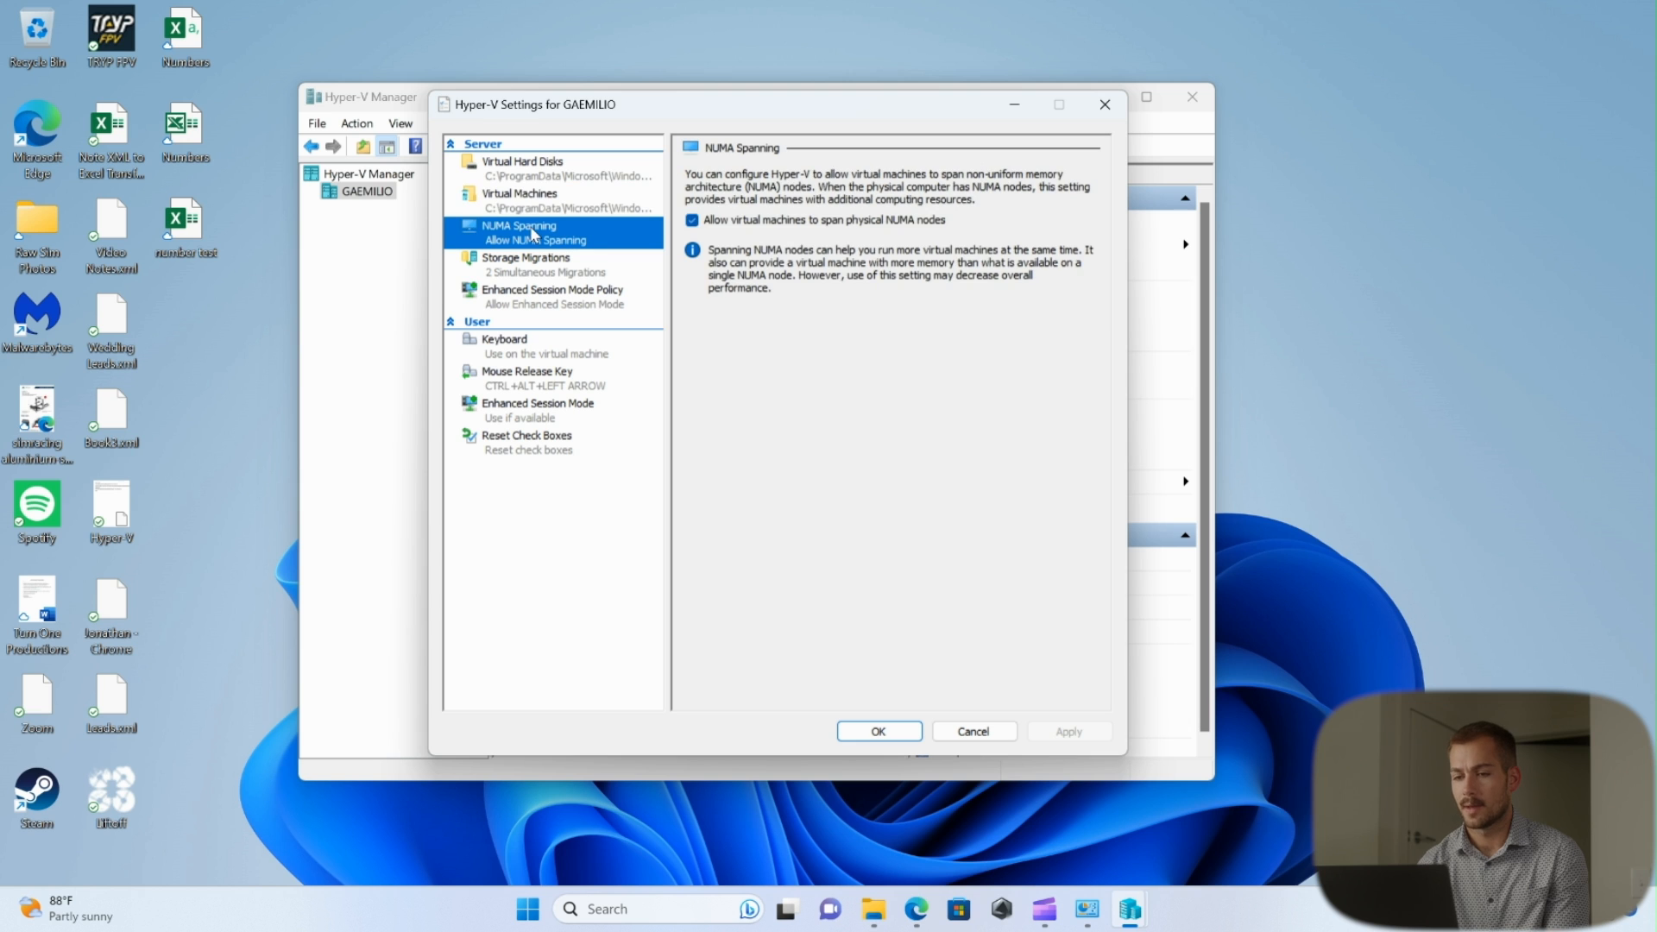
{"action": "left_click", "coordinate": [525, 258]}
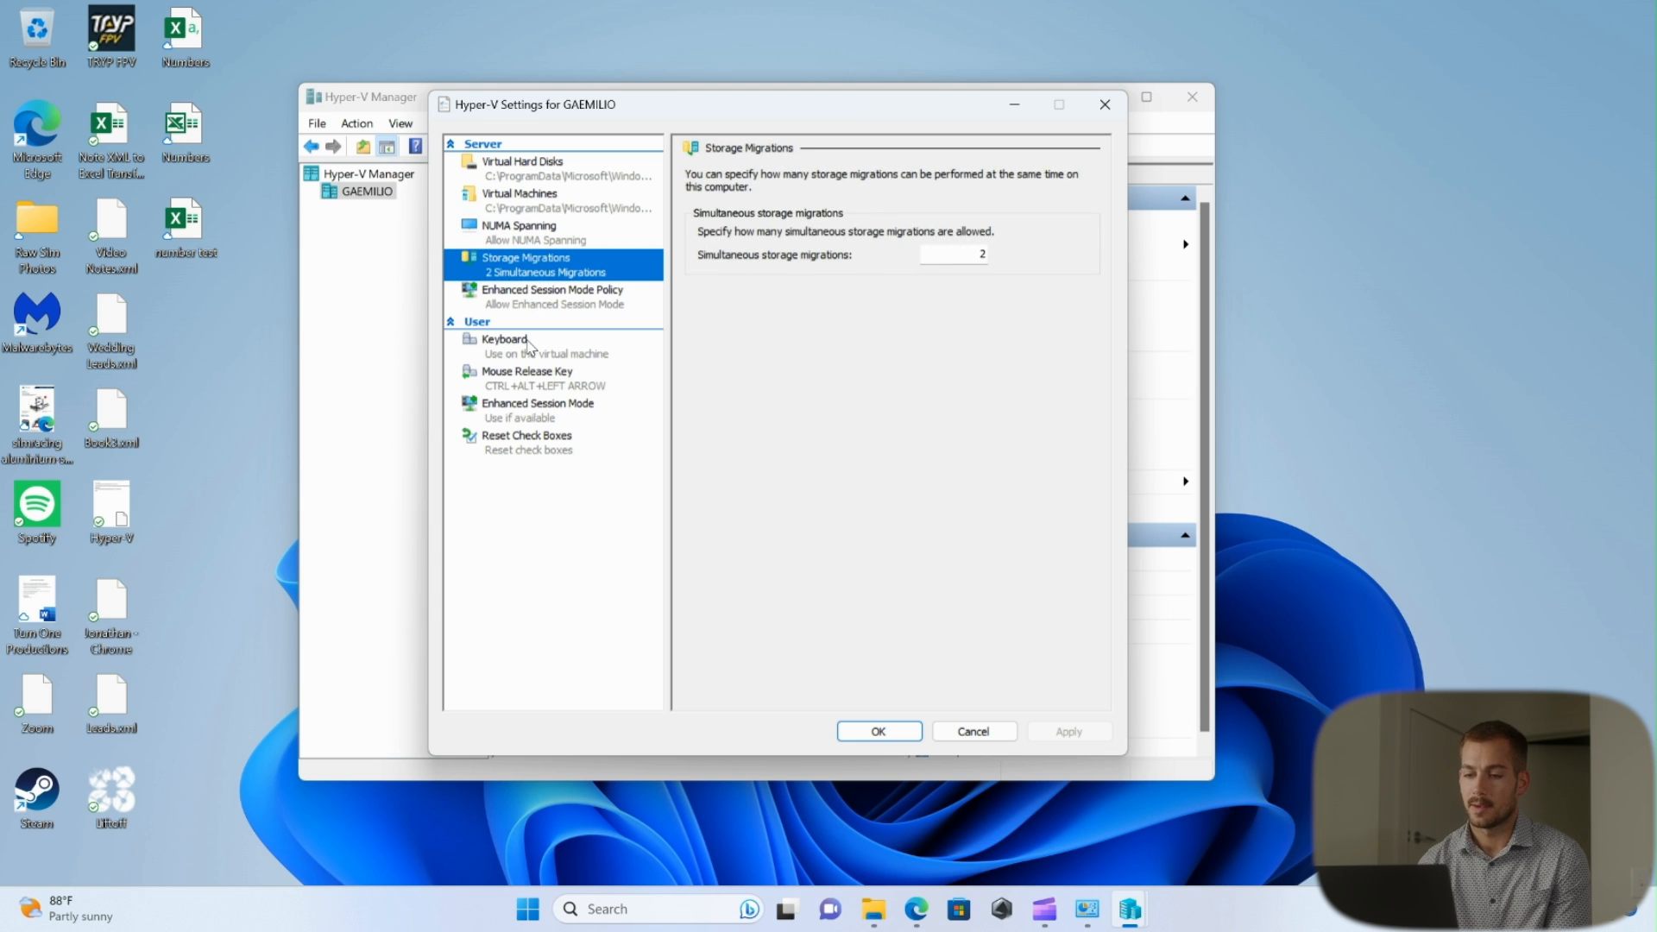
{"action": "left_click", "coordinate": [502, 341]}
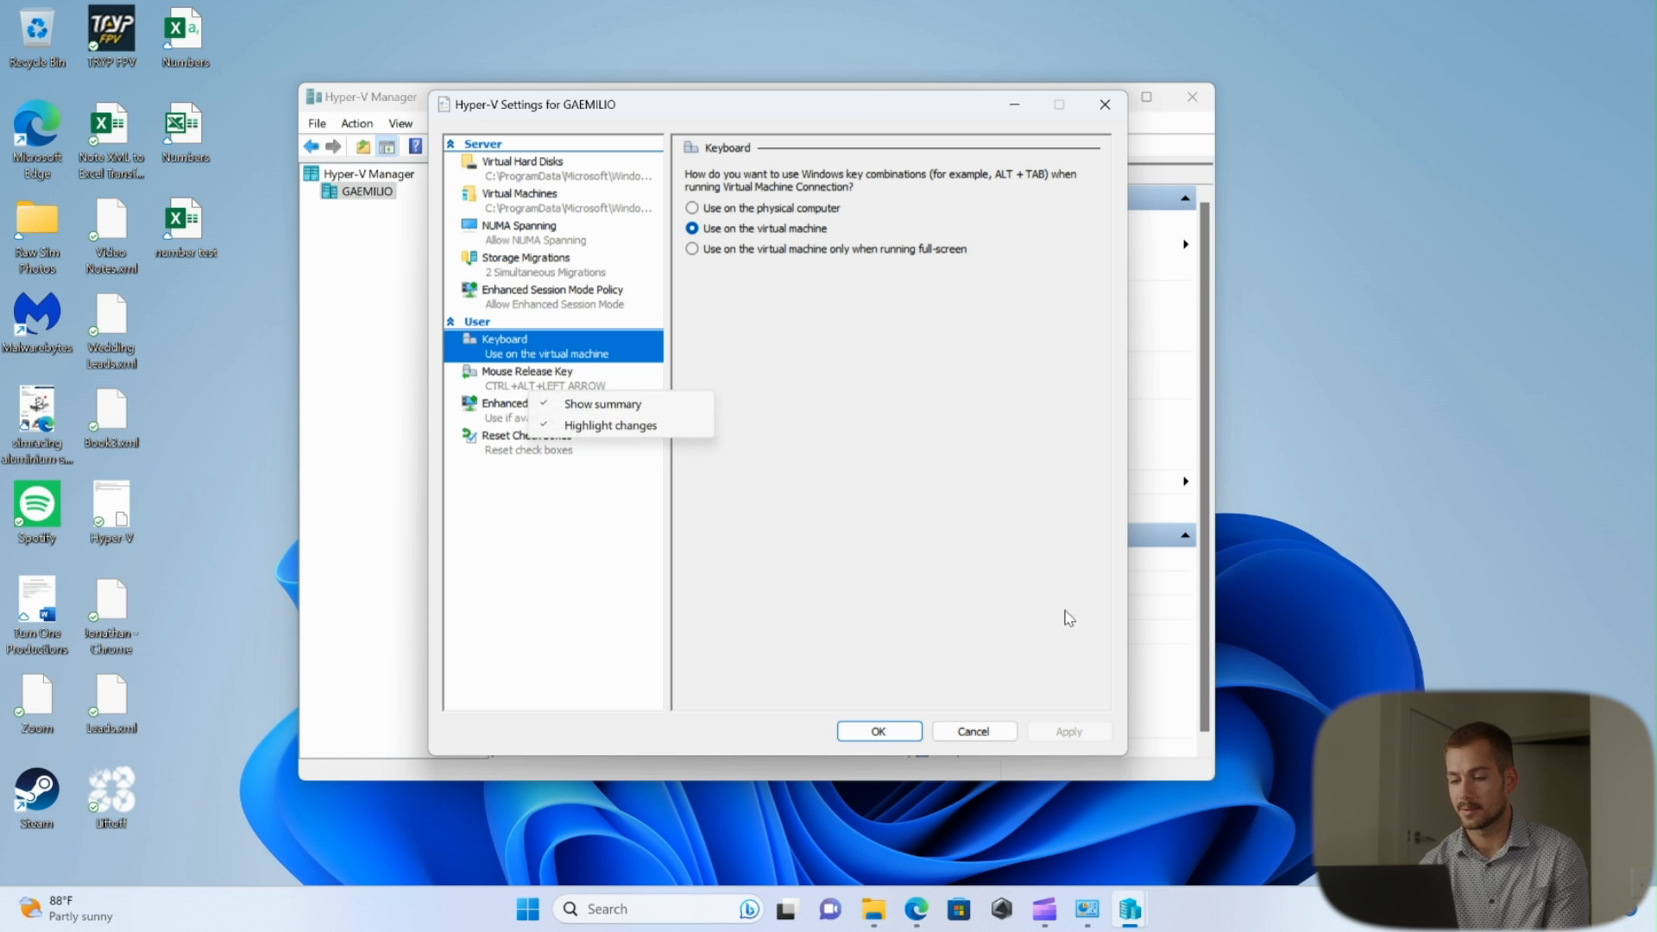
{"action": "mouse_move", "coordinate": [588, 152]}
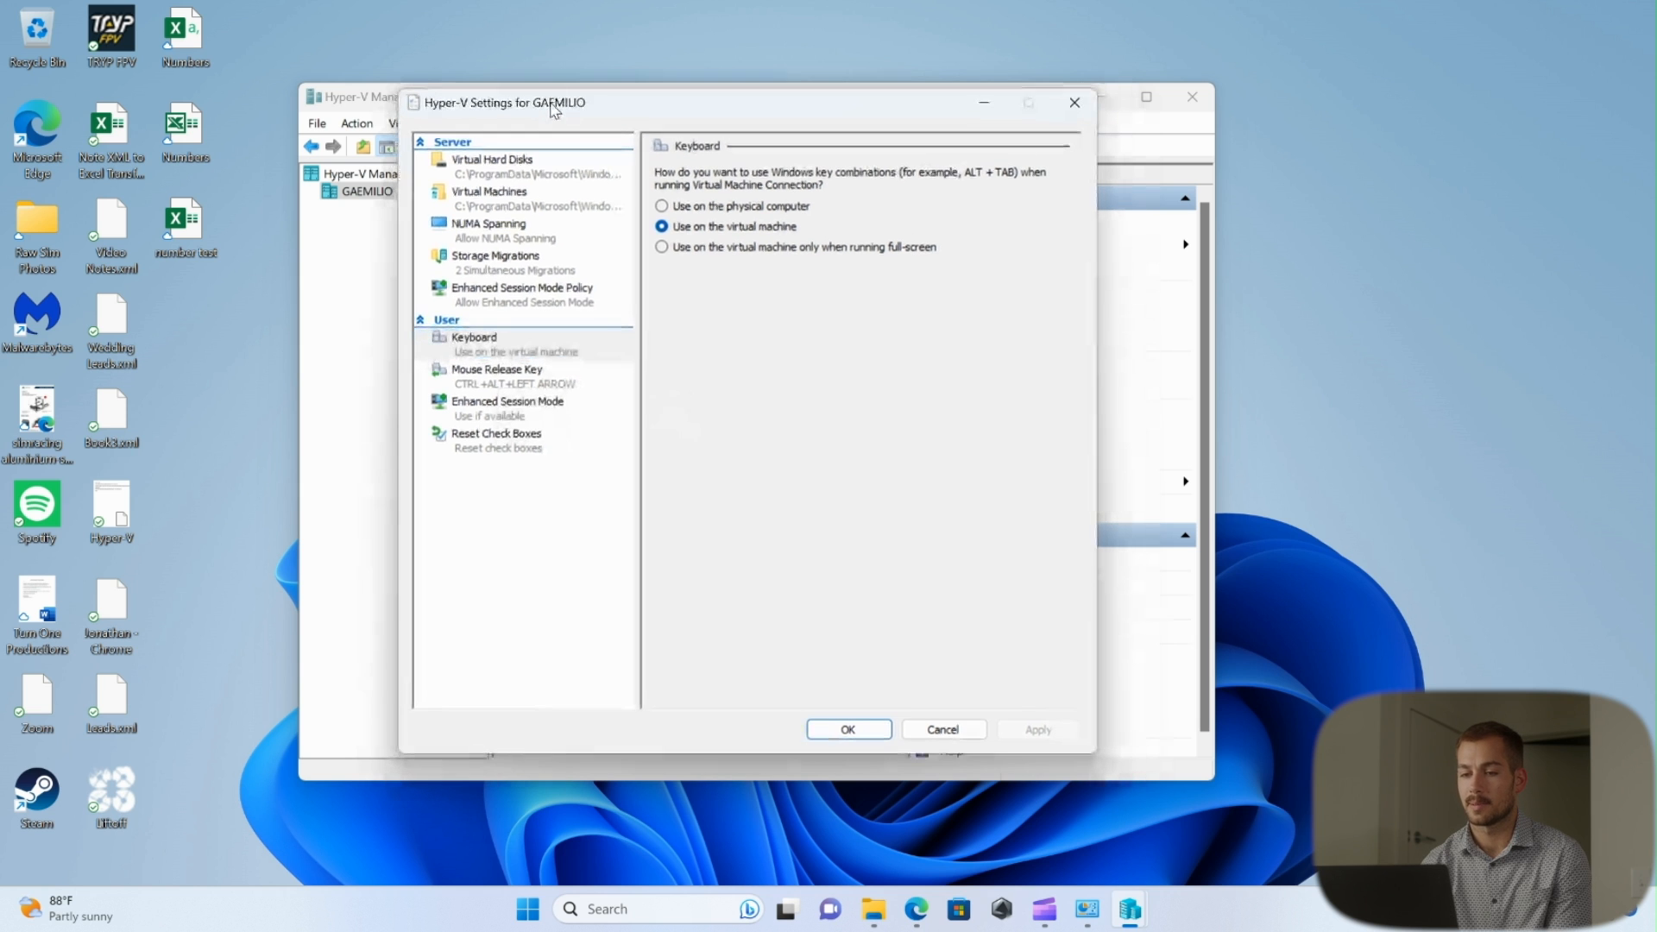
{"action": "left_click", "coordinate": [944, 729]}
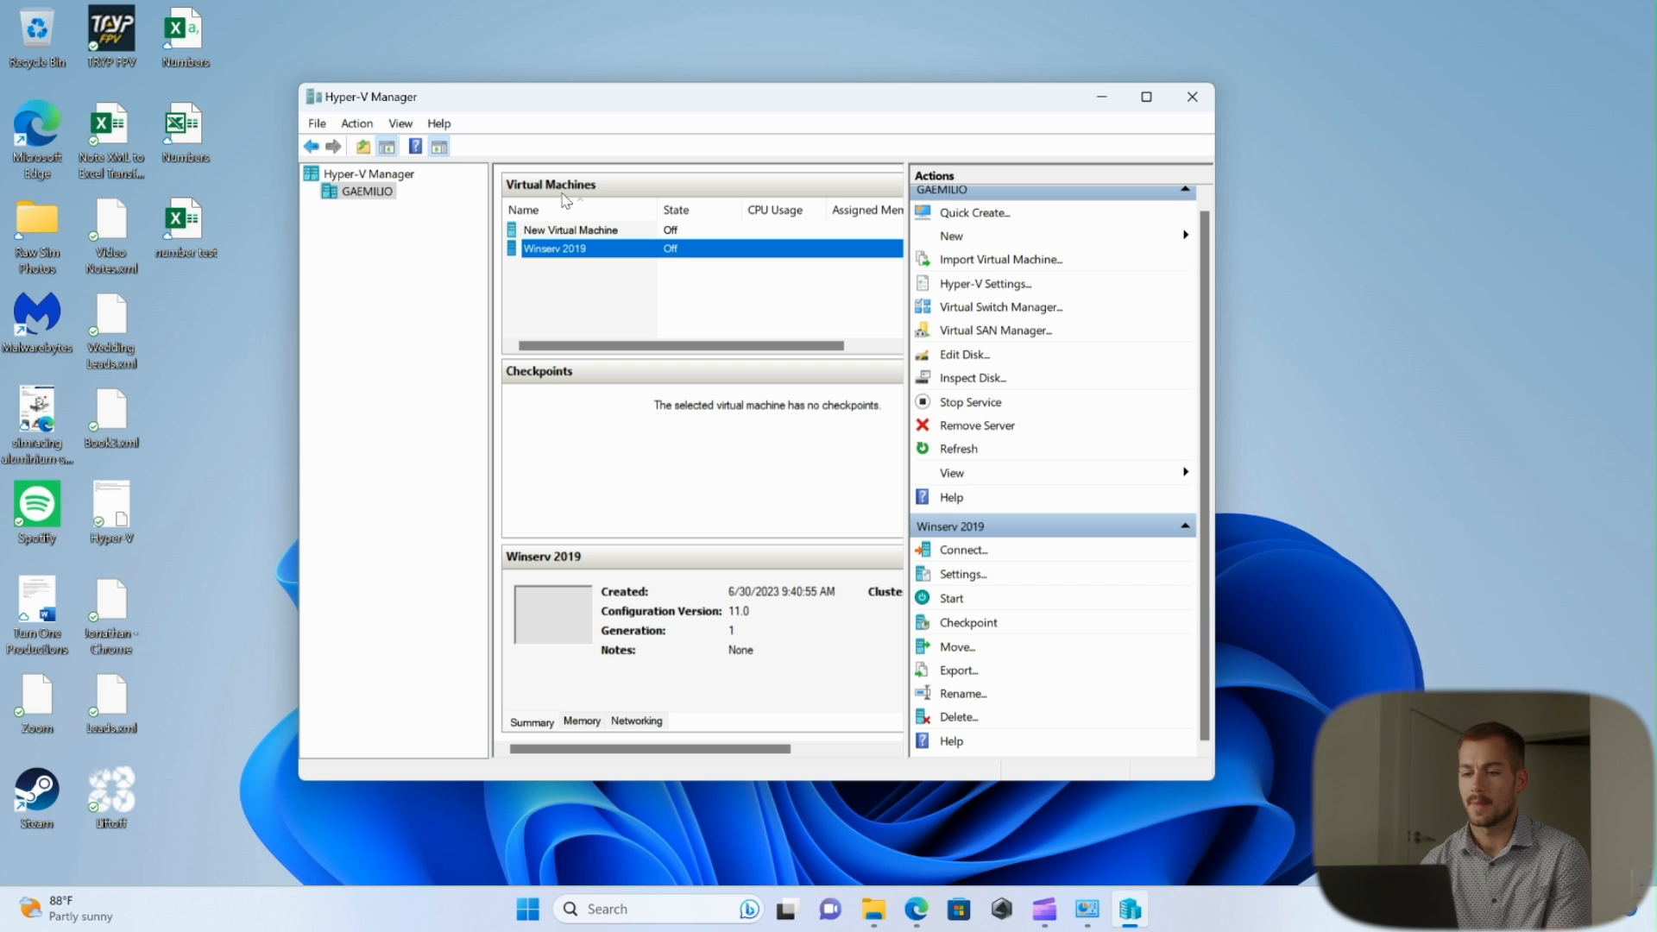
Step: Select the Winserv 2019 virtual machine to show its details and actions
{"action": "left_click", "coordinate": [575, 230]}
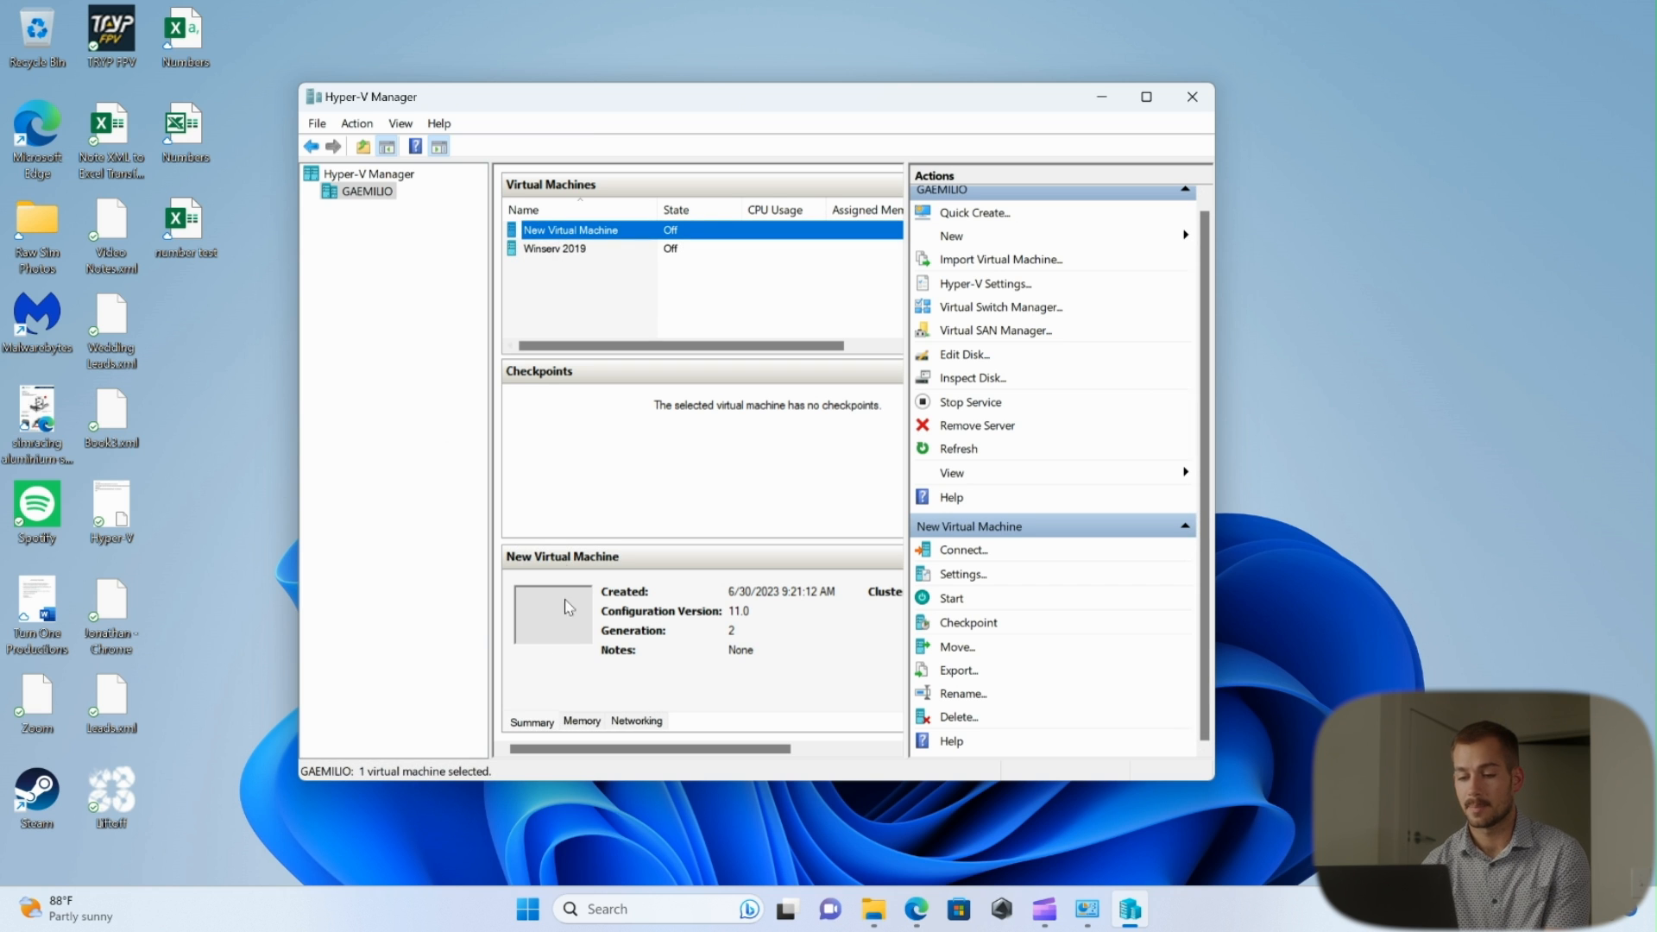
{"action": "left_click", "coordinate": [554, 248]}
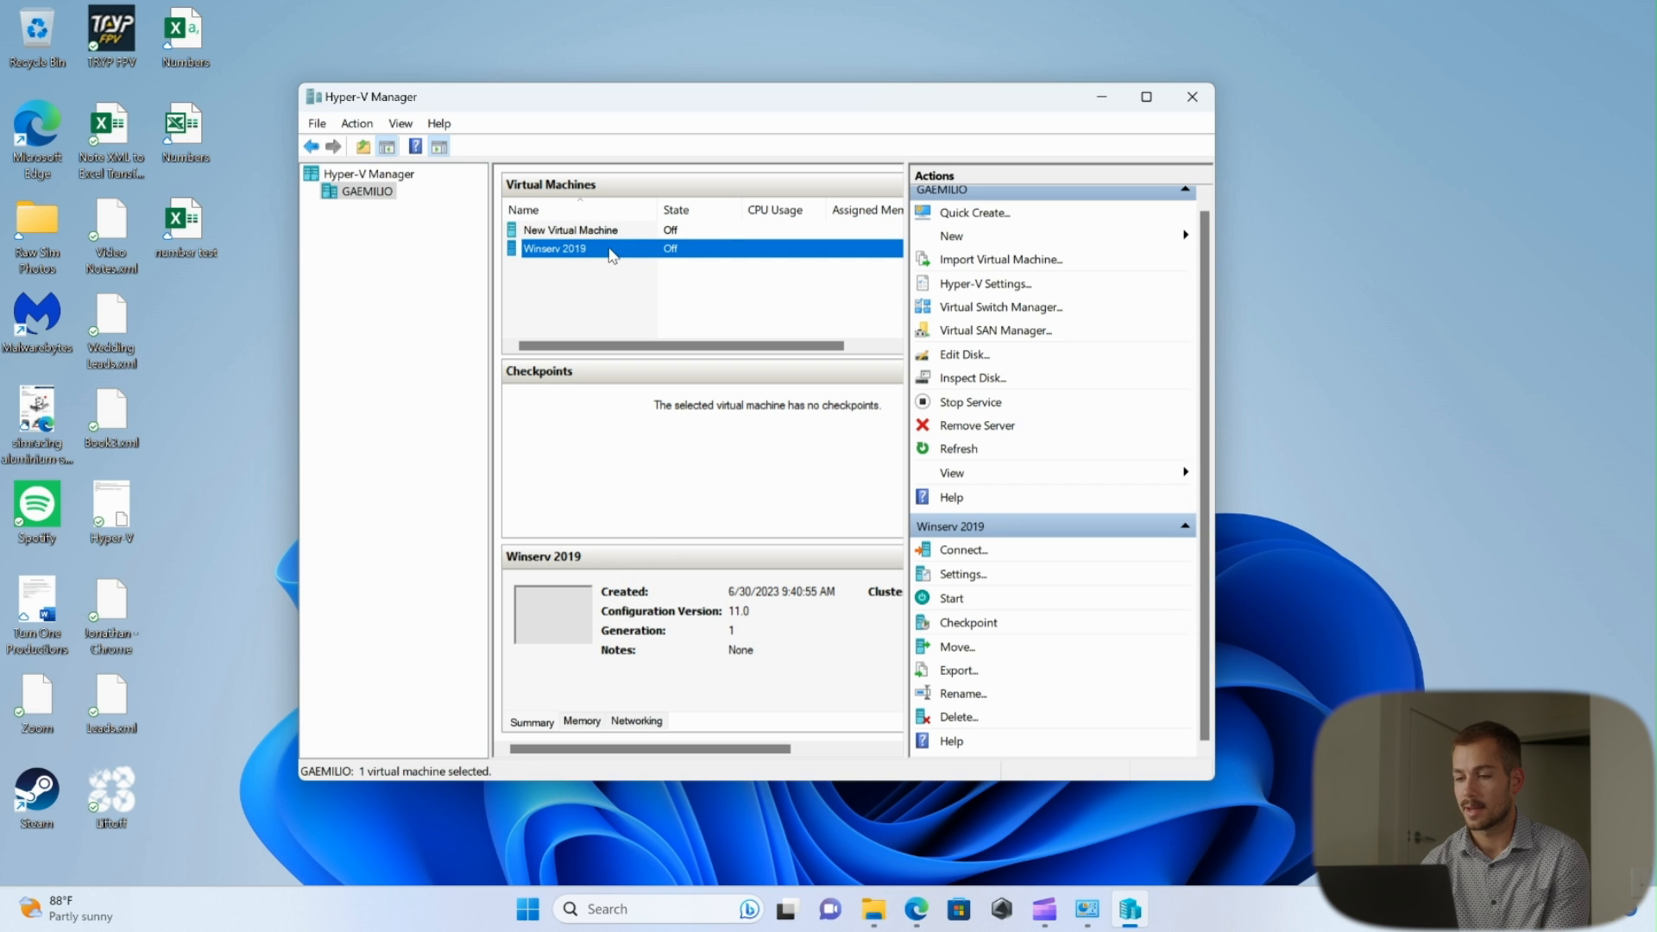
{"action": "mouse_move", "coordinate": [970, 550]}
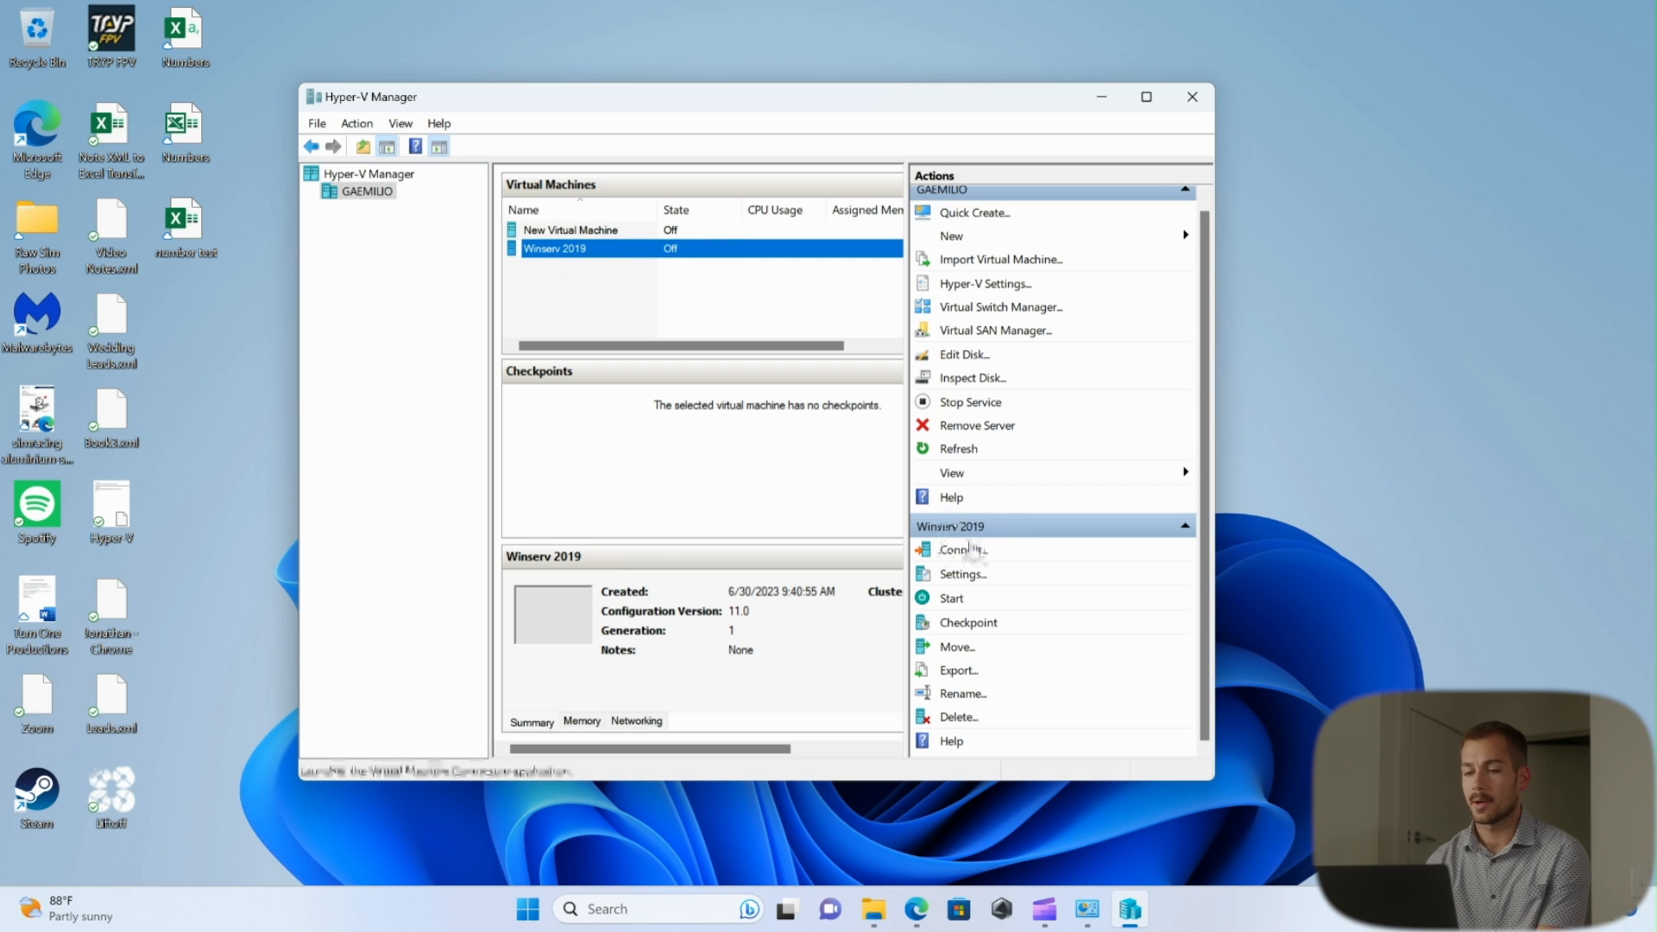
{"action": "mouse_move", "coordinate": [1016, 579]}
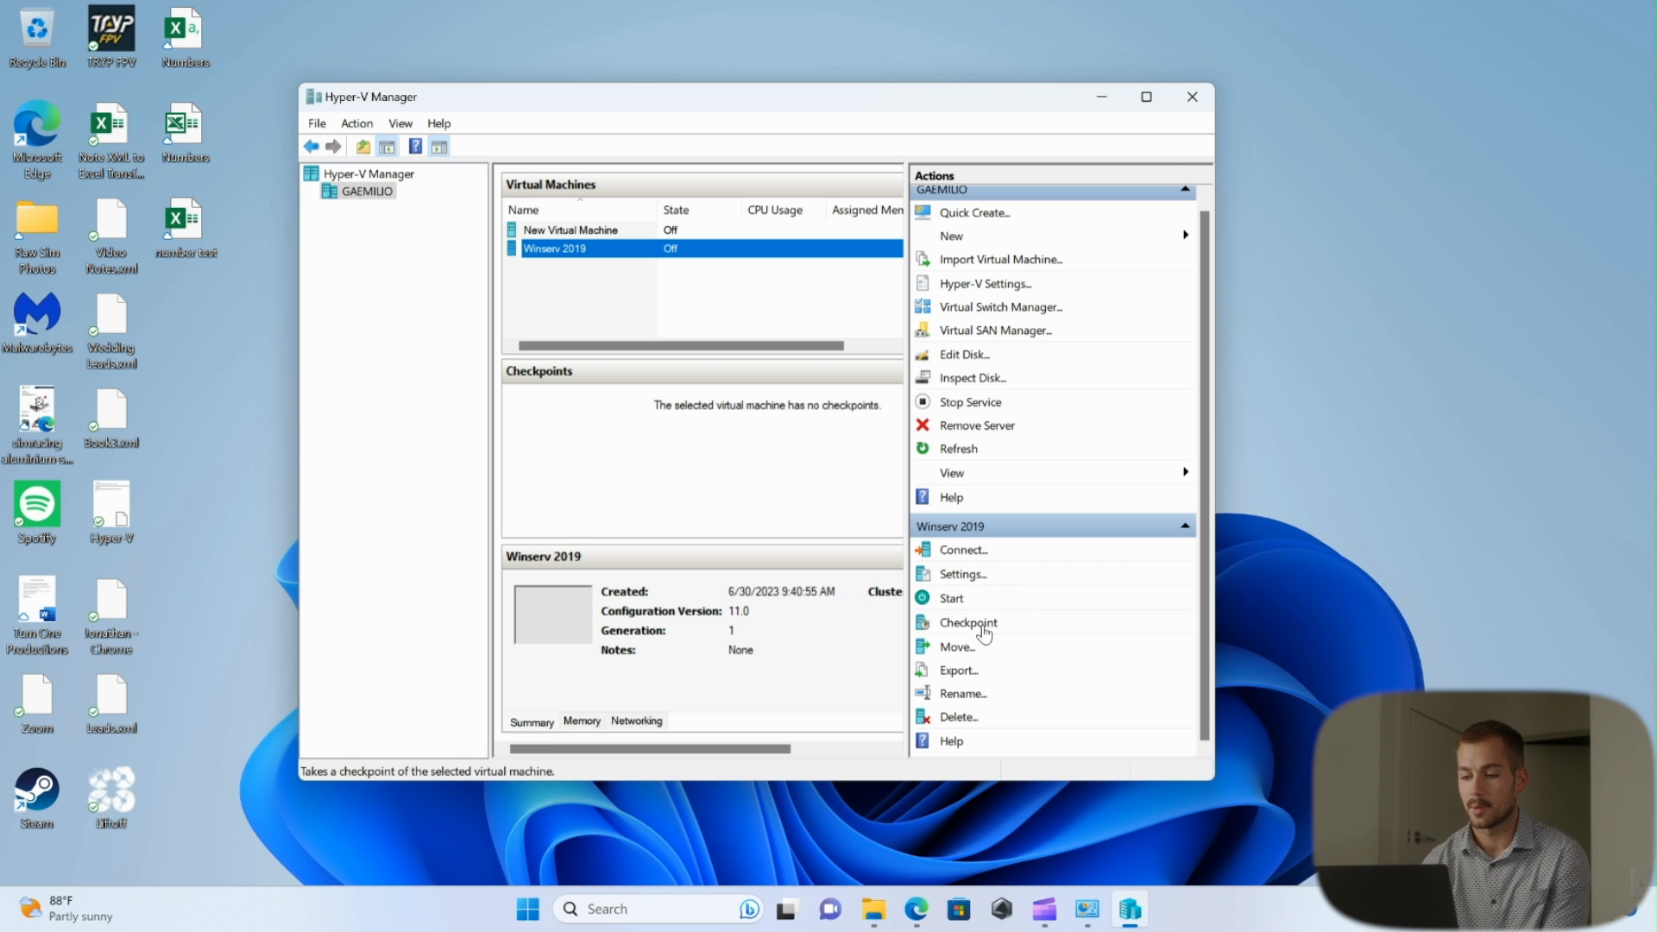
{"action": "mouse_move", "coordinate": [971, 718]}
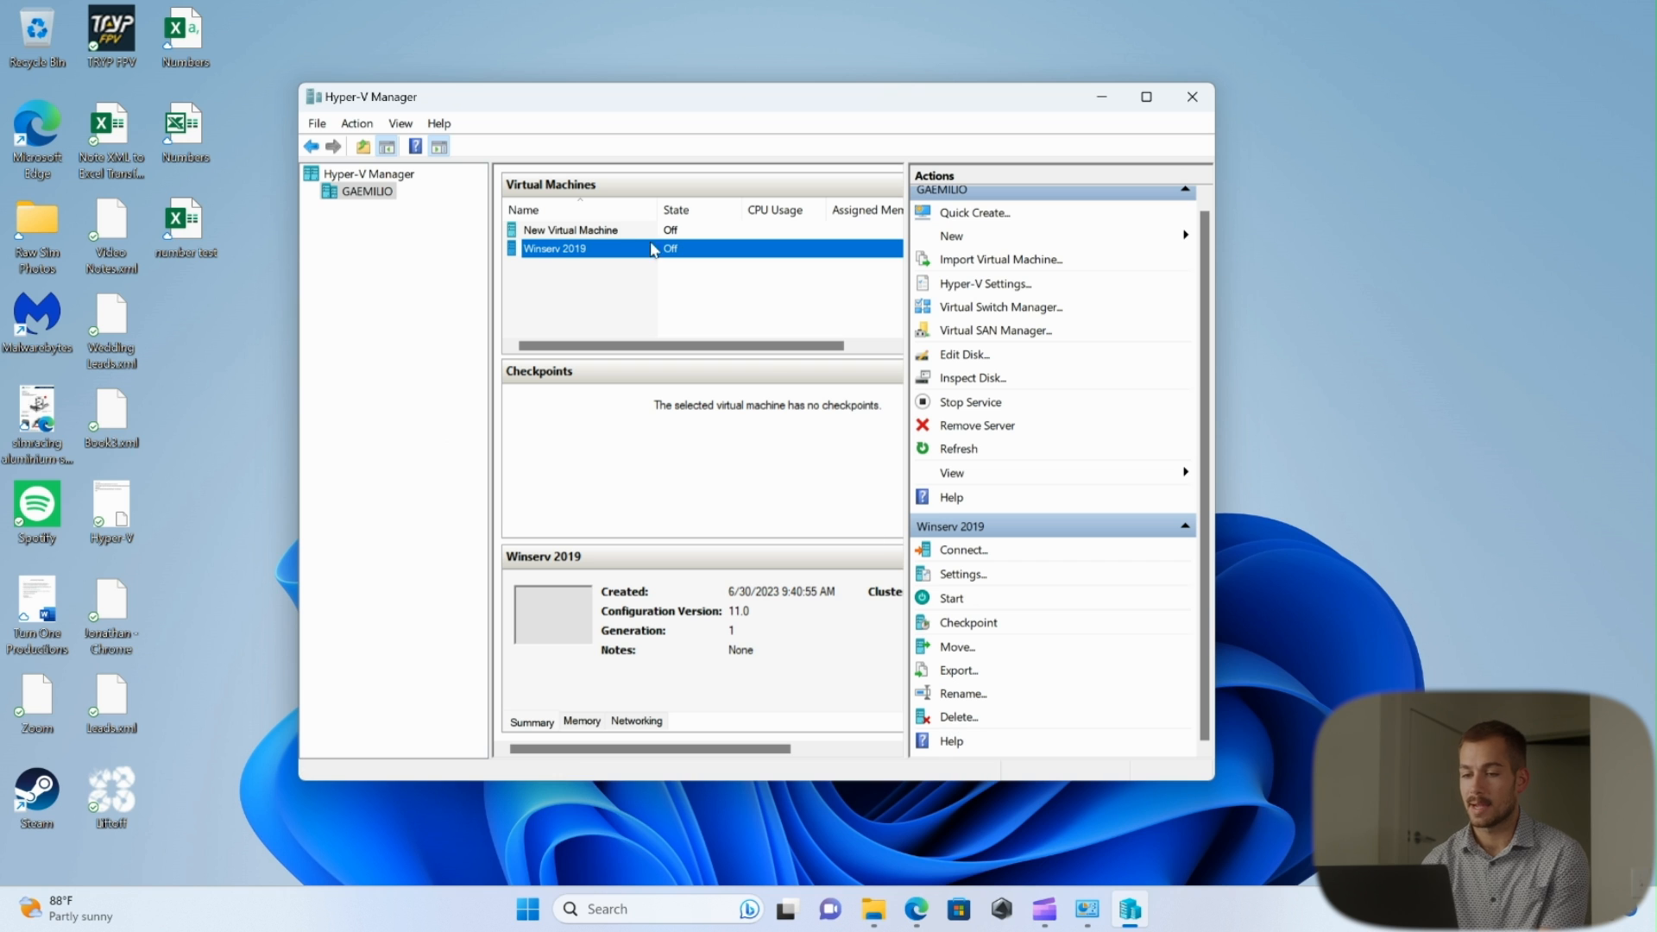
{"action": "mouse_move", "coordinate": [590, 235]}
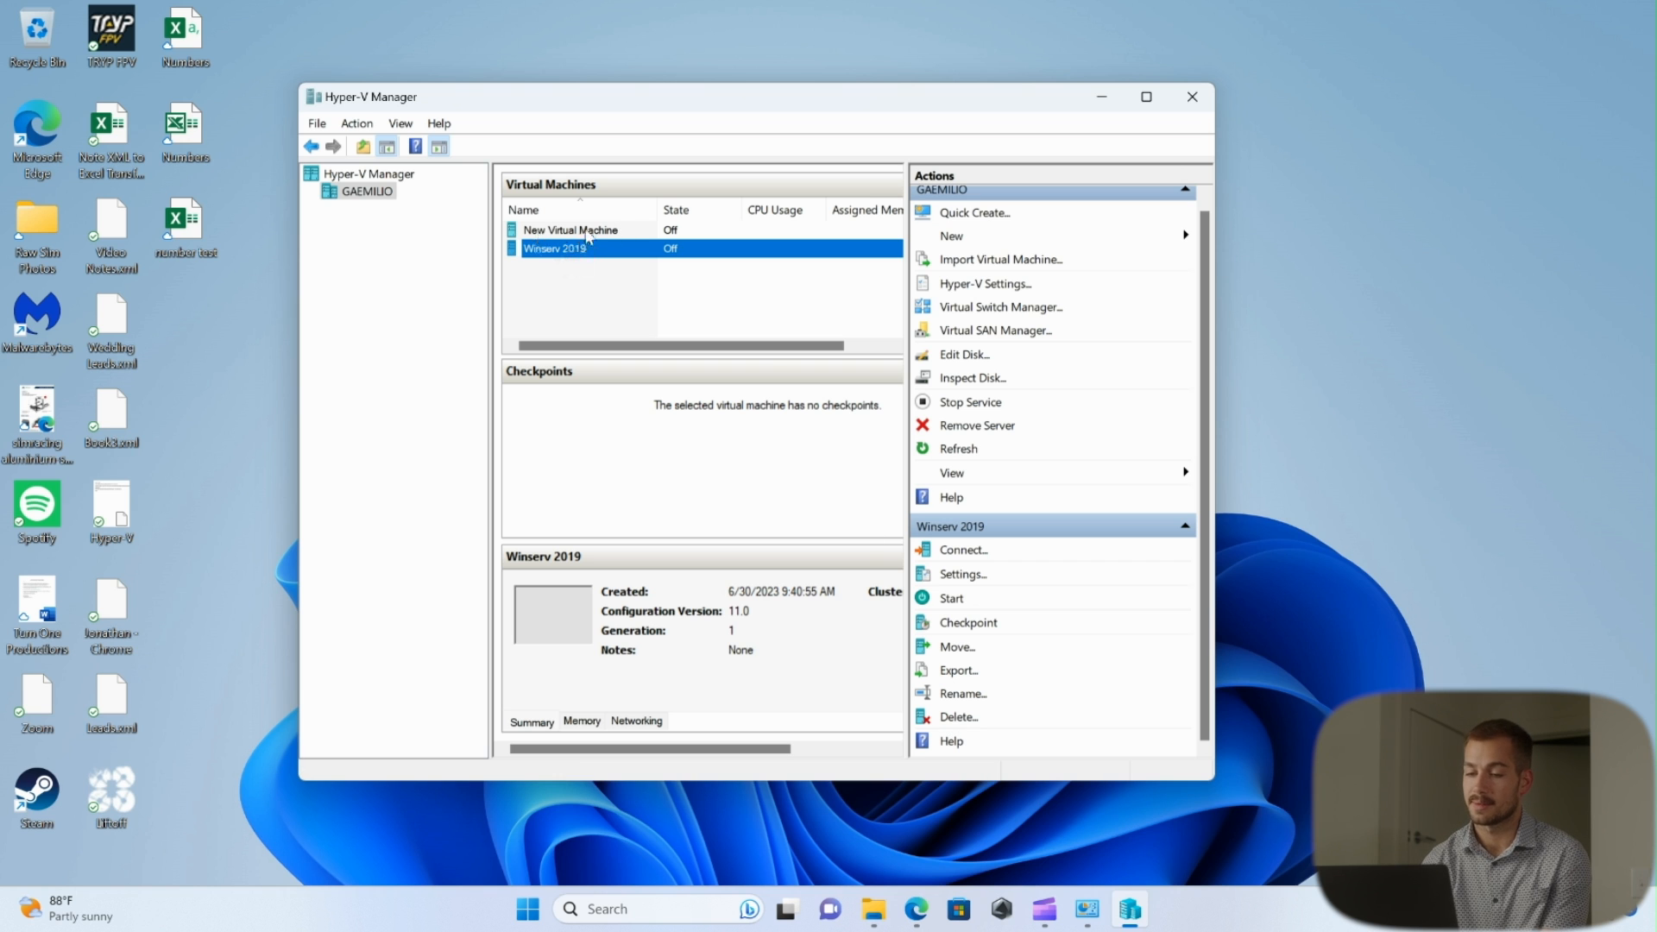
{"action": "mouse_move", "coordinate": [1071, 711]}
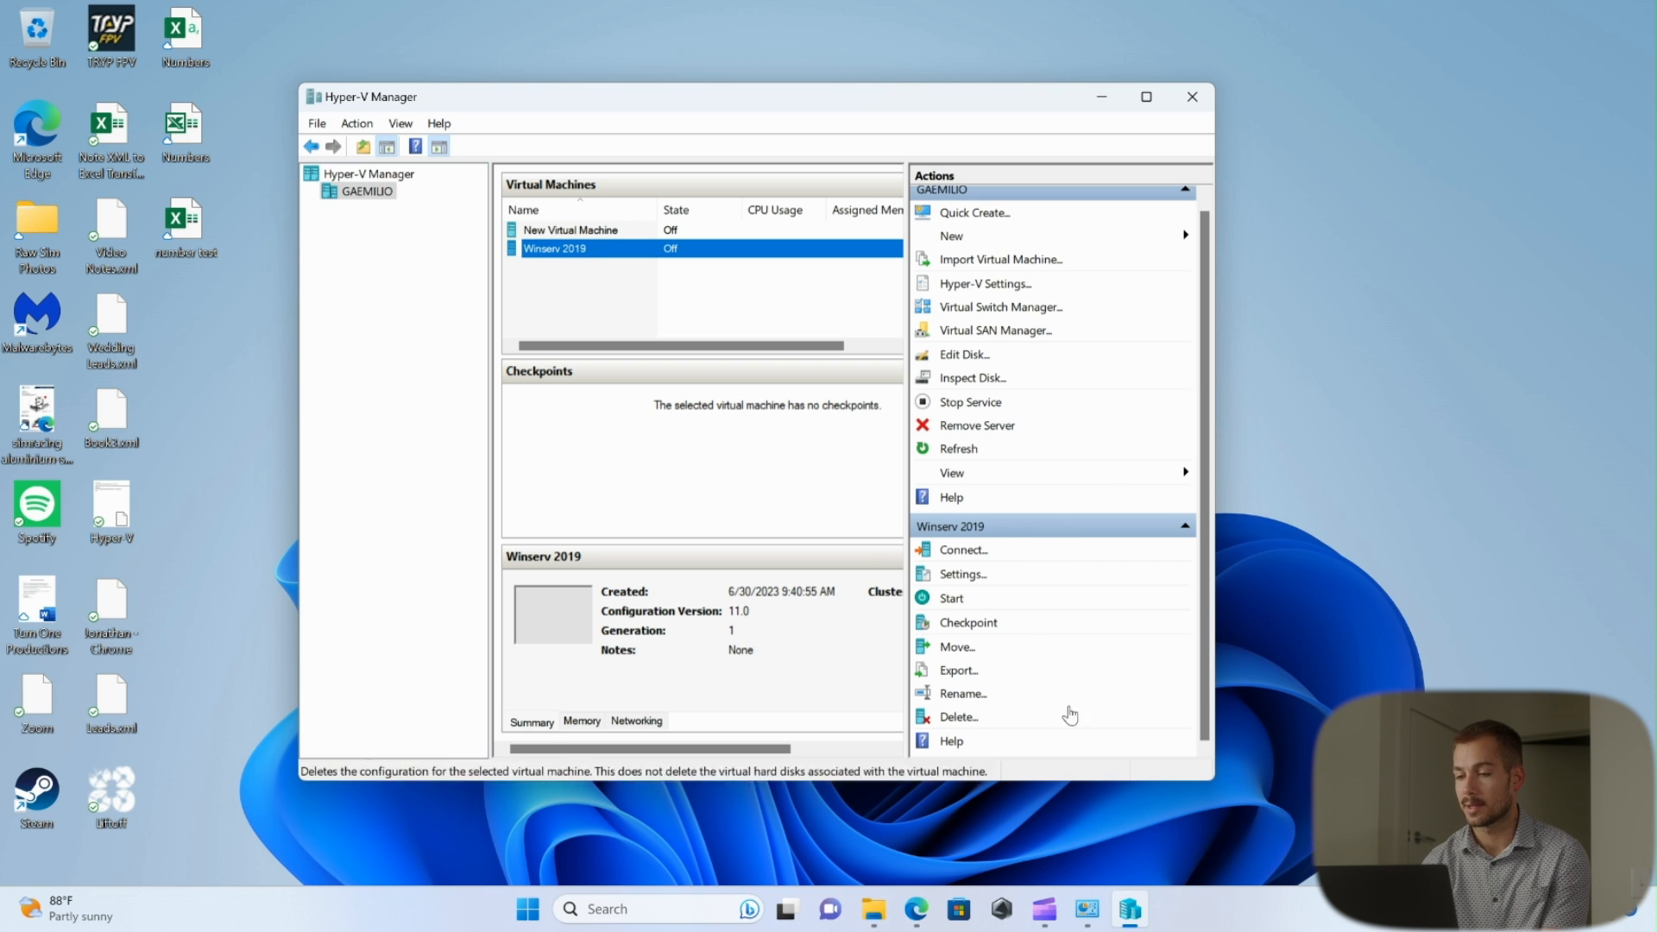
{"action": "mouse_move", "coordinate": [962, 558]}
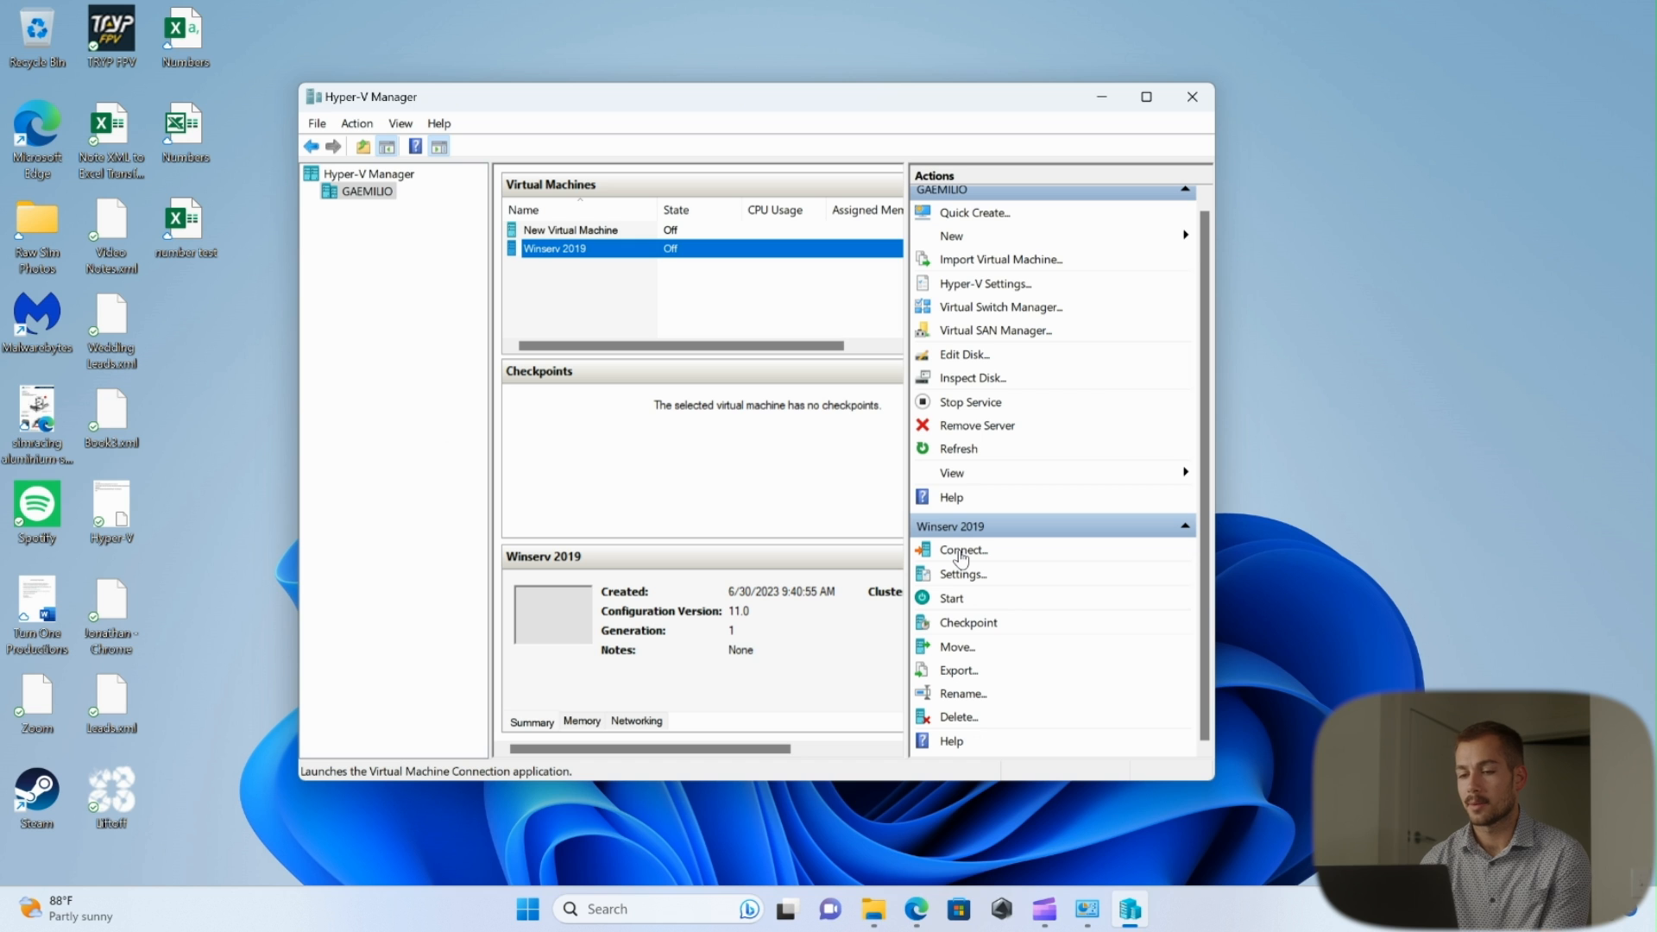
Step: Connect to and start Winserv 2019, then proceed through setup choosing Standard Evaluation (Desktop Experience)
{"action": "left_click", "coordinate": [963, 550]}
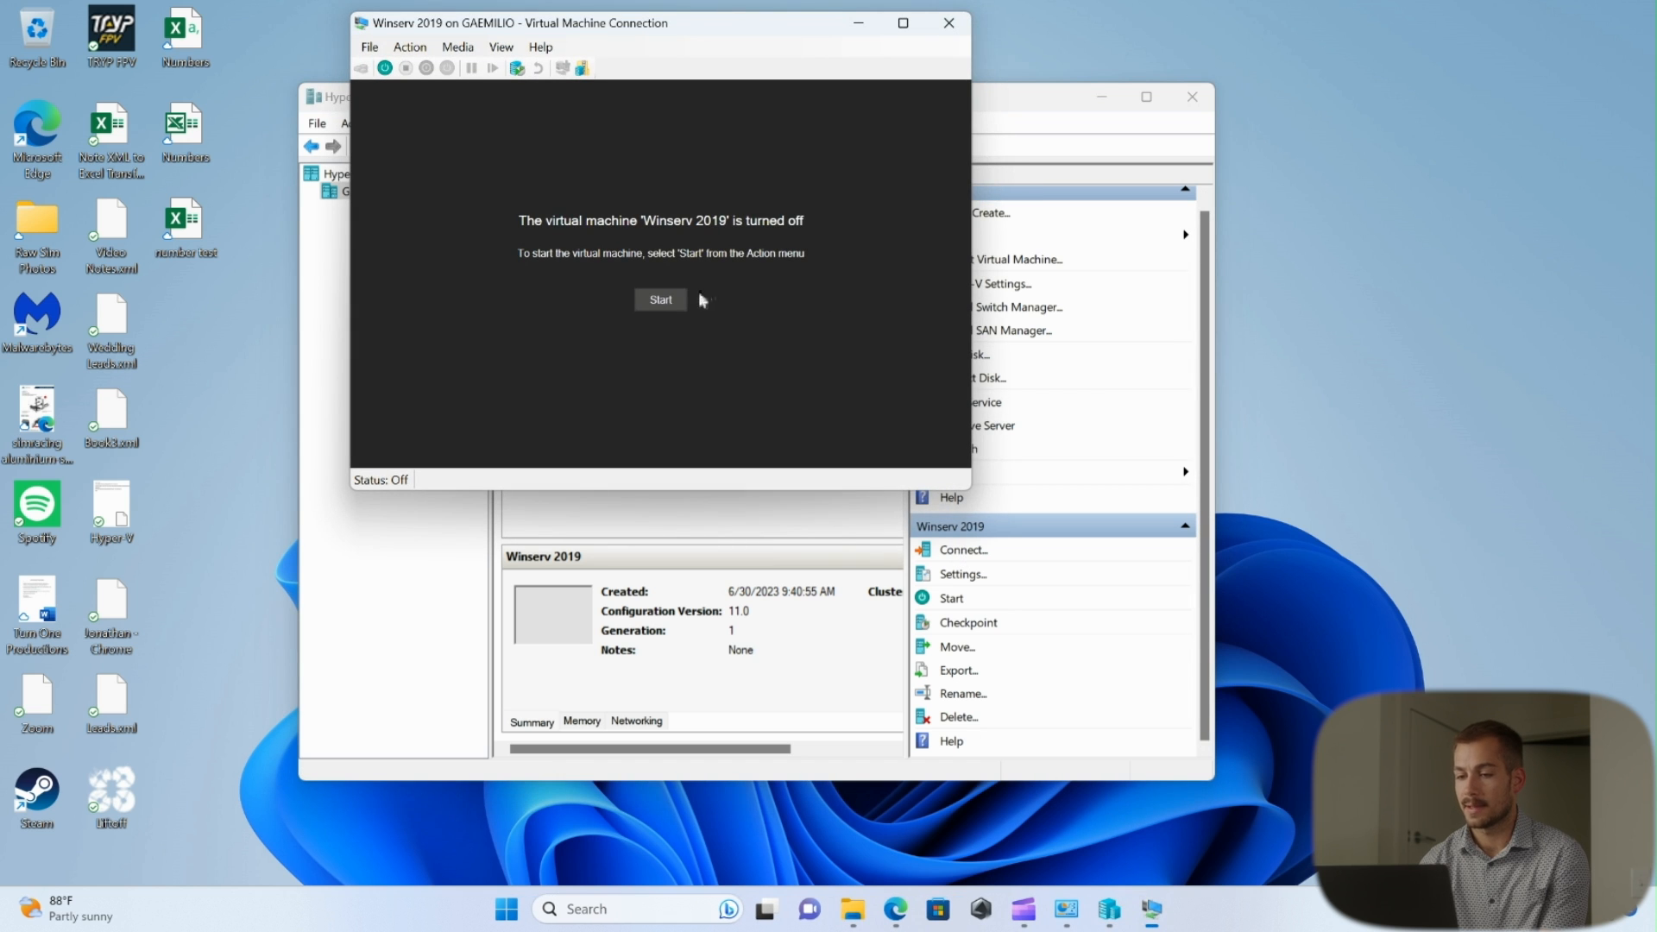
{"action": "left_click", "coordinate": [659, 301]}
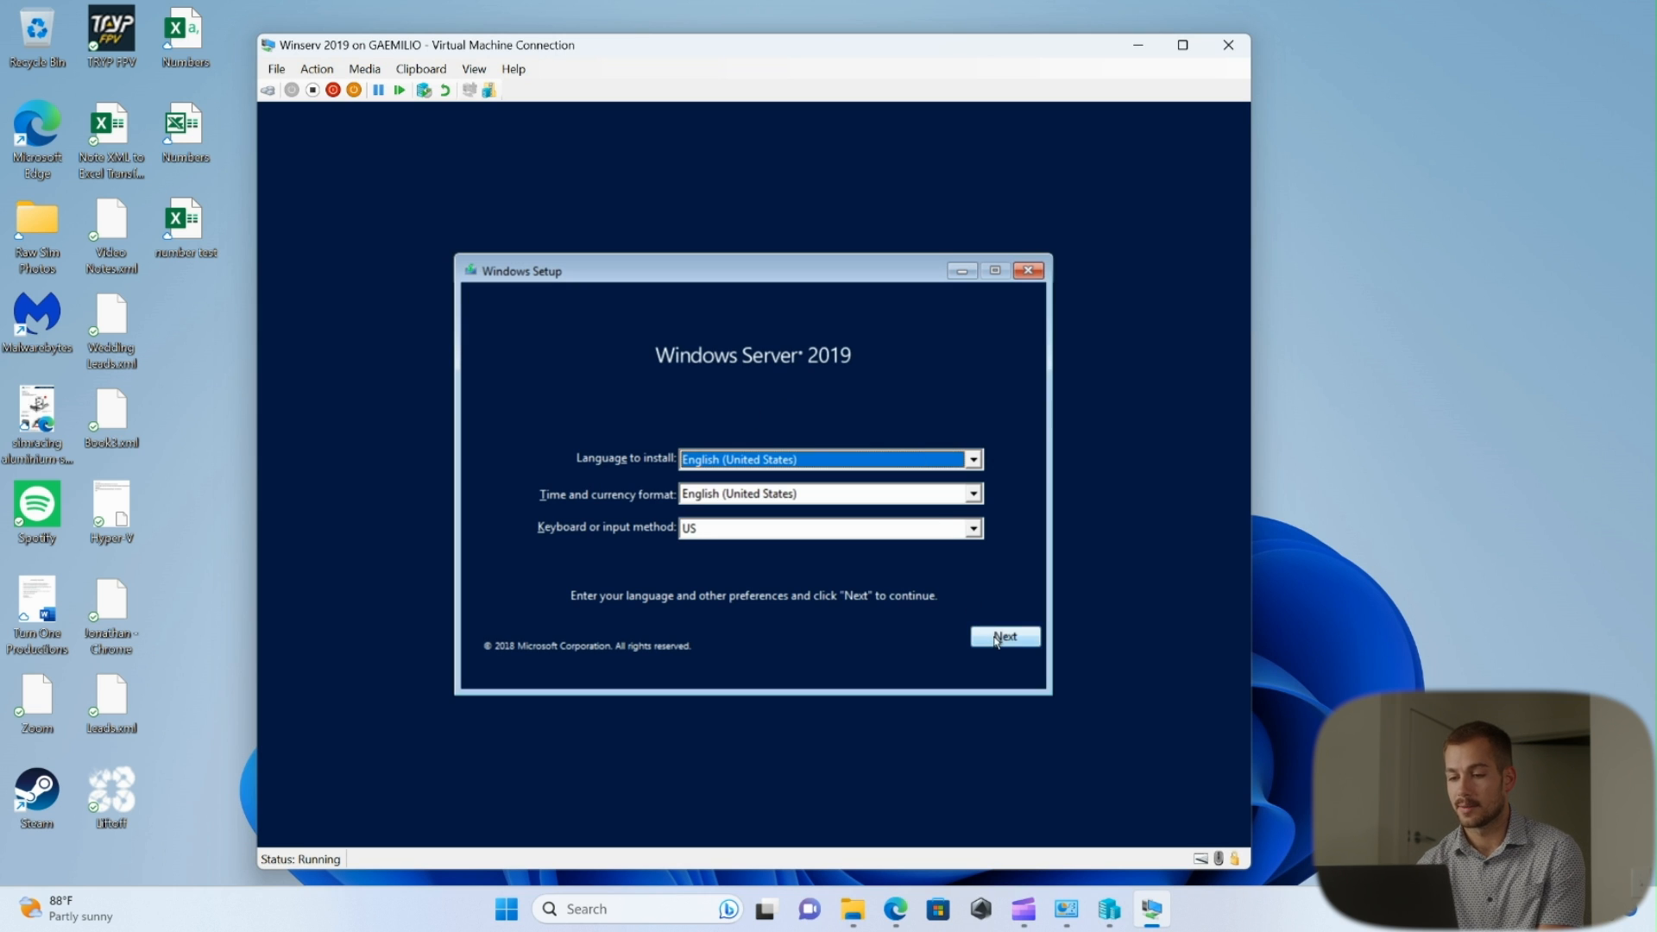
{"action": "left_click", "coordinate": [1005, 635]}
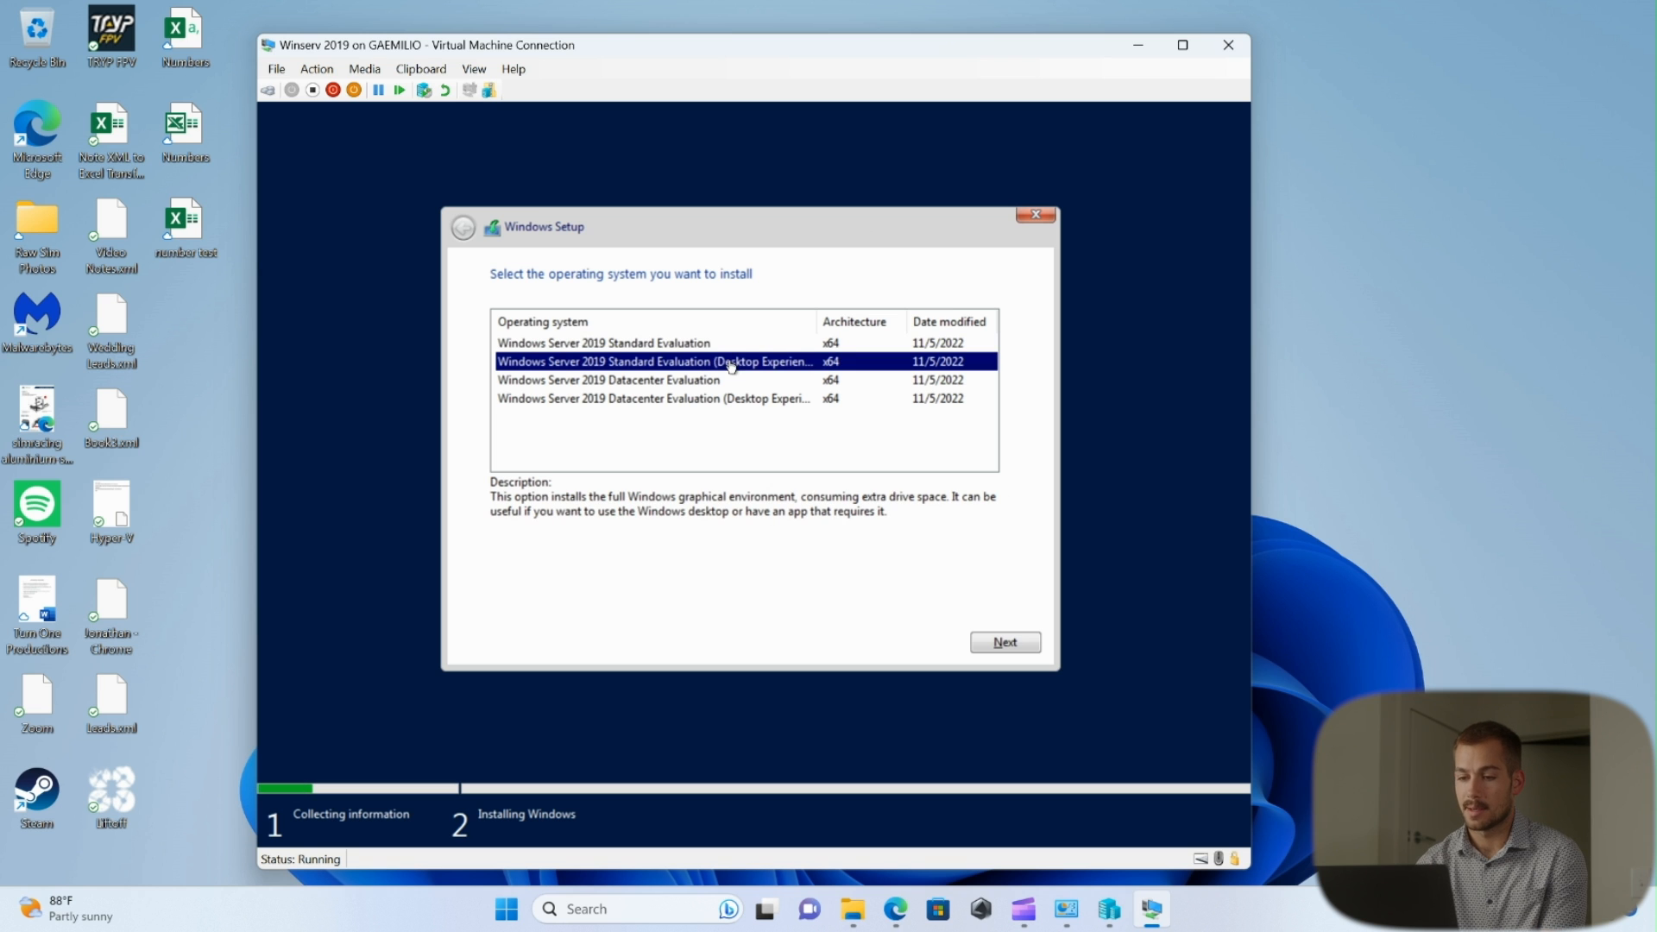
{"action": "left_click", "coordinate": [1005, 642]}
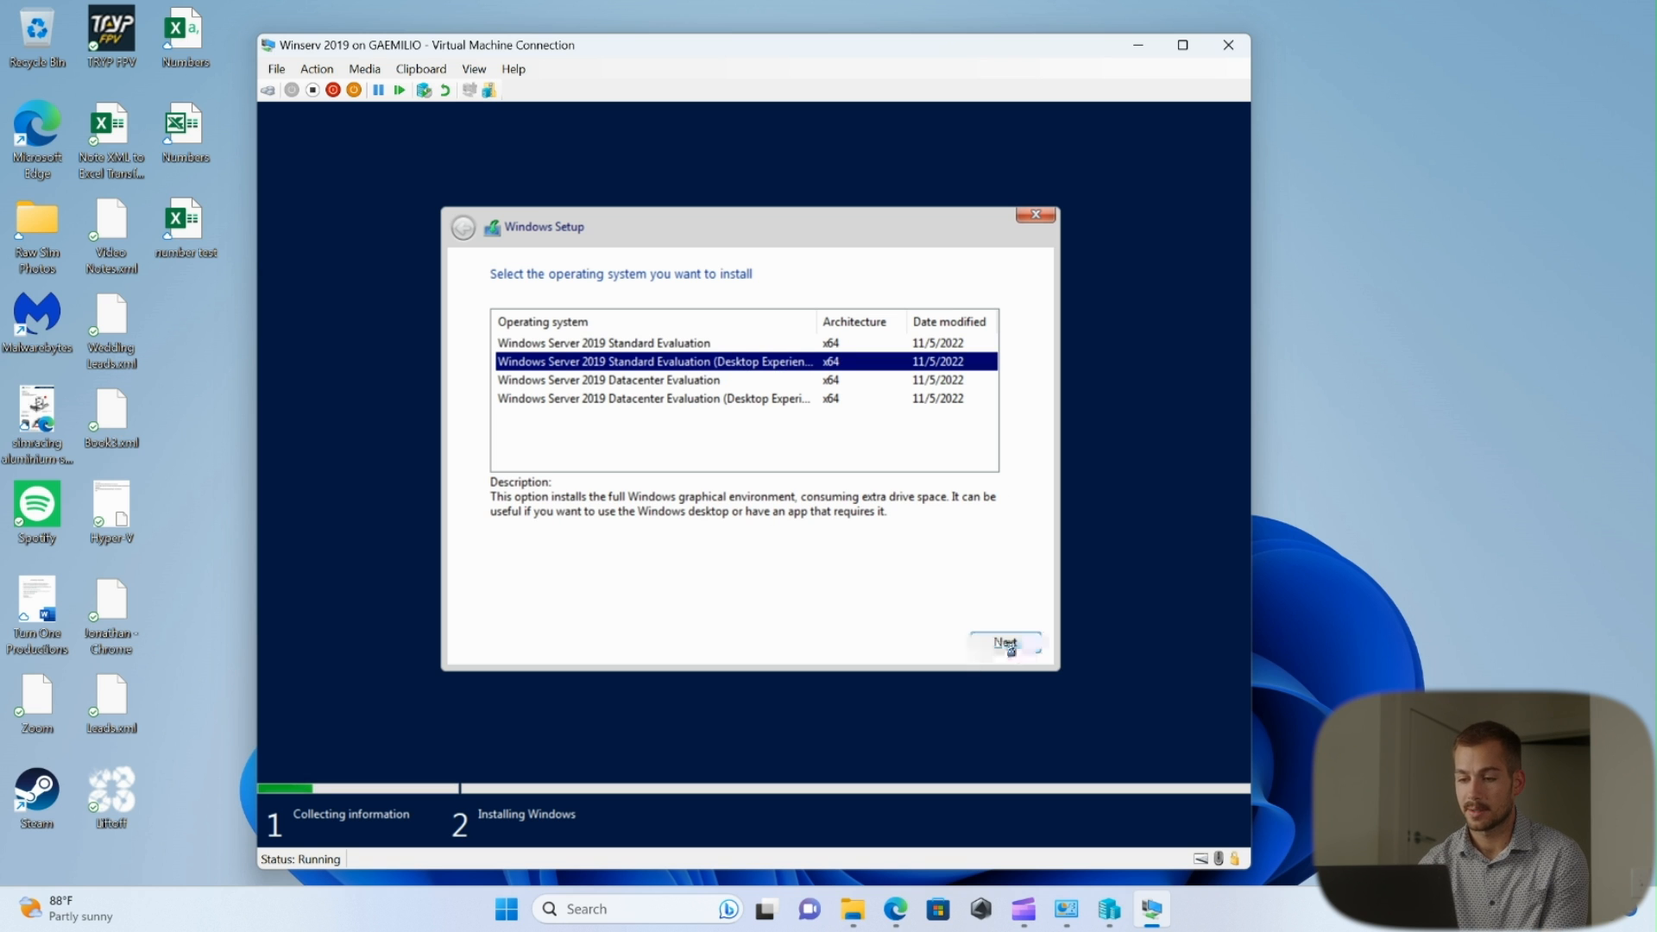
{"action": "left_click", "coordinate": [1005, 644]}
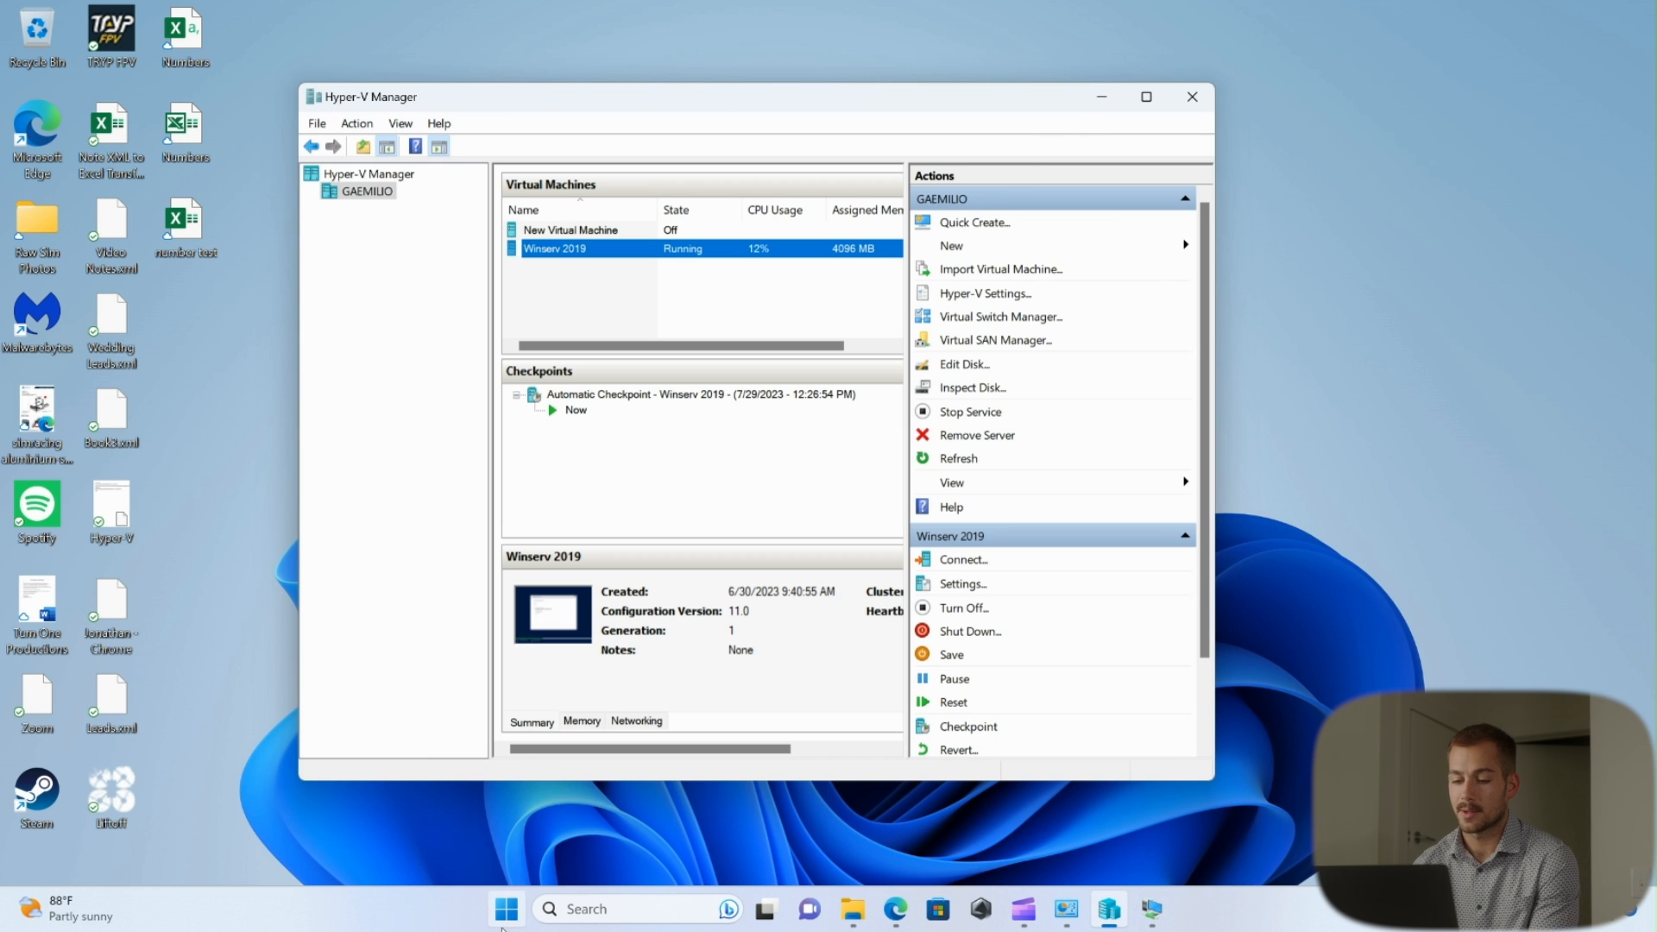
Step: Launch Hyper-V Quick Create from the Actions pane
{"action": "left_click", "coordinate": [506, 908]}
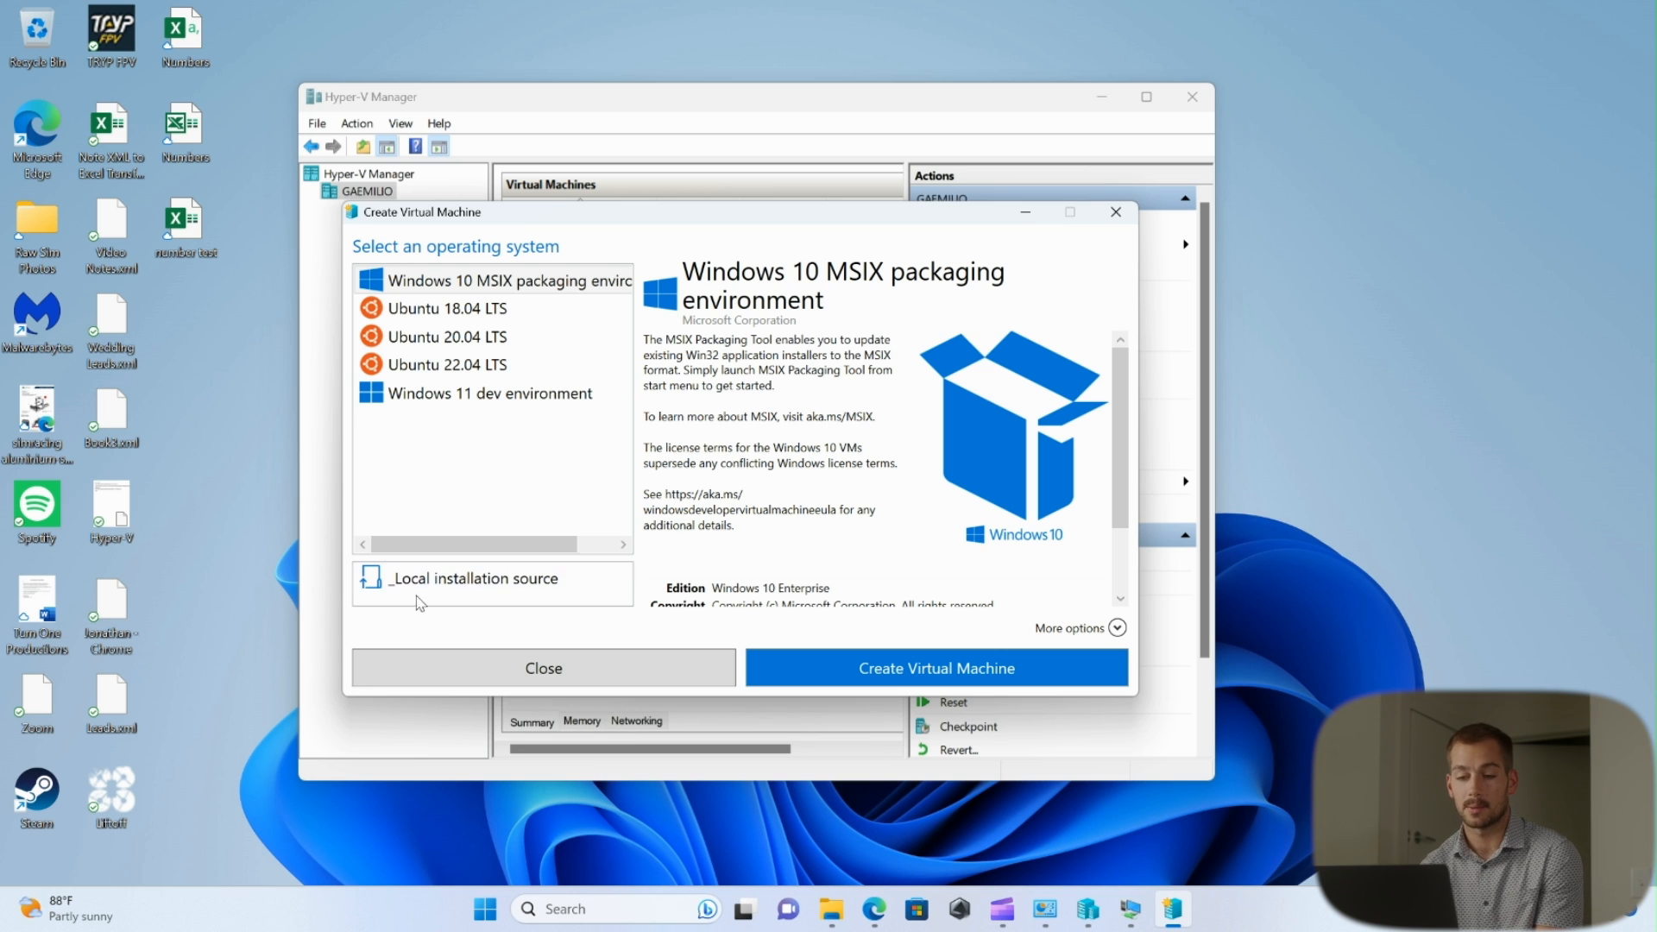
Step: Create the VM from the local Server 2019 evaluation ISO in Downloads and go to its settings
{"action": "left_click", "coordinate": [473, 580]}
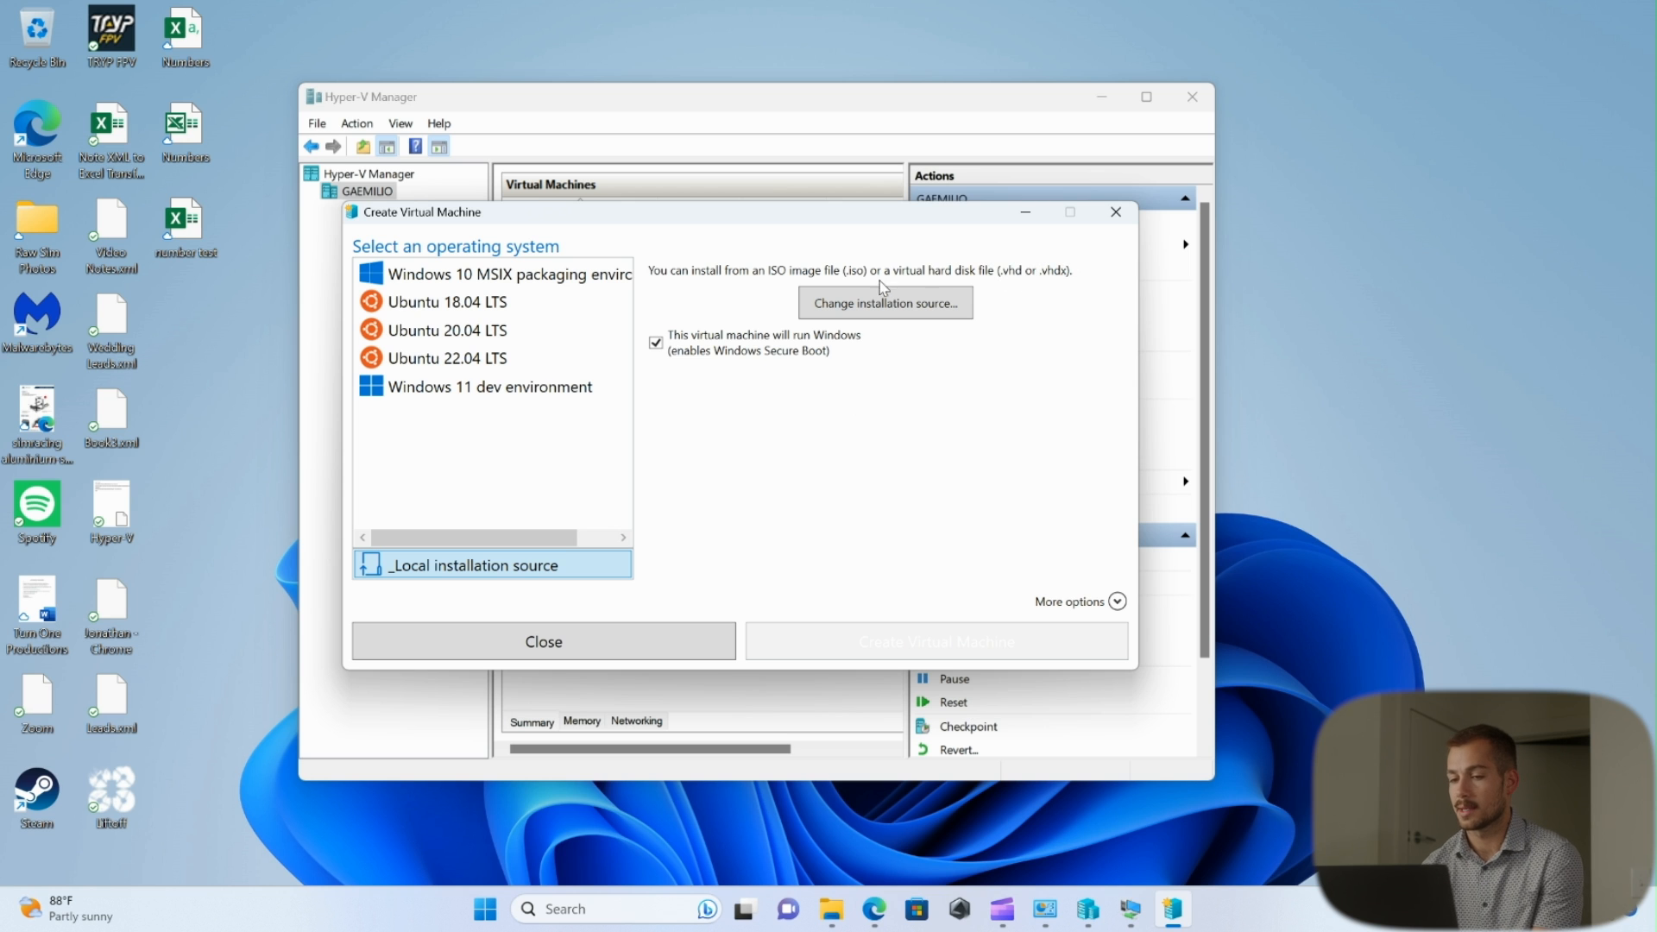
{"action": "left_click", "coordinate": [471, 302]}
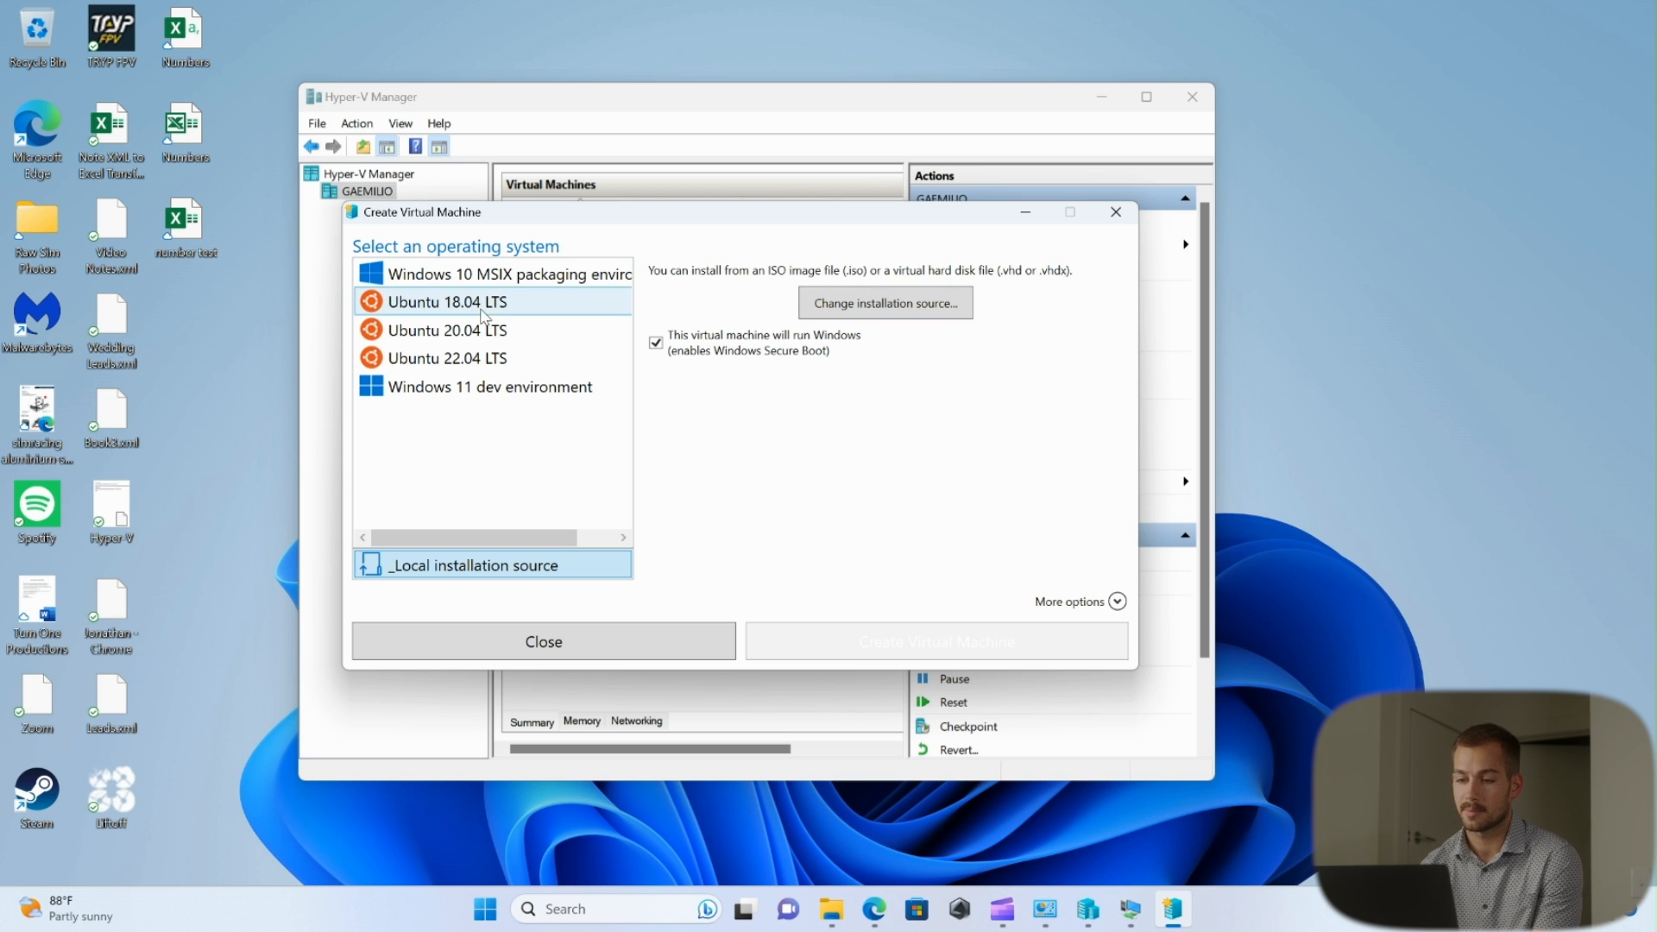
{"action": "left_click", "coordinate": [1117, 601]}
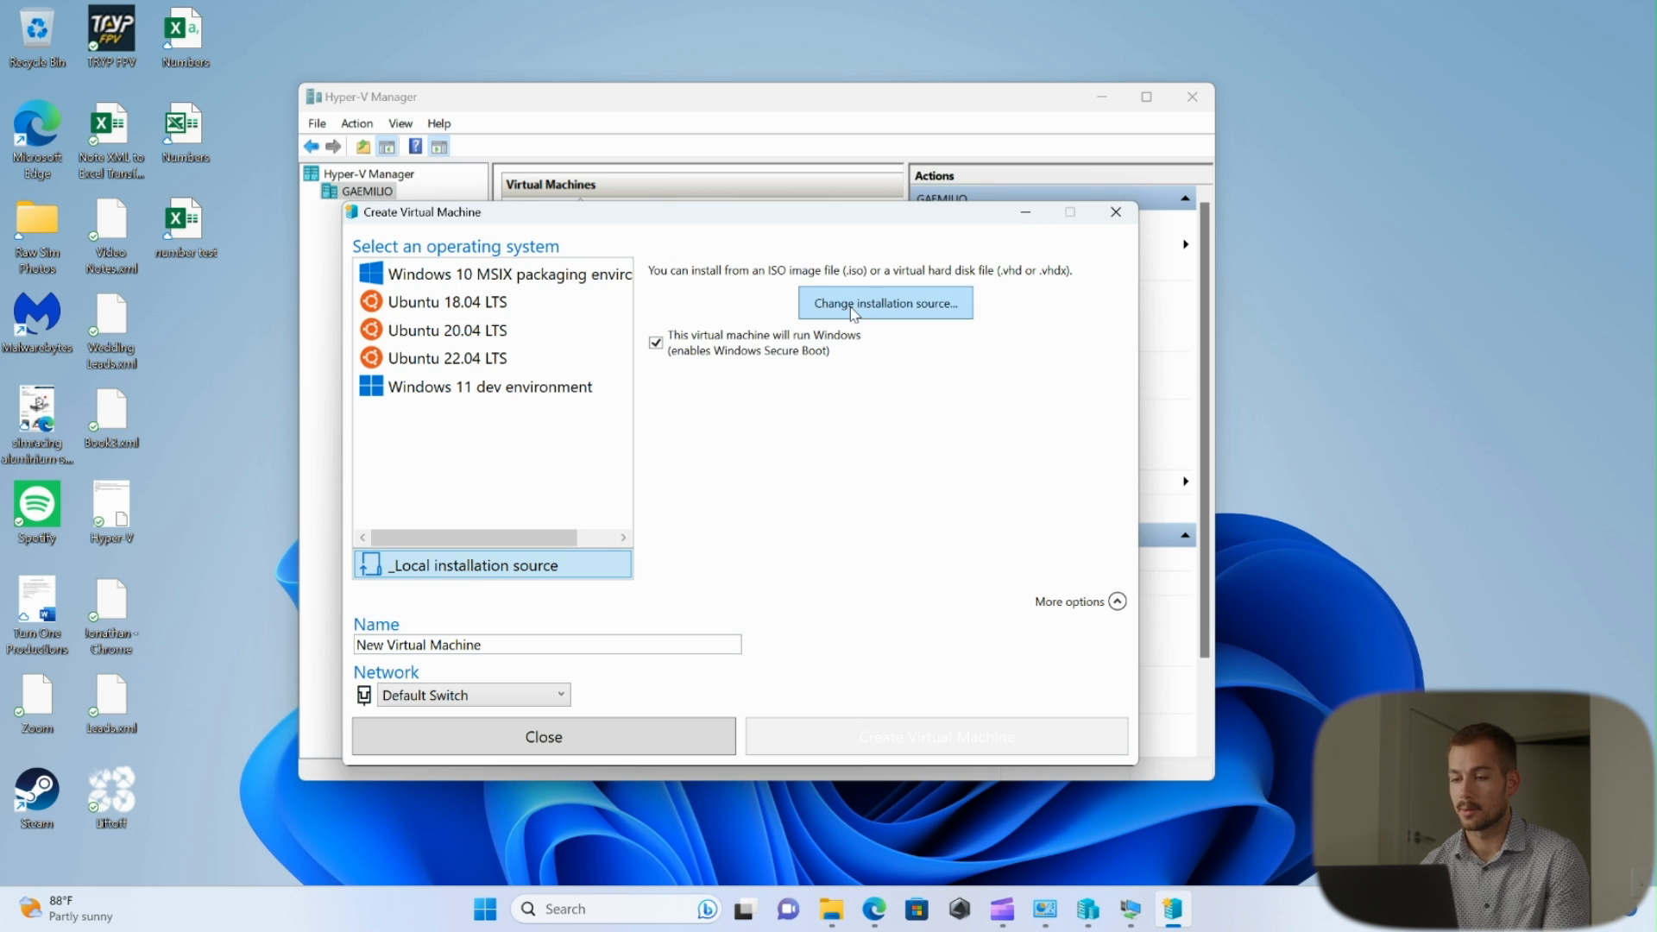
{"action": "left_click", "coordinate": [886, 302]}
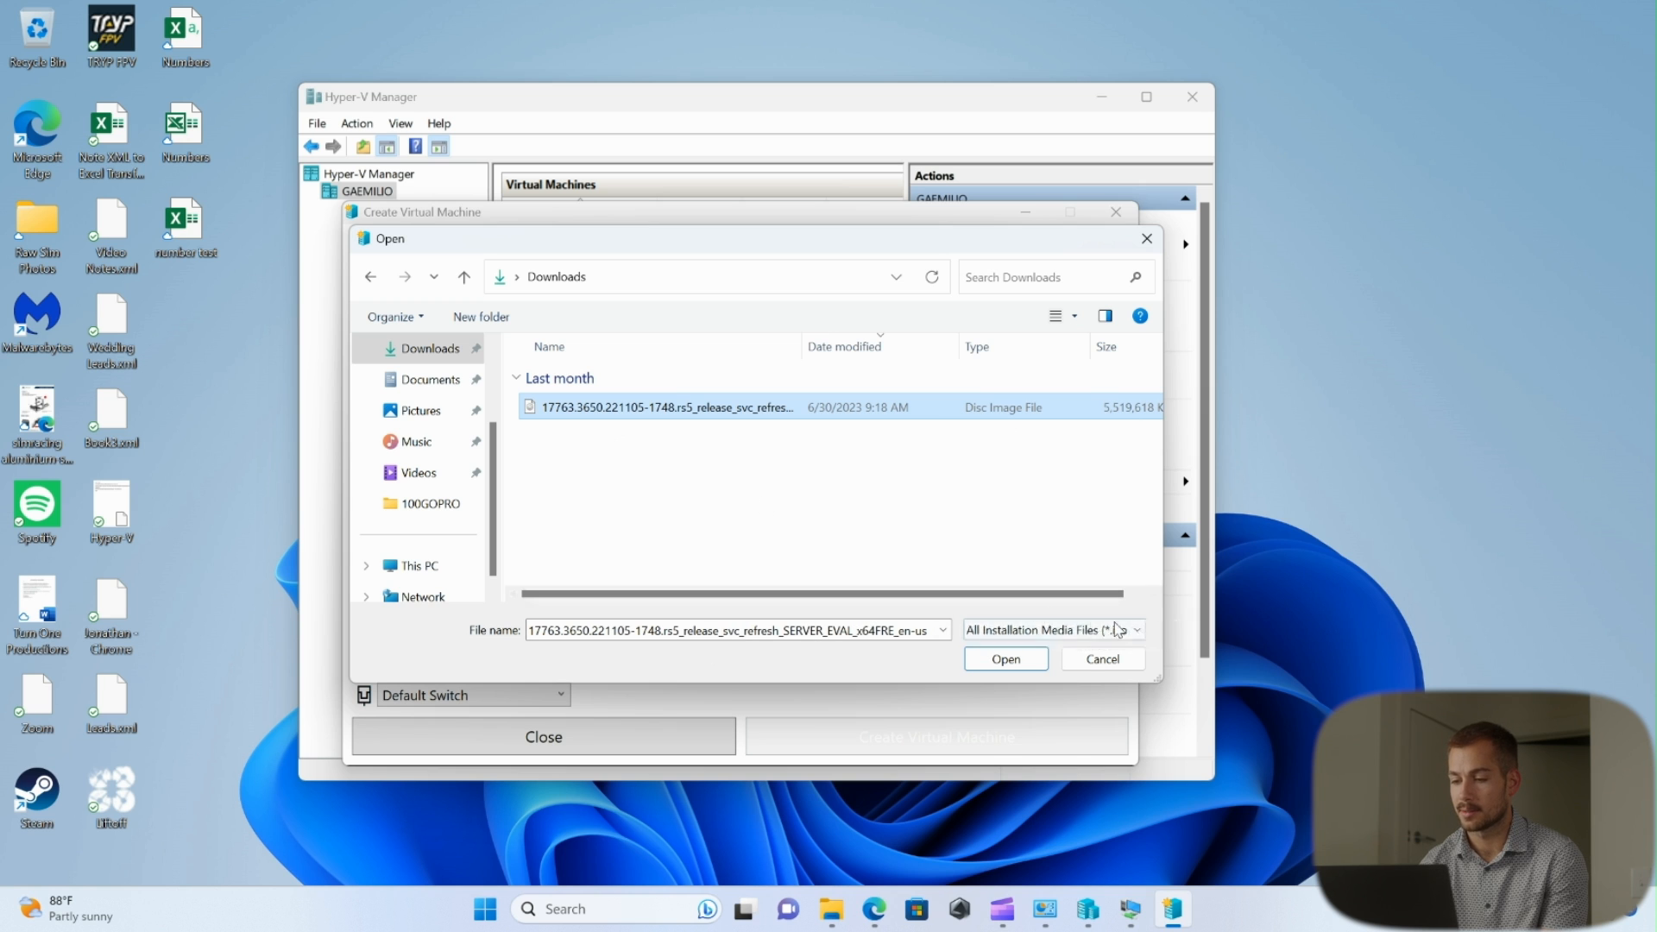
{"action": "left_click", "coordinate": [1005, 659]}
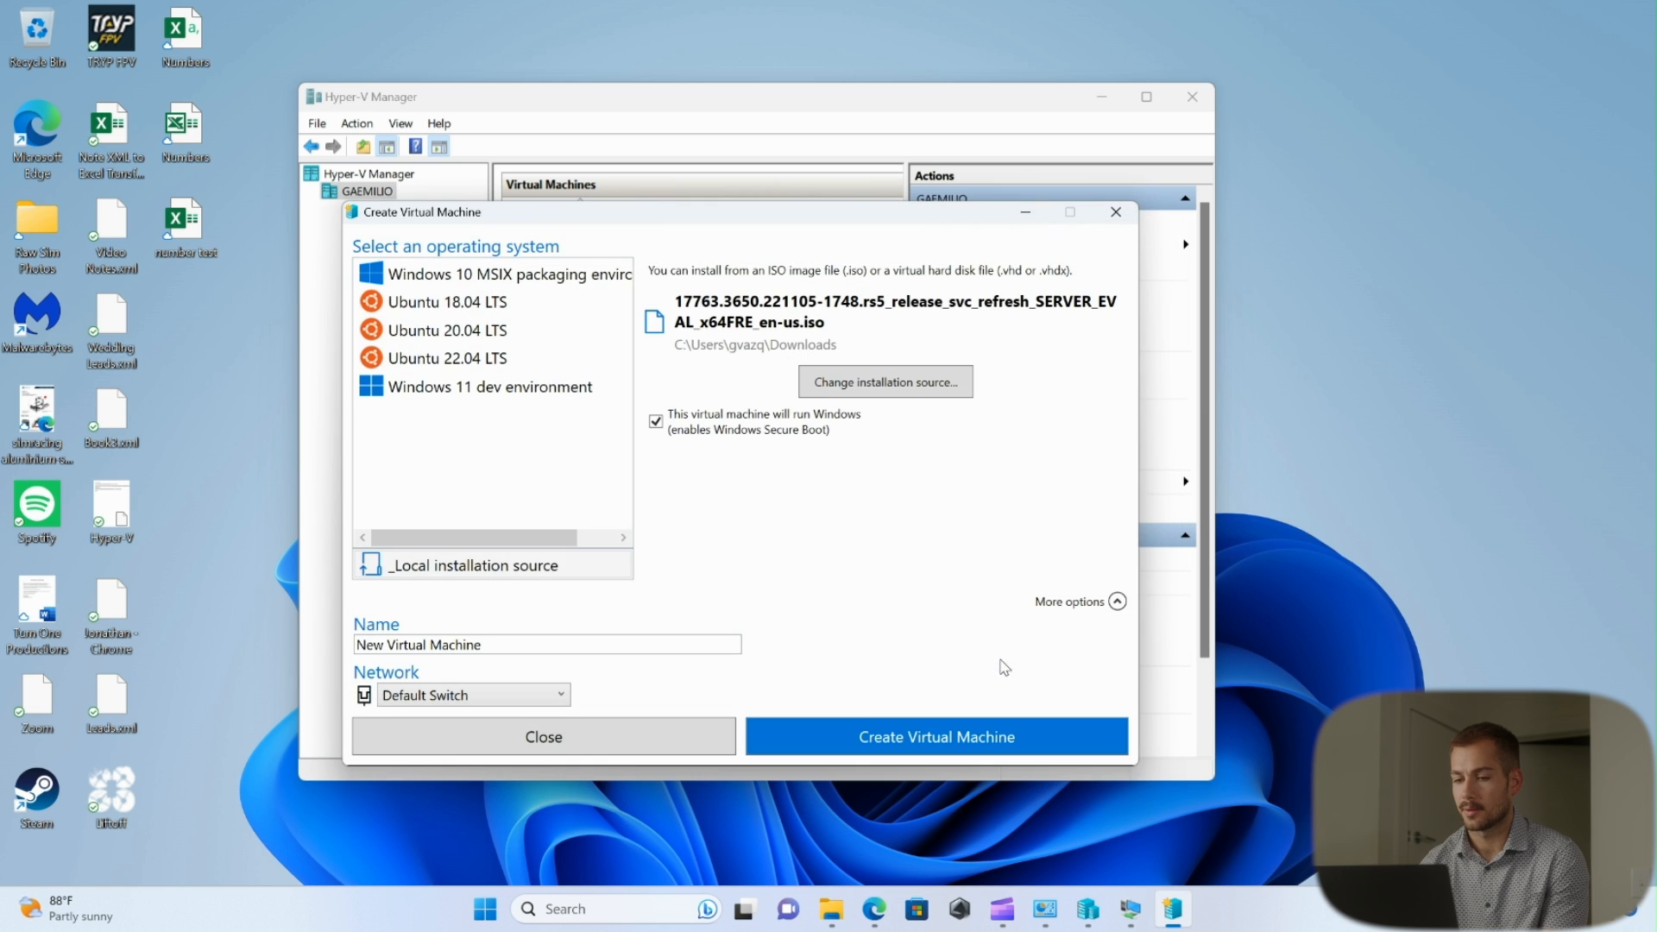
{"action": "left_click", "coordinate": [936, 736]}
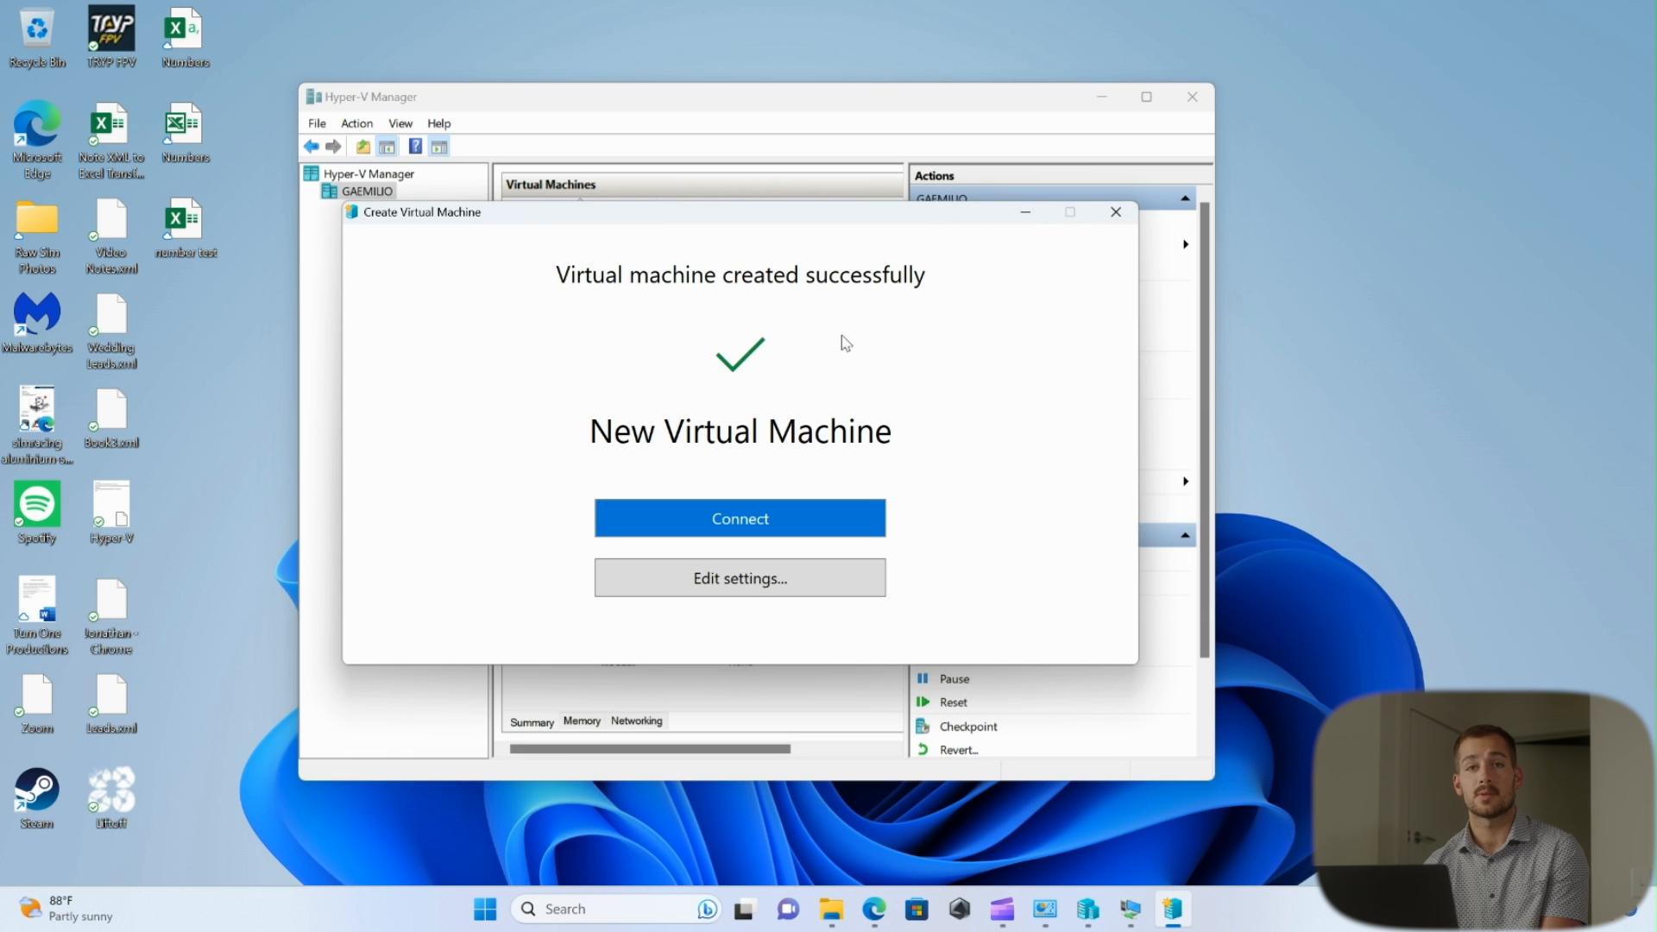
{"action": "left_click", "coordinate": [739, 576]}
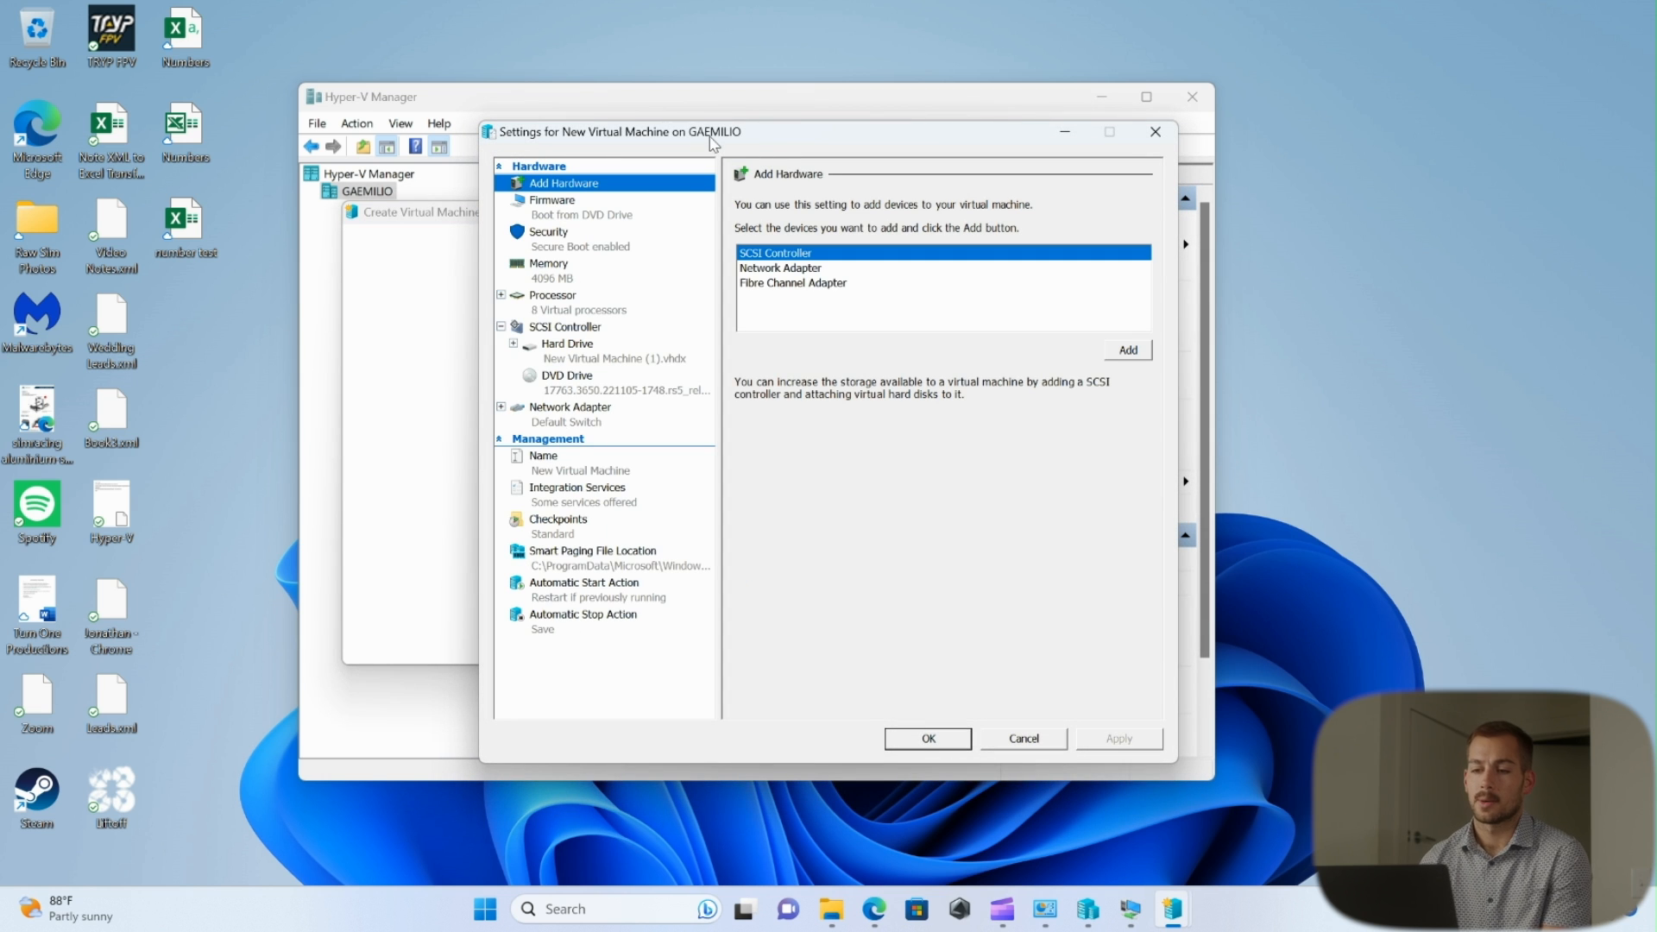
Step: Review the Security, Processor, Add Hardware and Firmware boot-order pages, ending on Security
{"action": "left_click", "coordinate": [549, 232]}
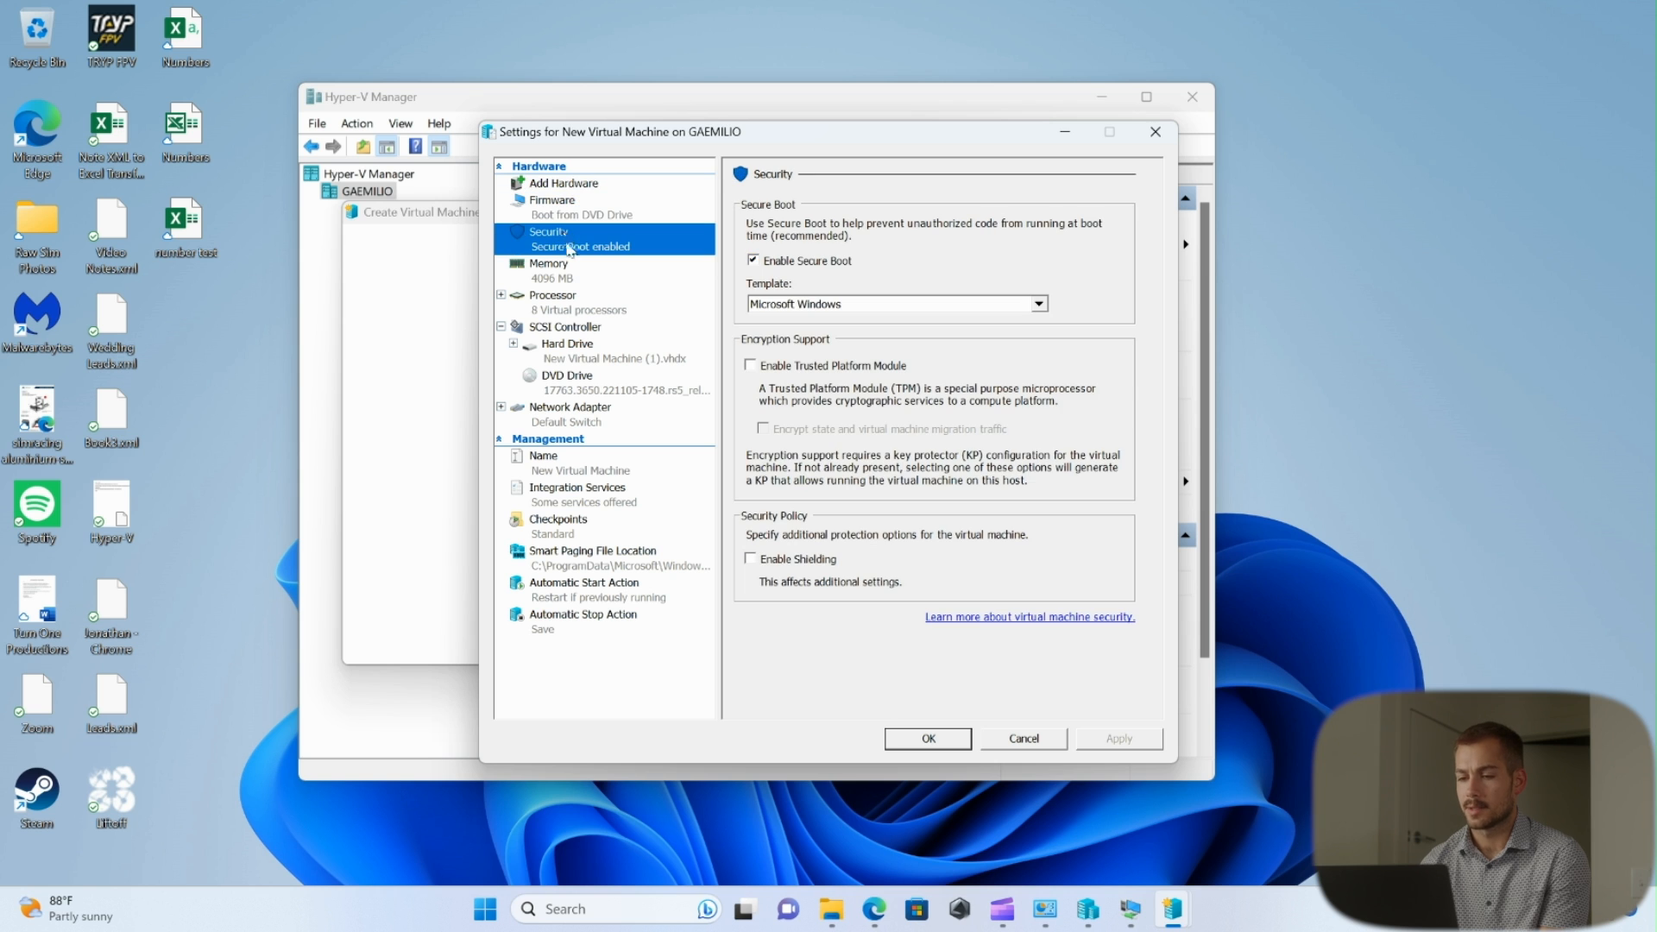
{"action": "left_click", "coordinate": [553, 294]}
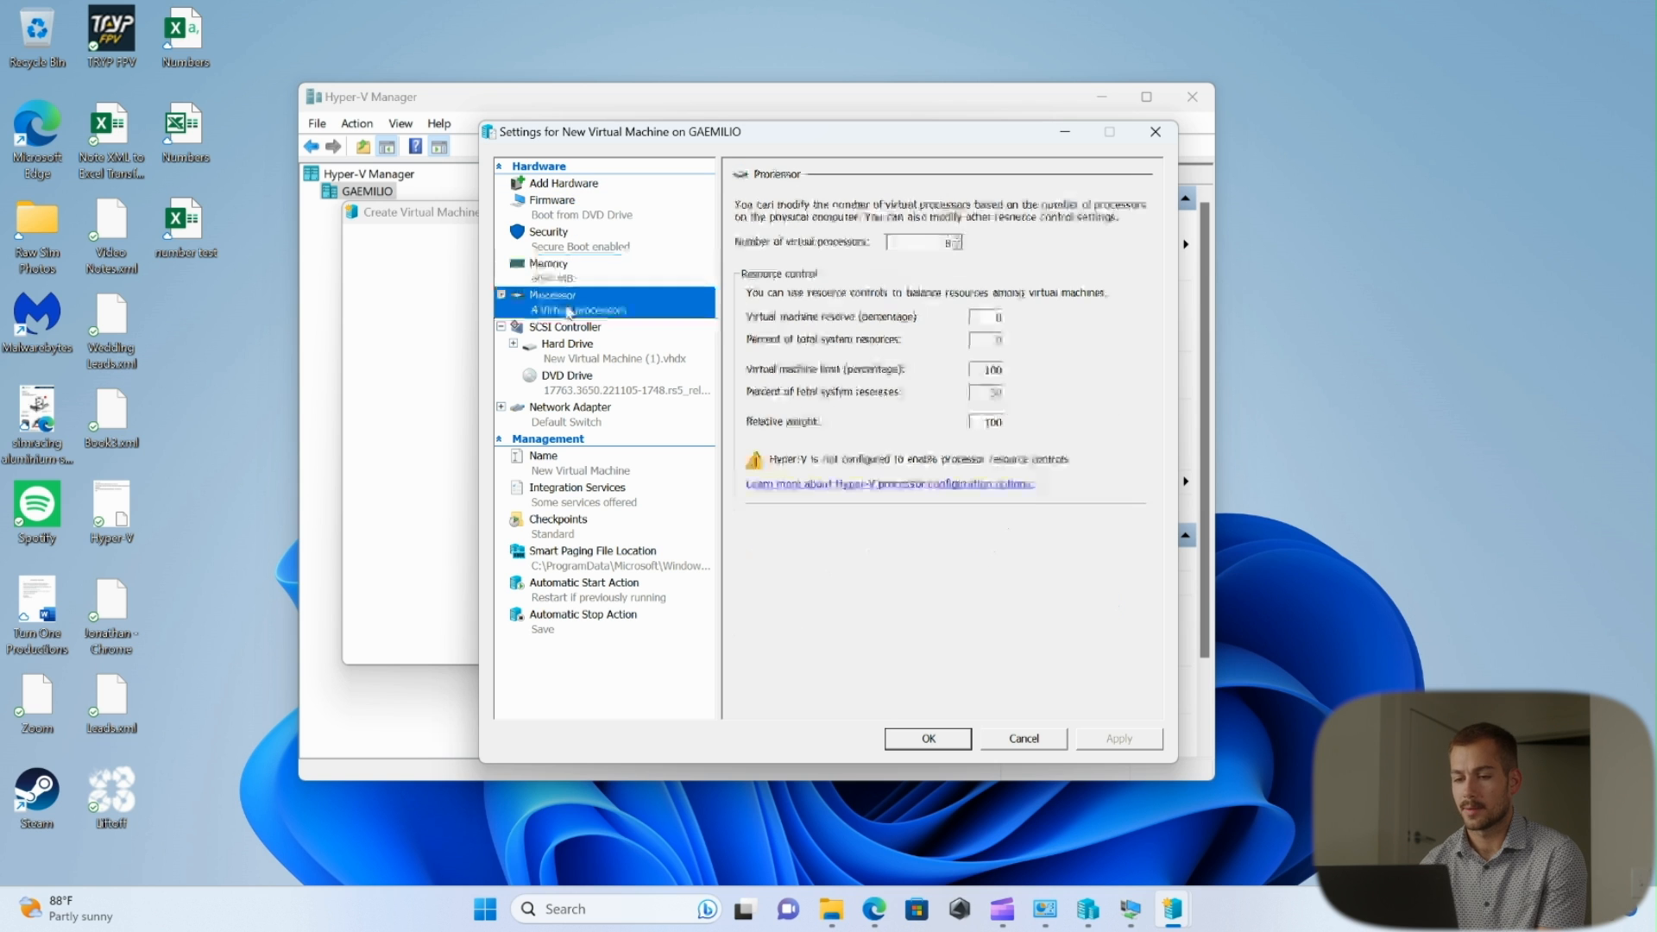
{"action": "left_click", "coordinate": [562, 183]}
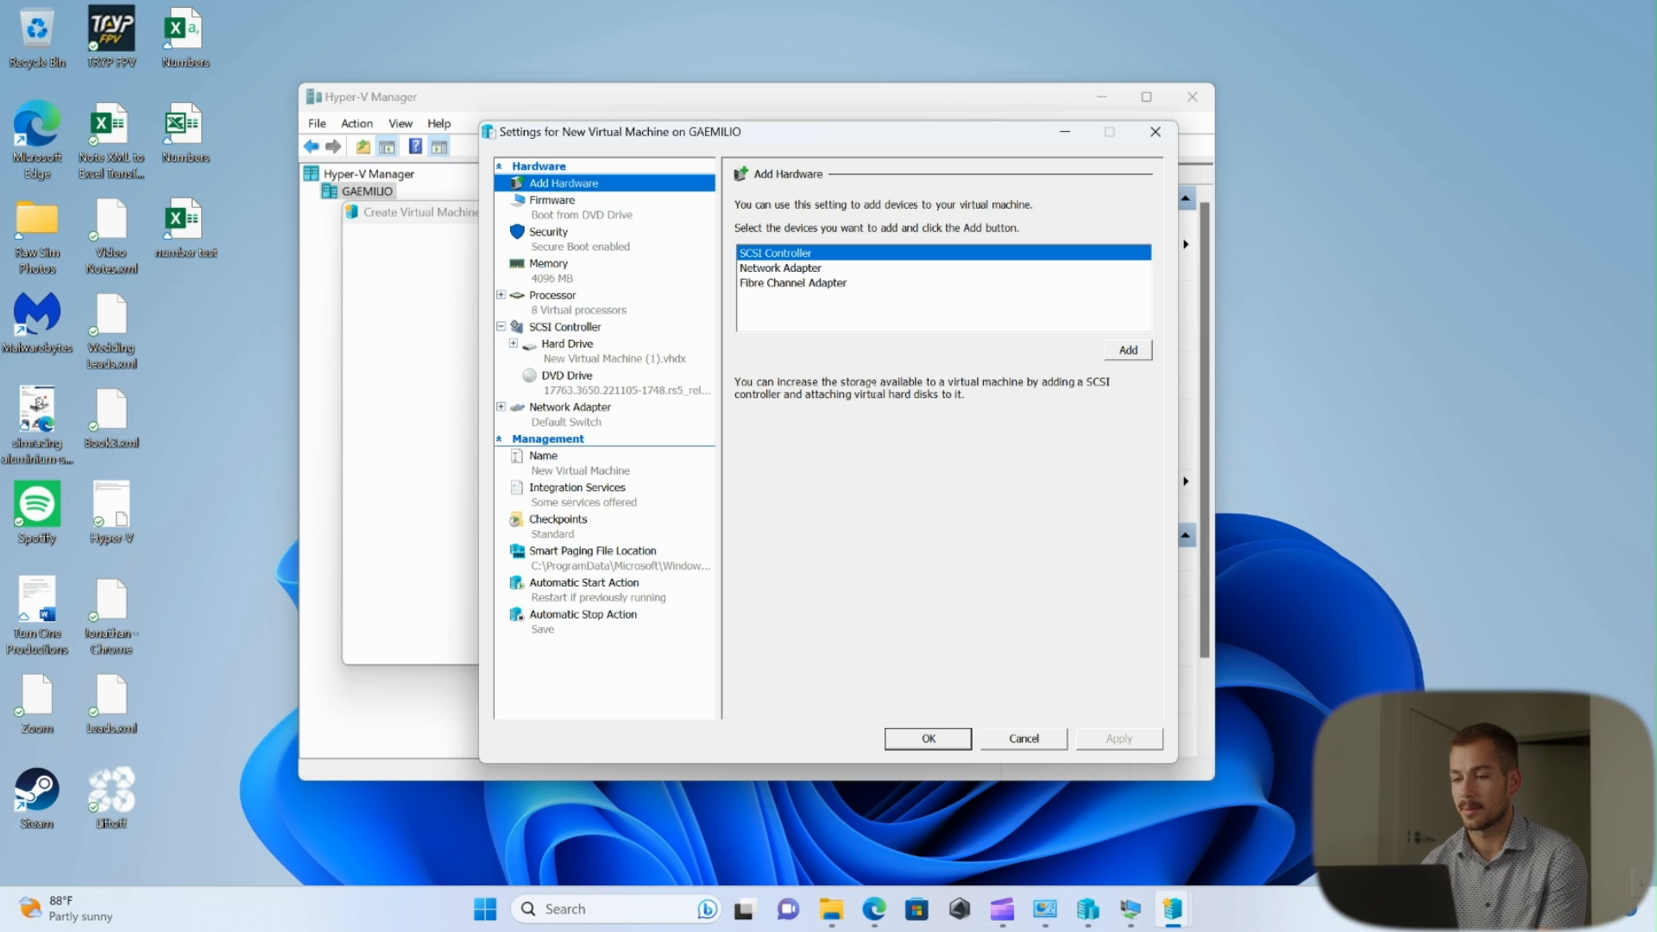
{"action": "mouse_move", "coordinate": [953, 317]}
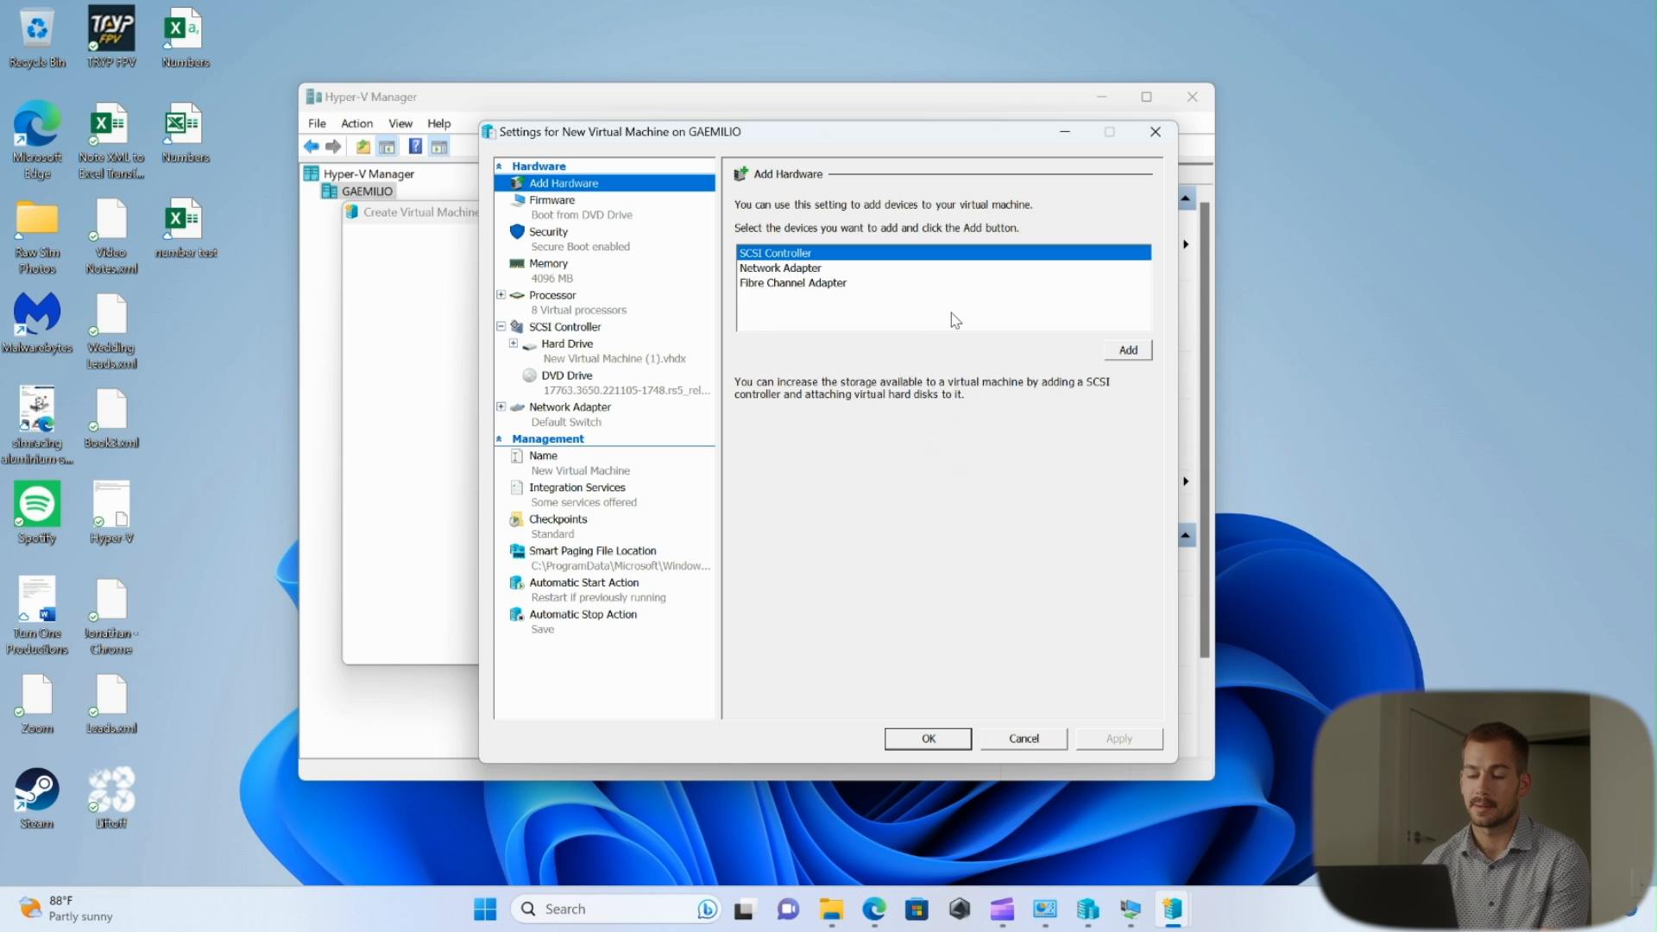
{"action": "left_click", "coordinate": [553, 200]}
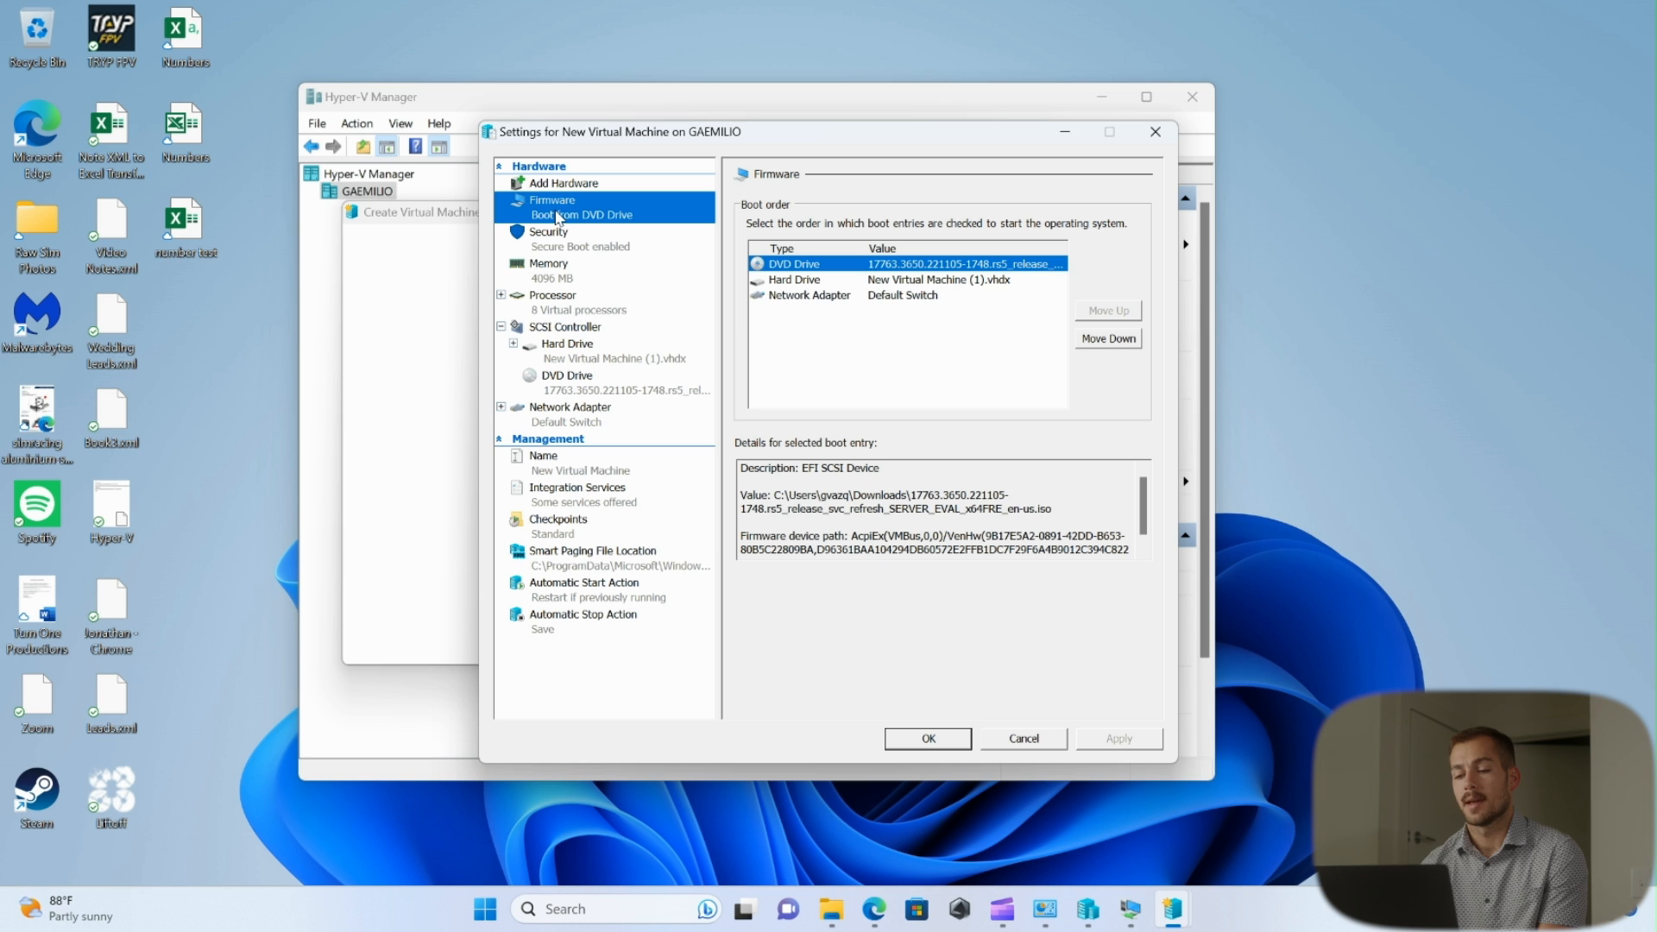
{"action": "left_click", "coordinate": [549, 231]}
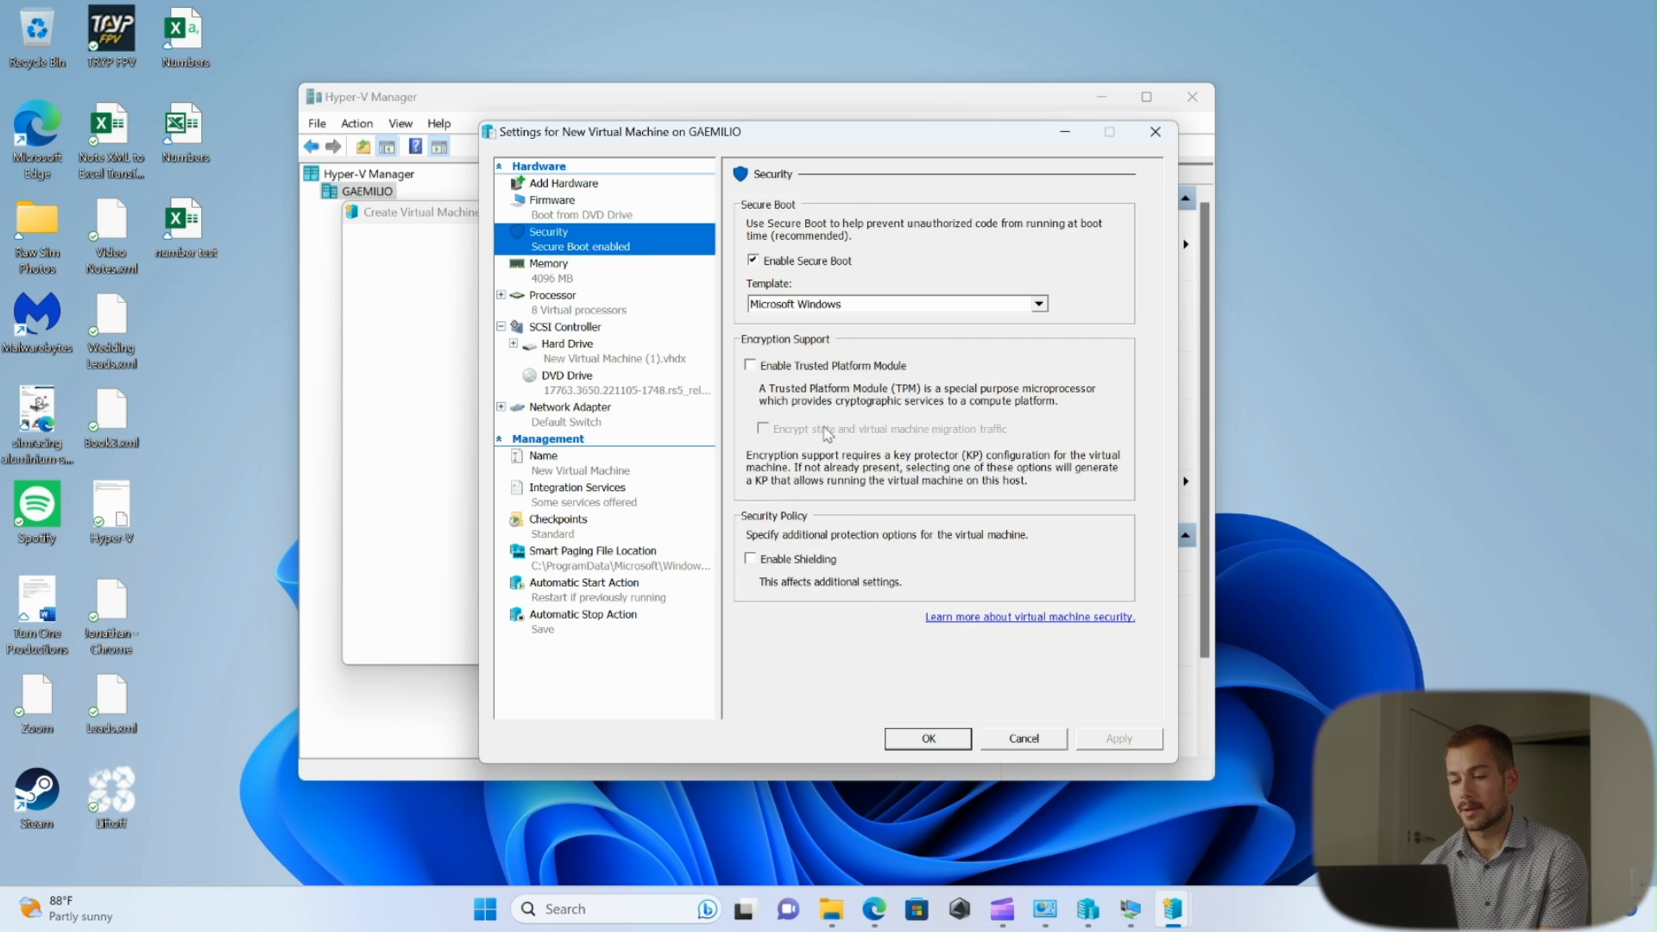
Step: On the Memory page toggle Dynamic Memory off and back on, then view the 8-processor settings
{"action": "left_click", "coordinate": [549, 262]}
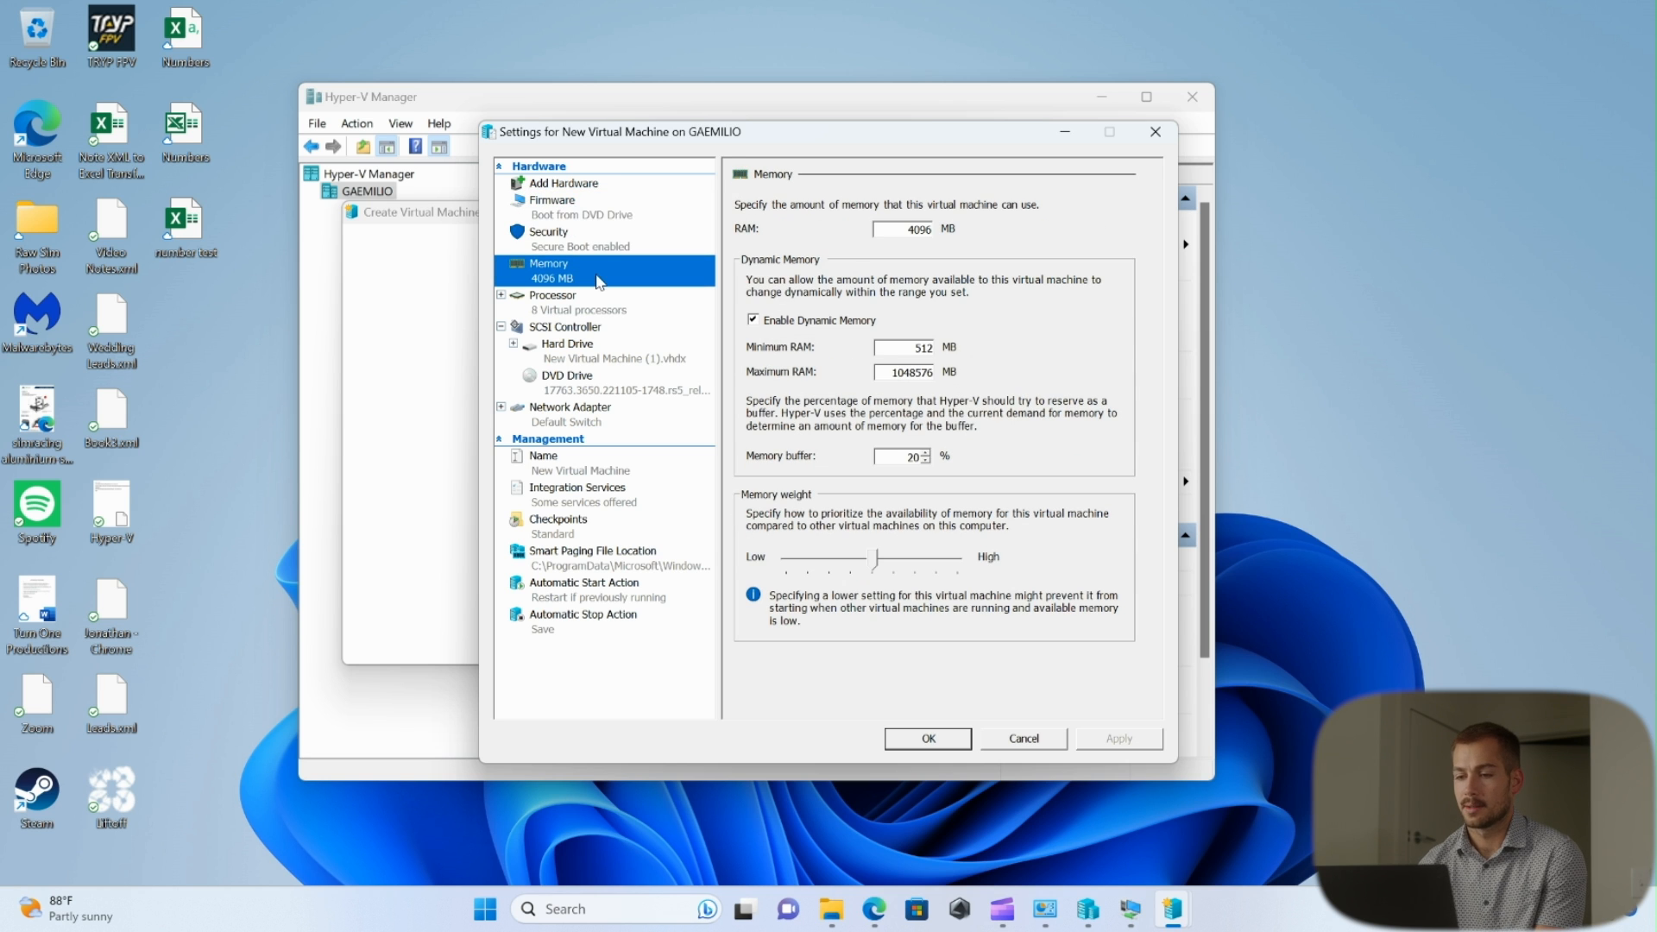
{"action": "mouse_move", "coordinate": [836, 487]}
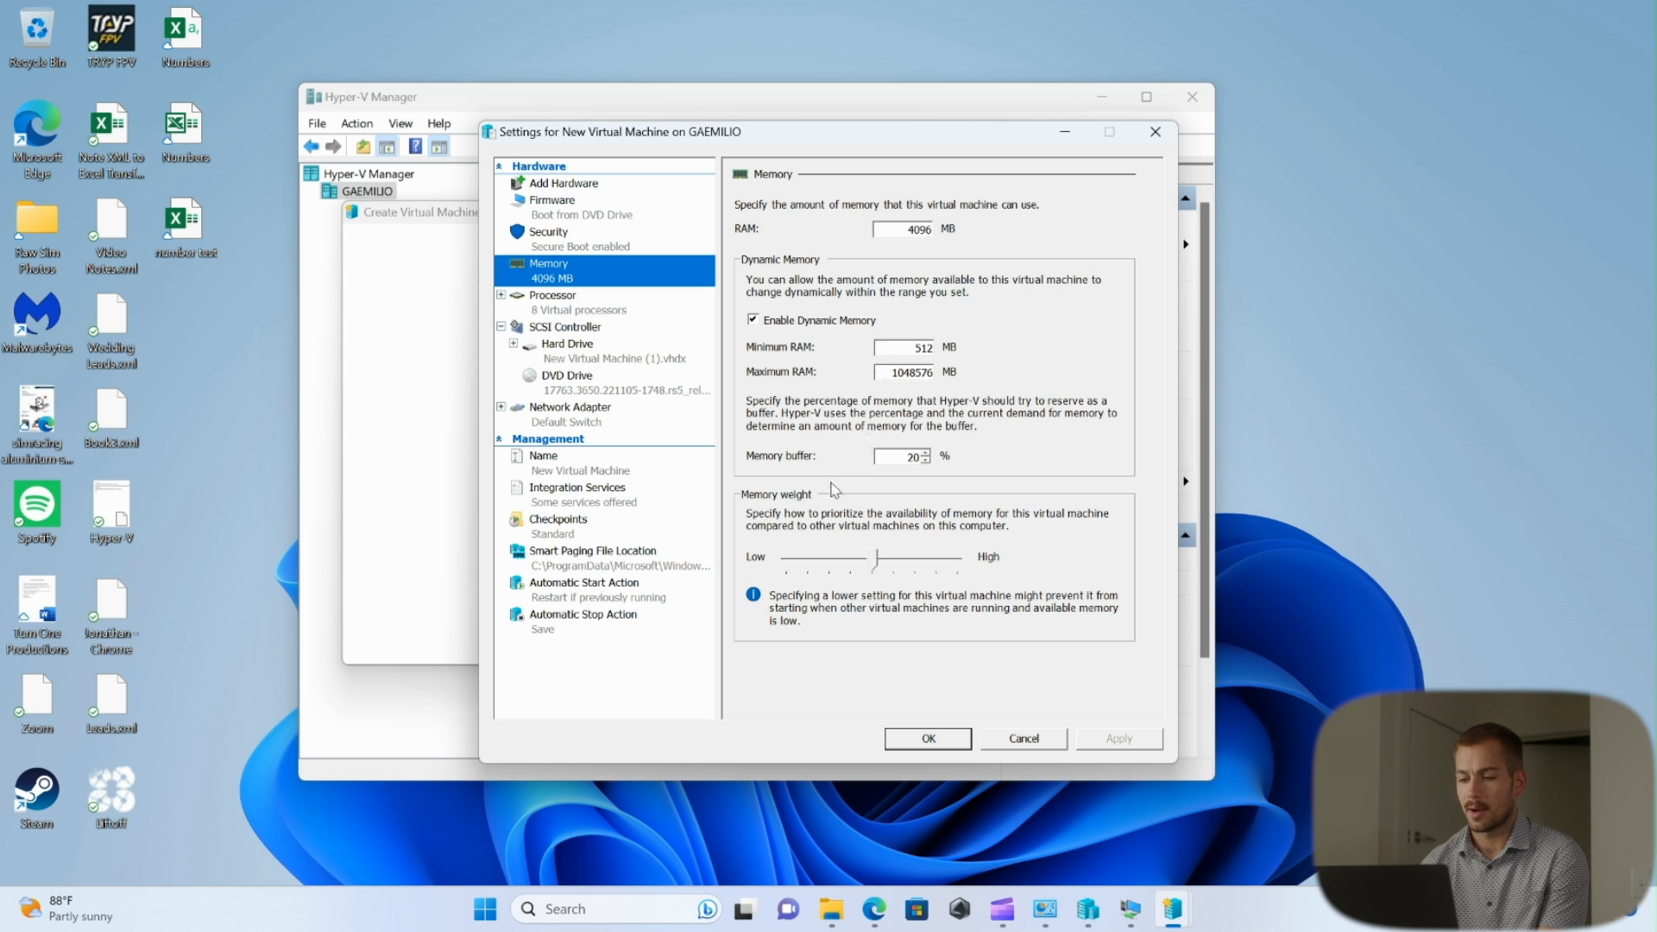
{"action": "mouse_move", "coordinate": [777, 314]}
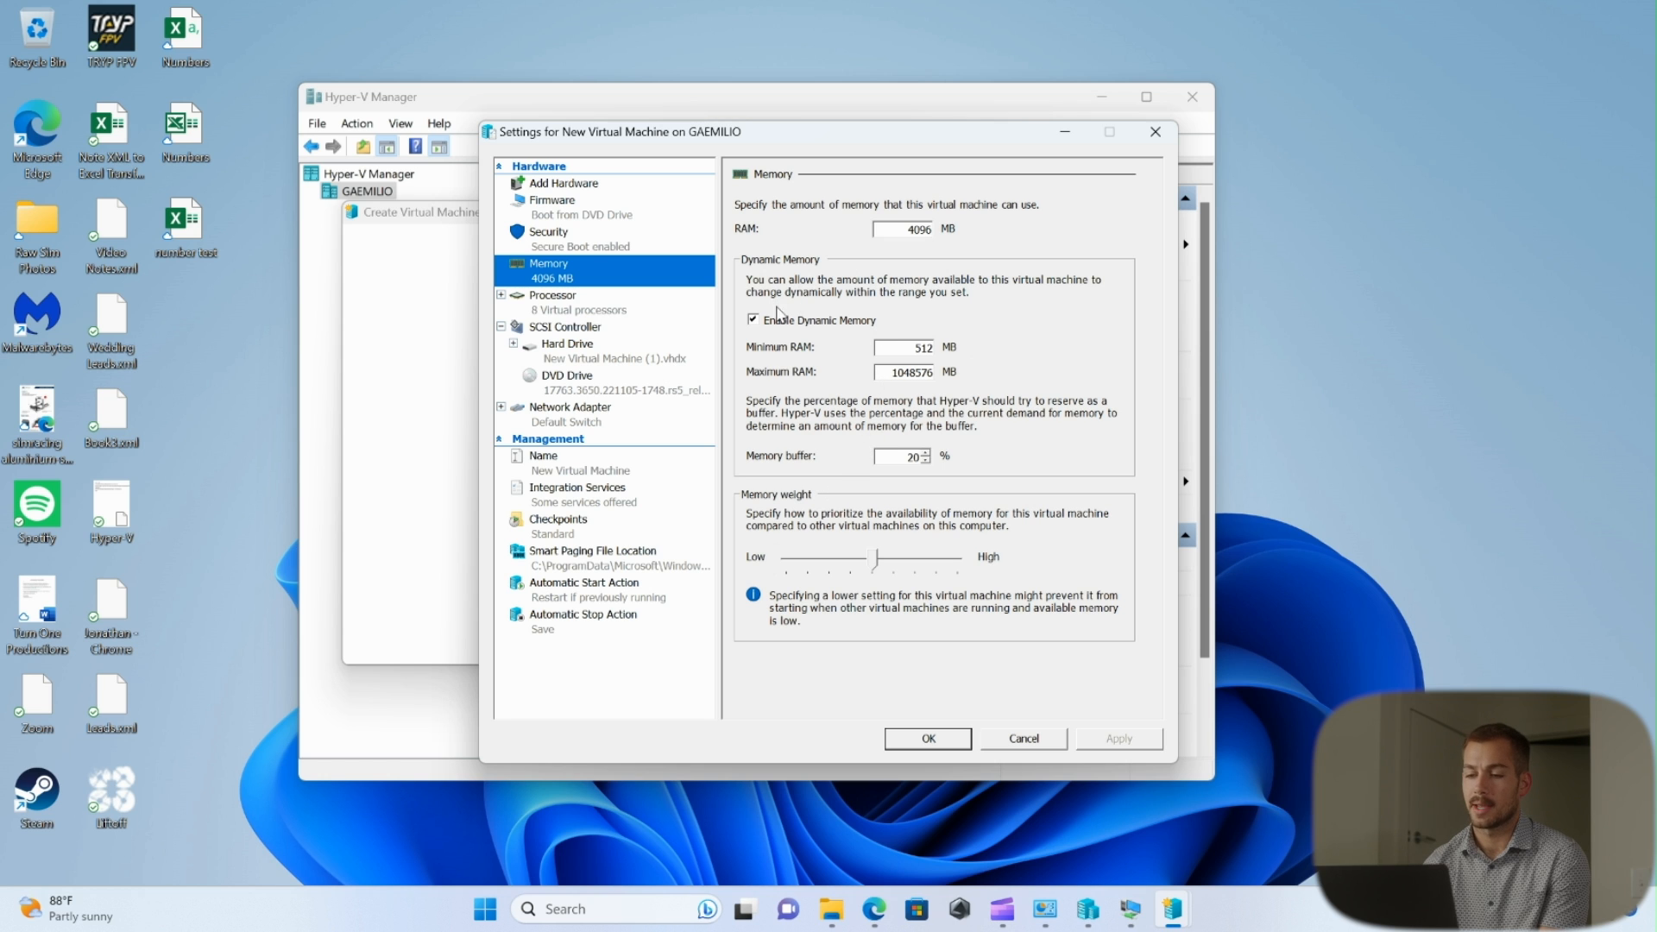
{"action": "left_click", "coordinate": [752, 320]}
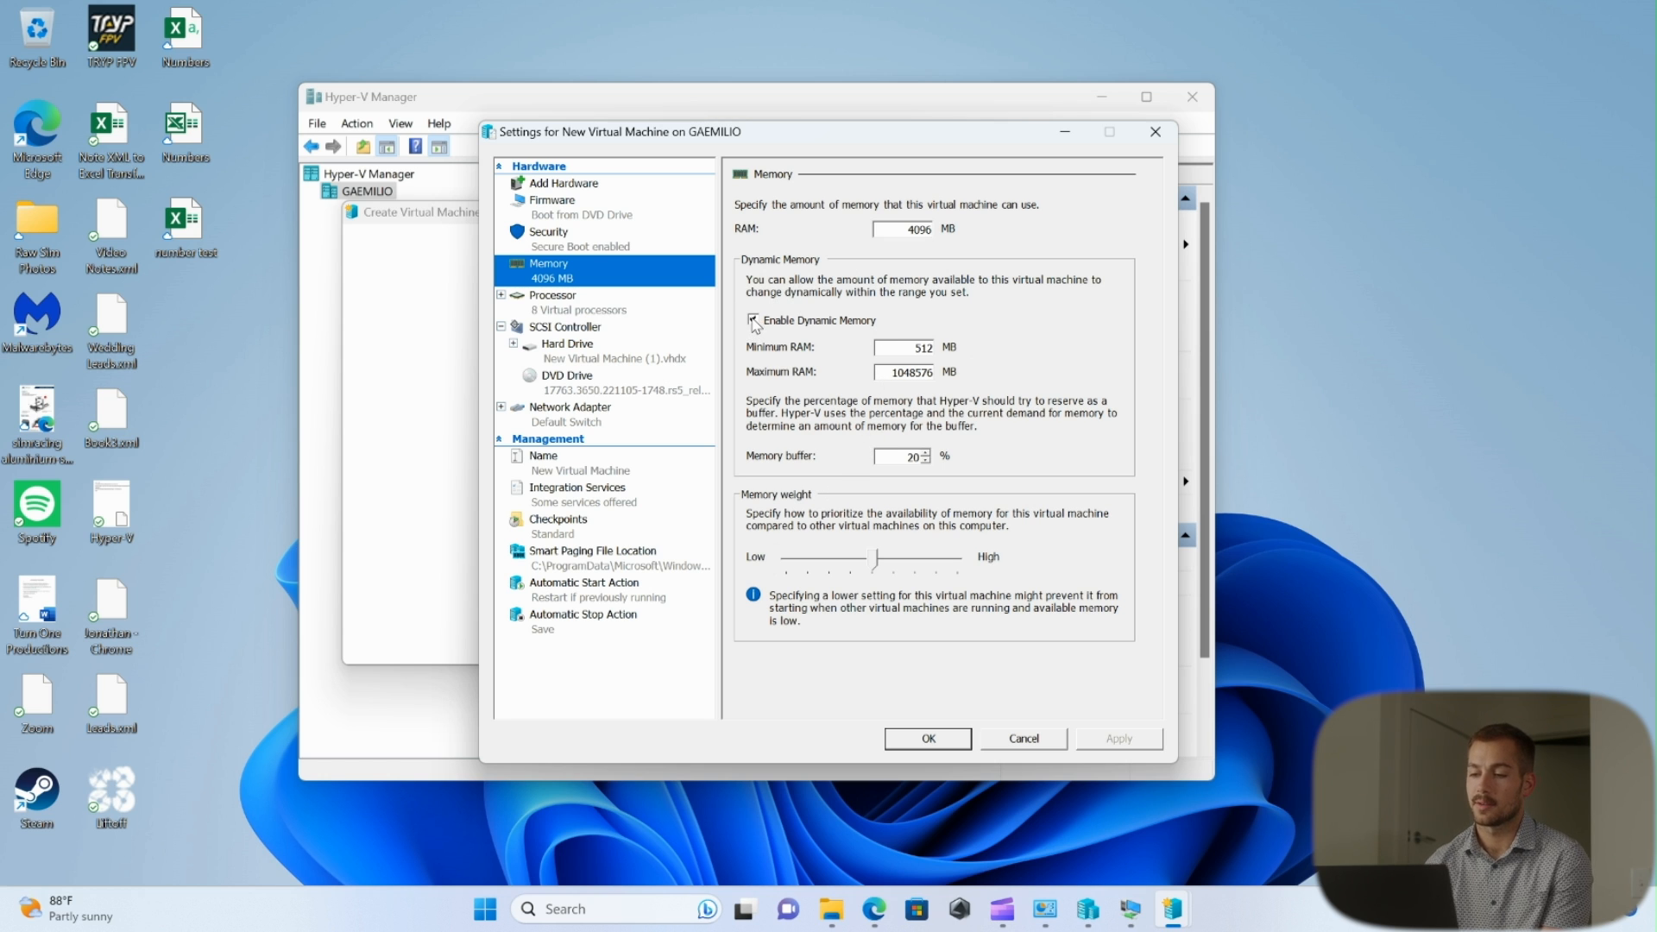
{"action": "left_click", "coordinate": [753, 321]}
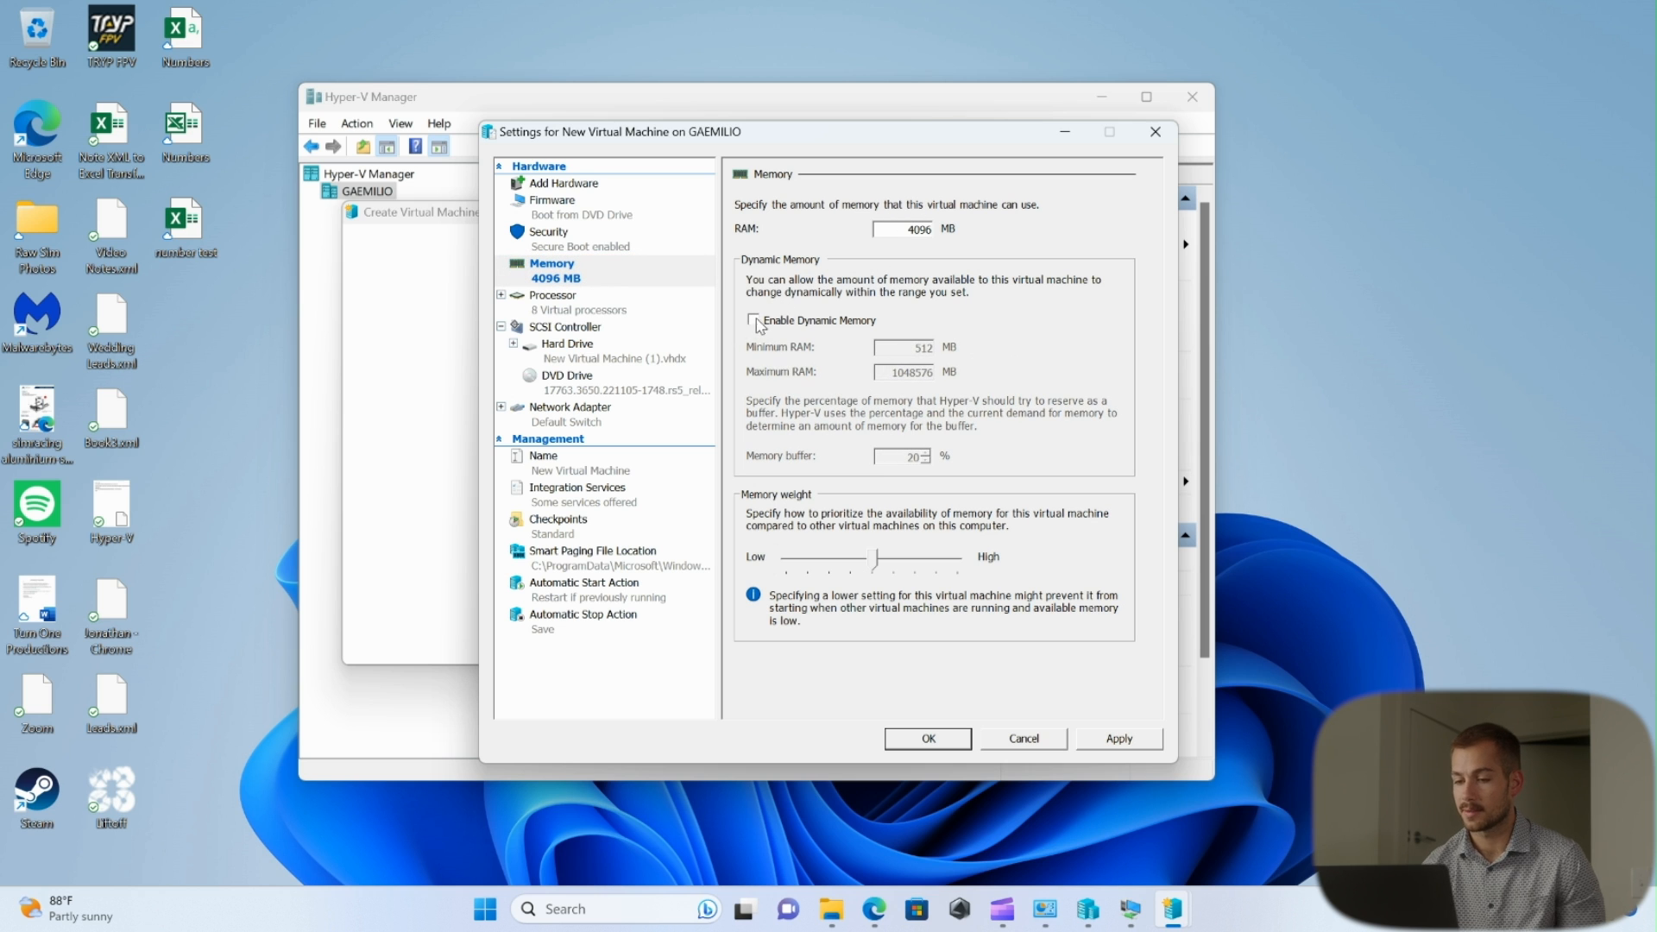
{"action": "left_click", "coordinate": [752, 321]}
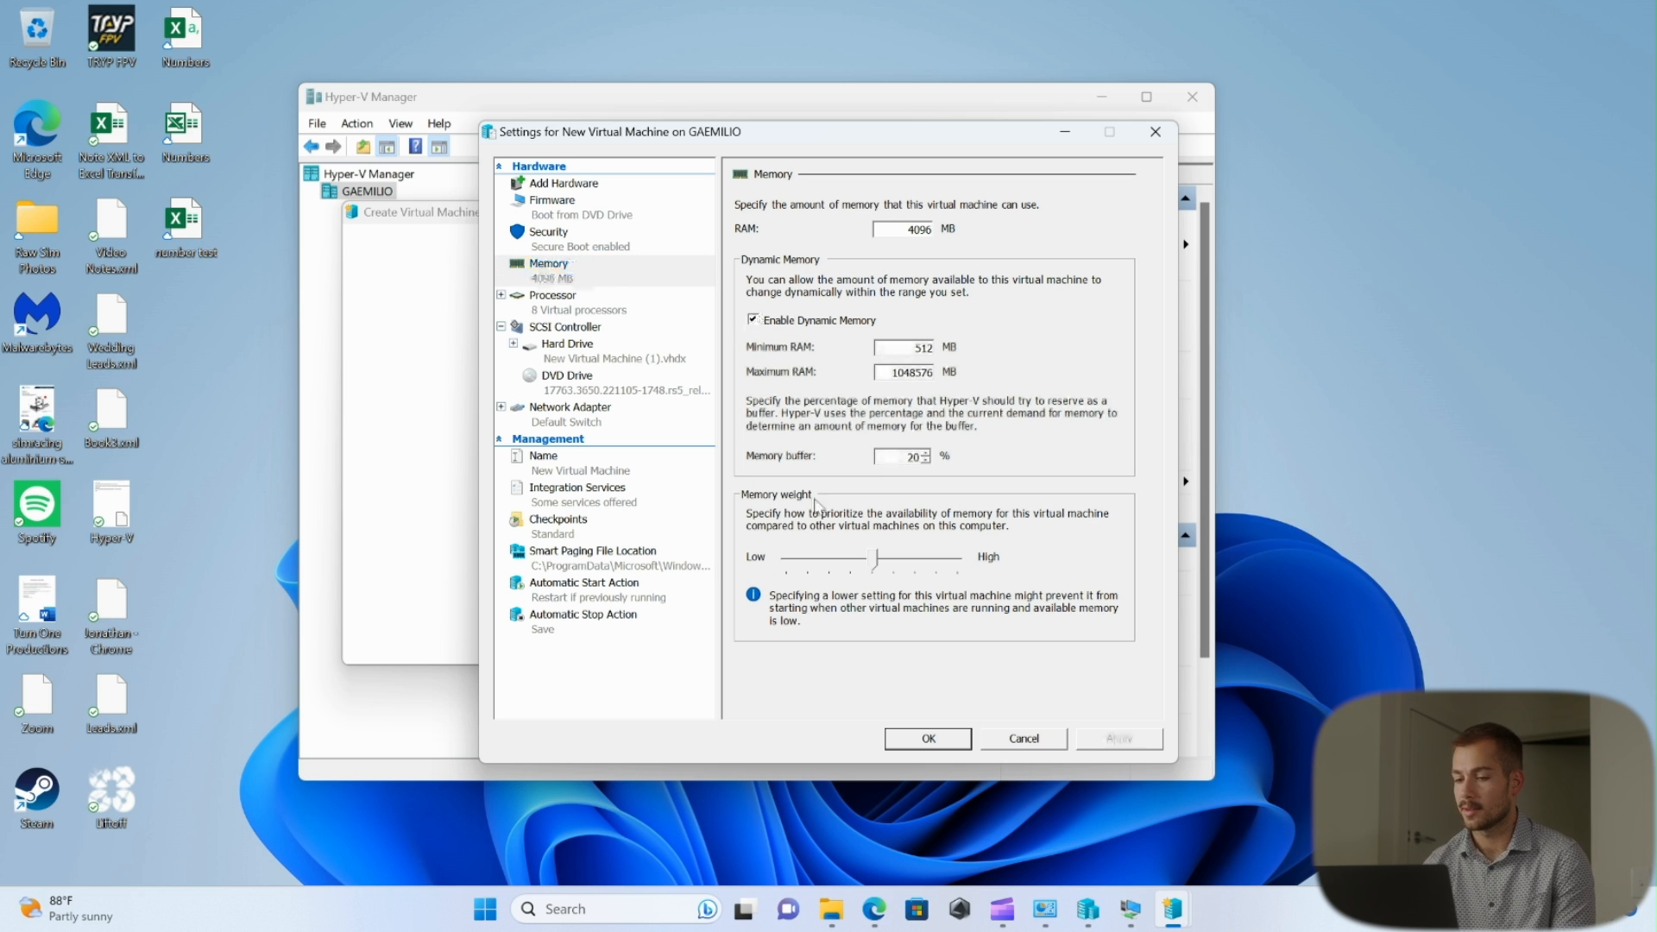
{"action": "left_click", "coordinate": [552, 293]}
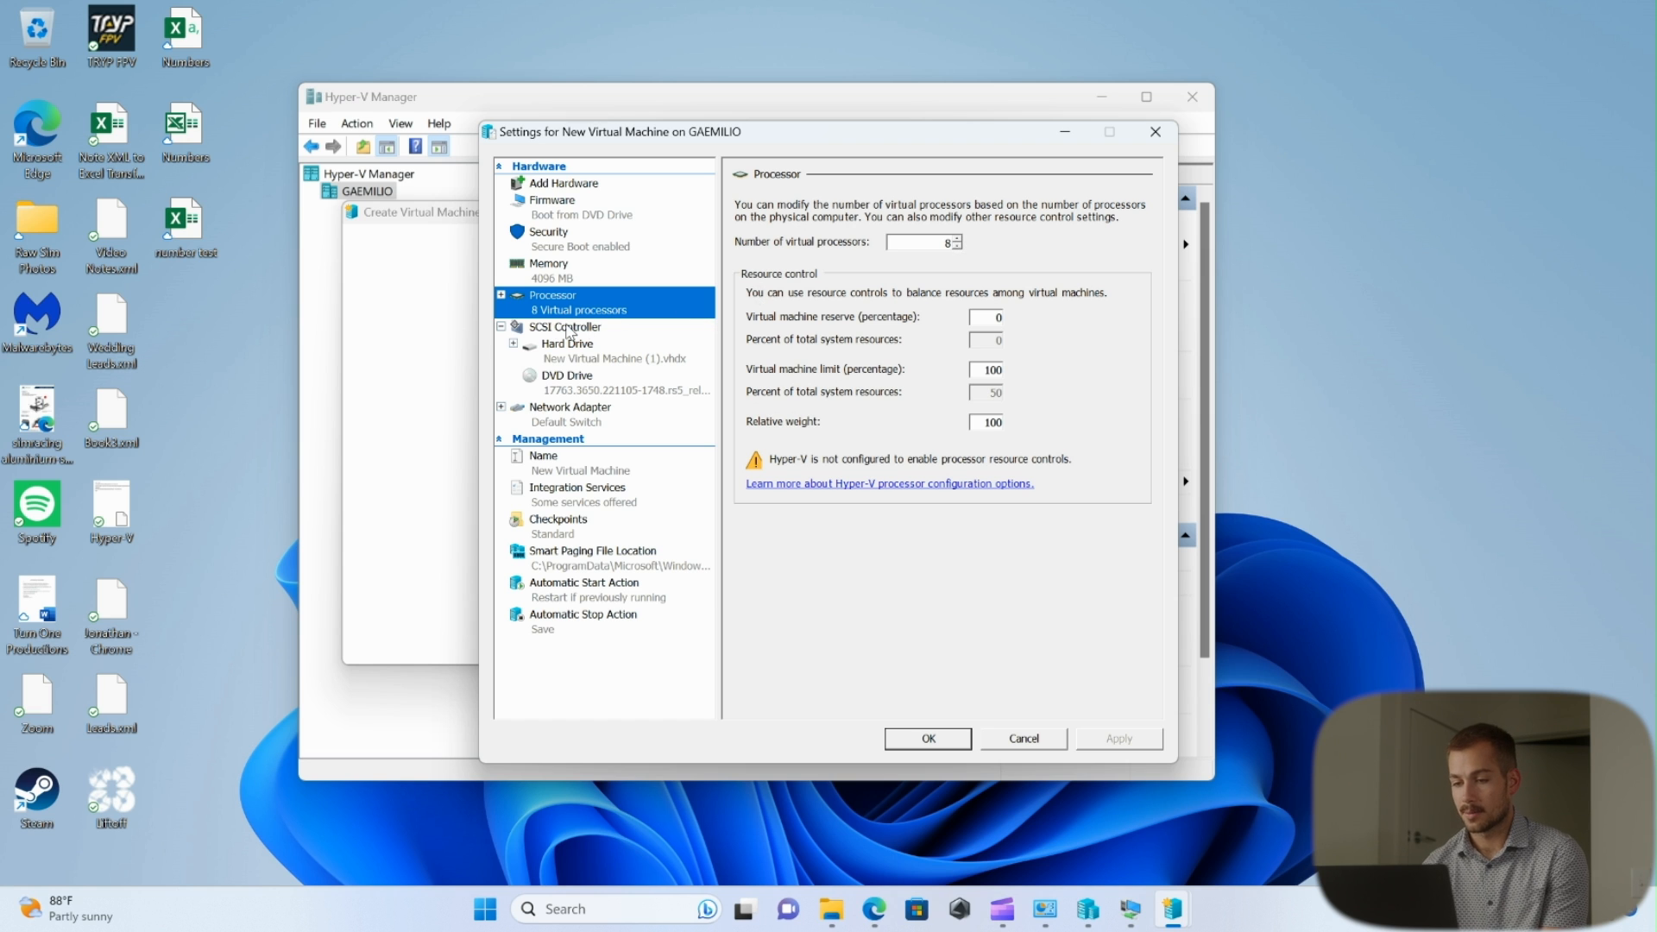
Step: Review SCSI Controller, Network Adapter and Integration Services, then close the Settings dialog
{"action": "left_click", "coordinate": [563, 328]}
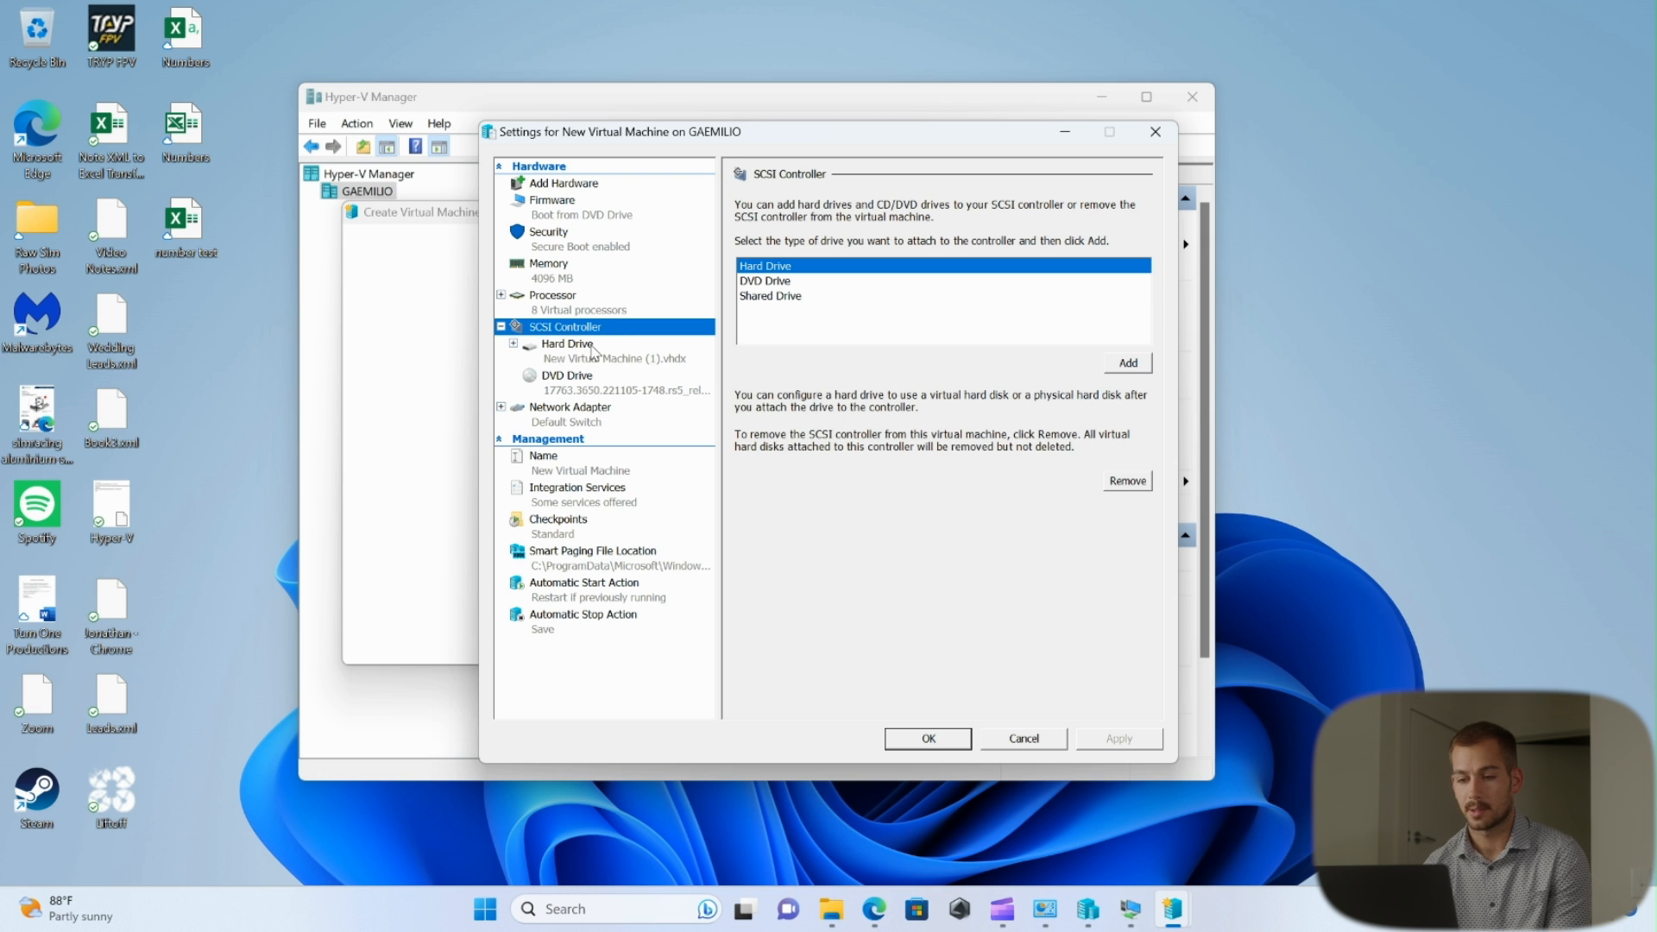
{"action": "left_click", "coordinate": [570, 406]}
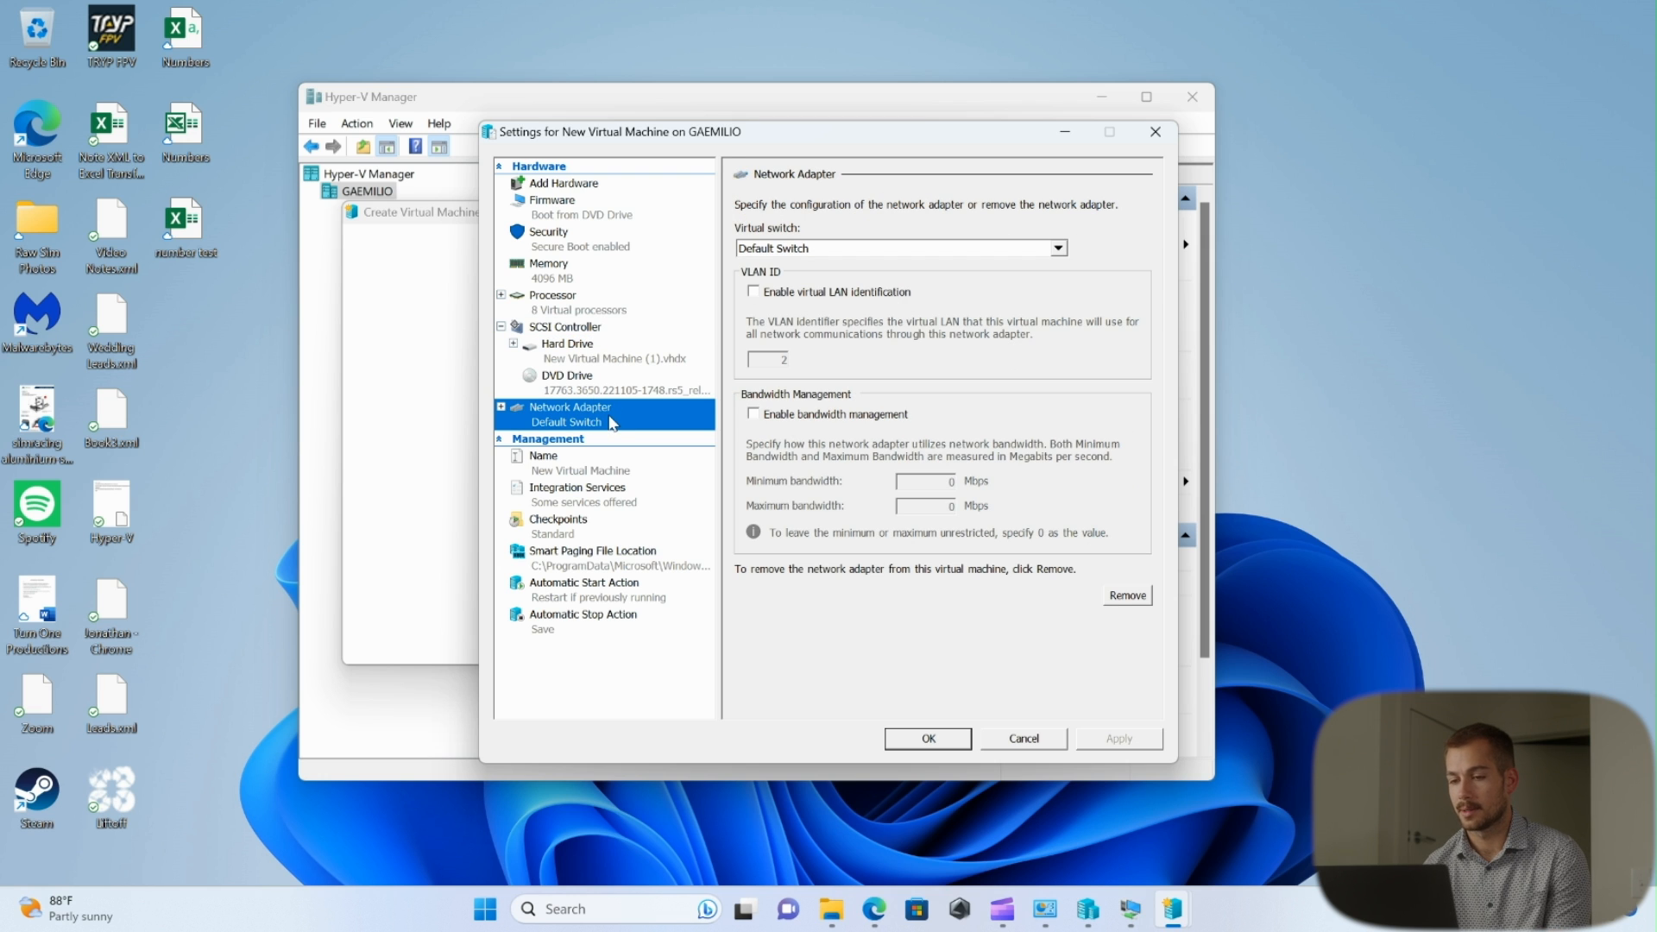
{"action": "mouse_move", "coordinate": [590, 456]}
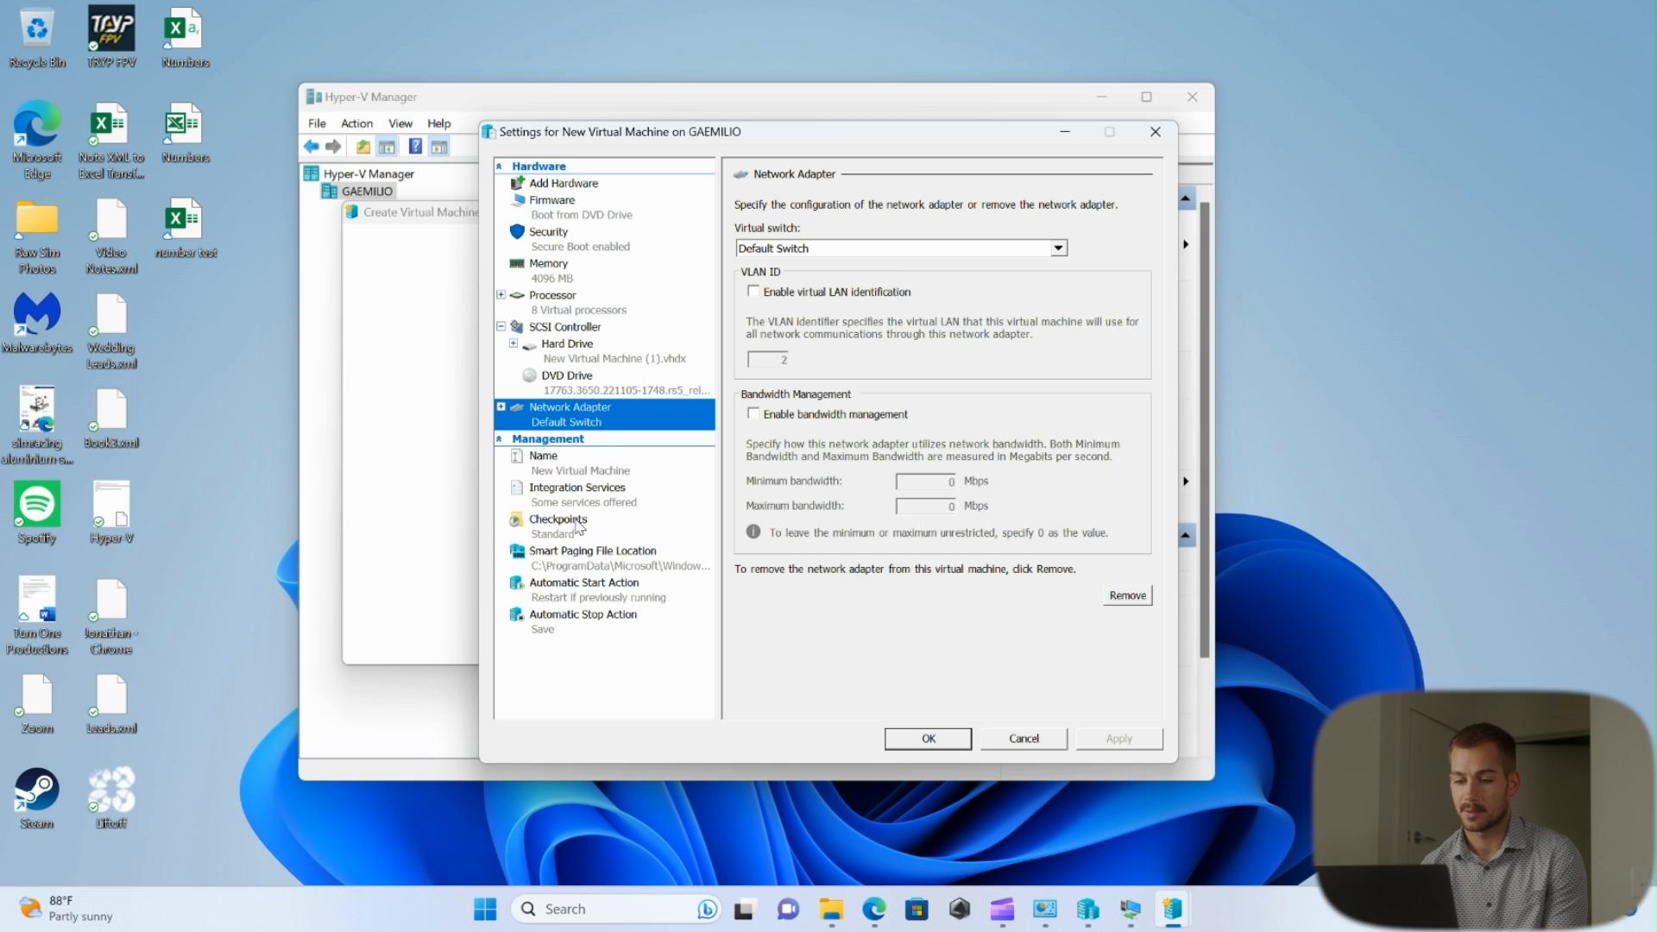
{"action": "left_click", "coordinate": [577, 487]}
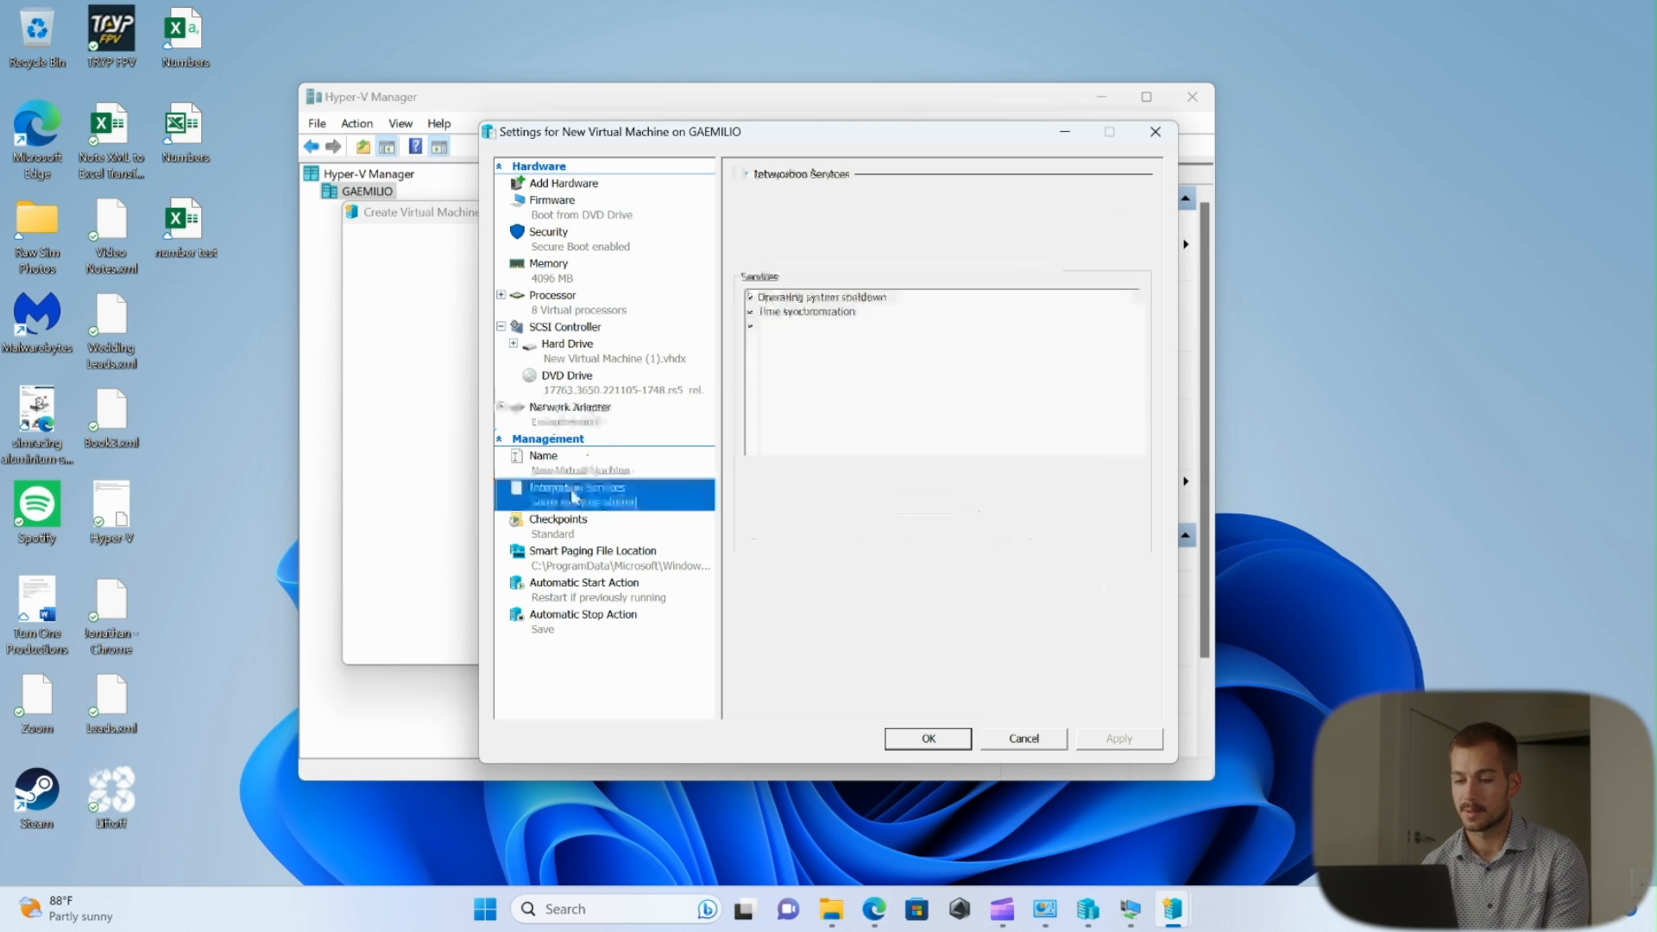
{"action": "left_click", "coordinate": [577, 487]}
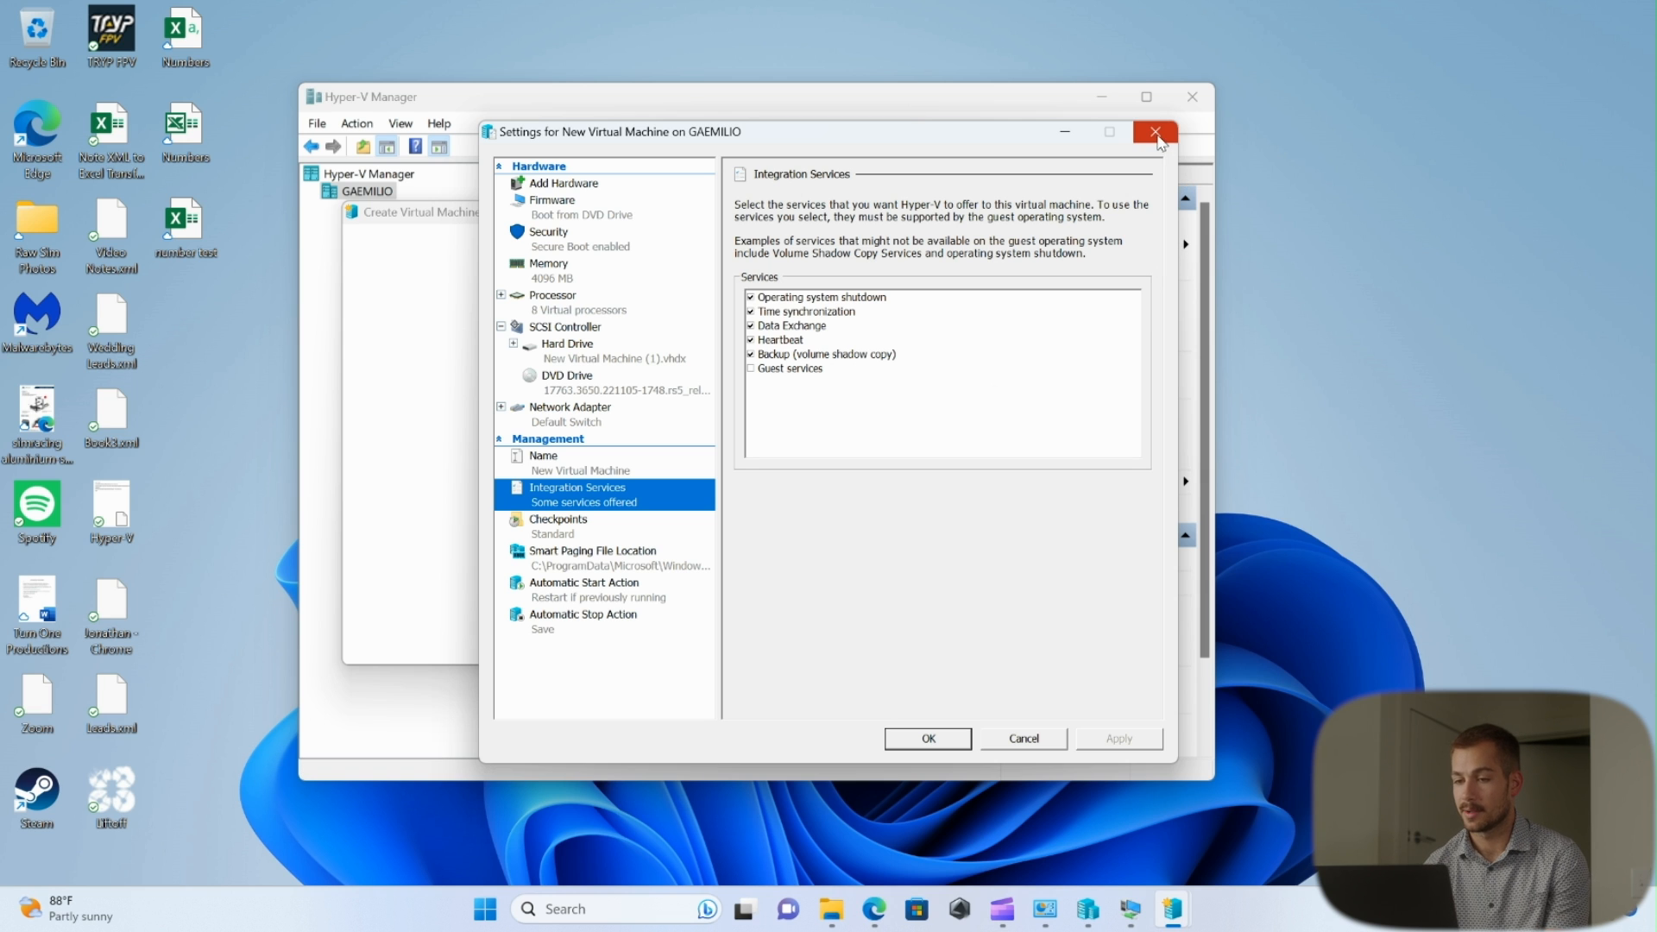
{"action": "left_click", "coordinate": [1155, 131]}
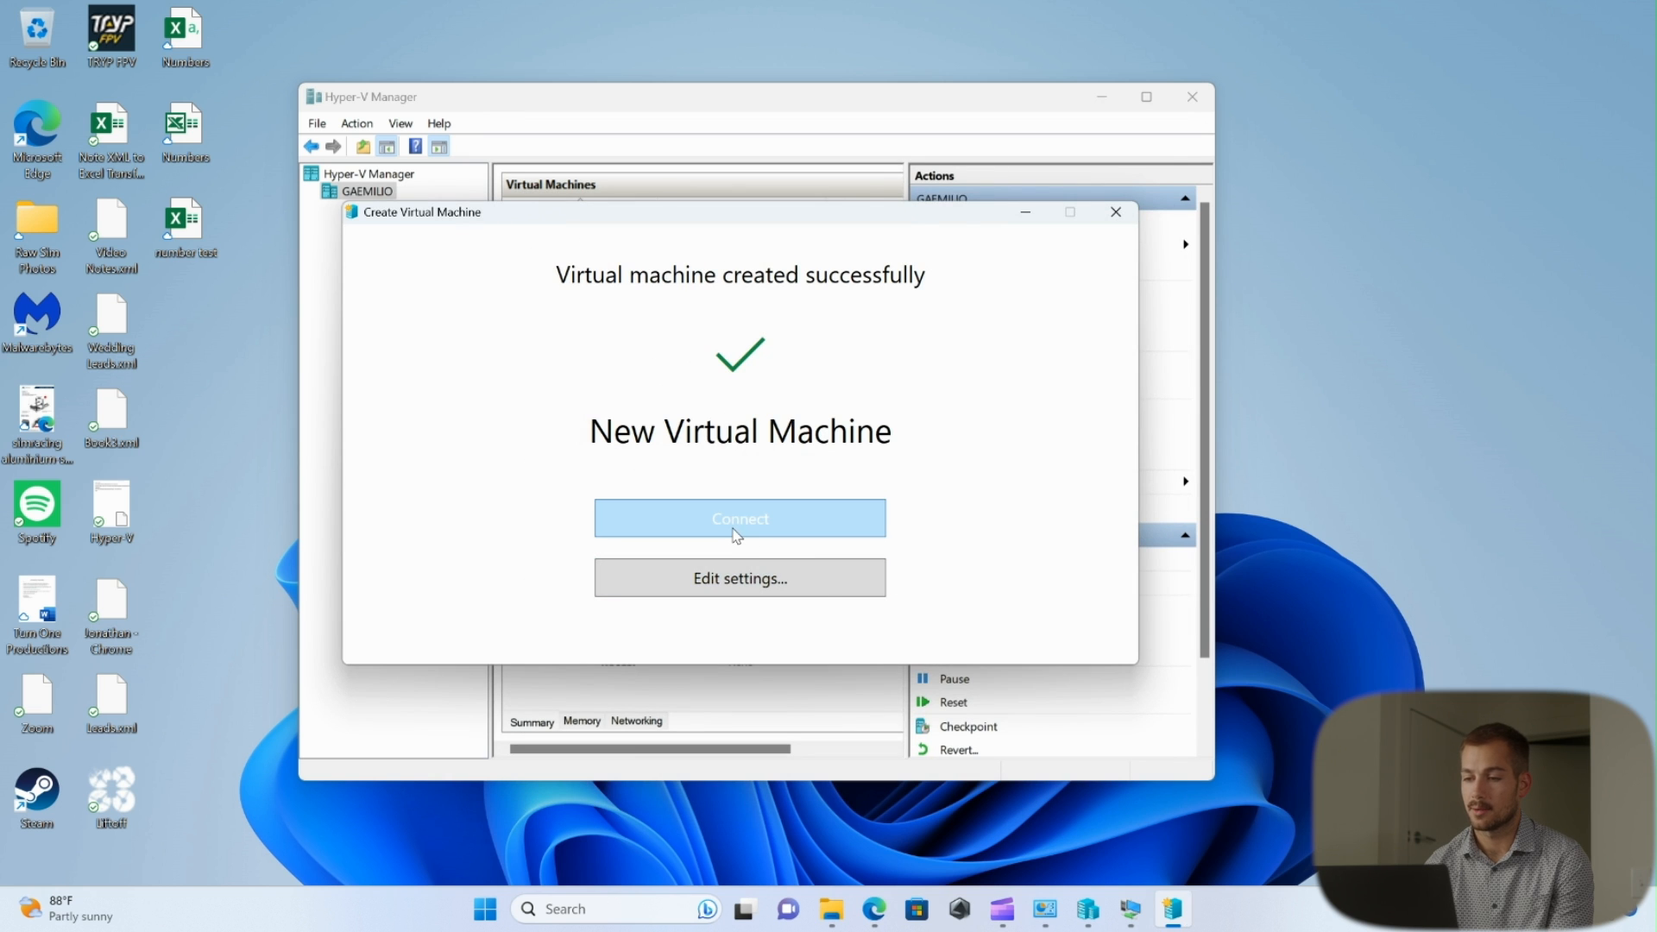
Step: Connect to the new VM, start it, and close the connection window leaving it running
{"action": "left_click", "coordinate": [739, 517]}
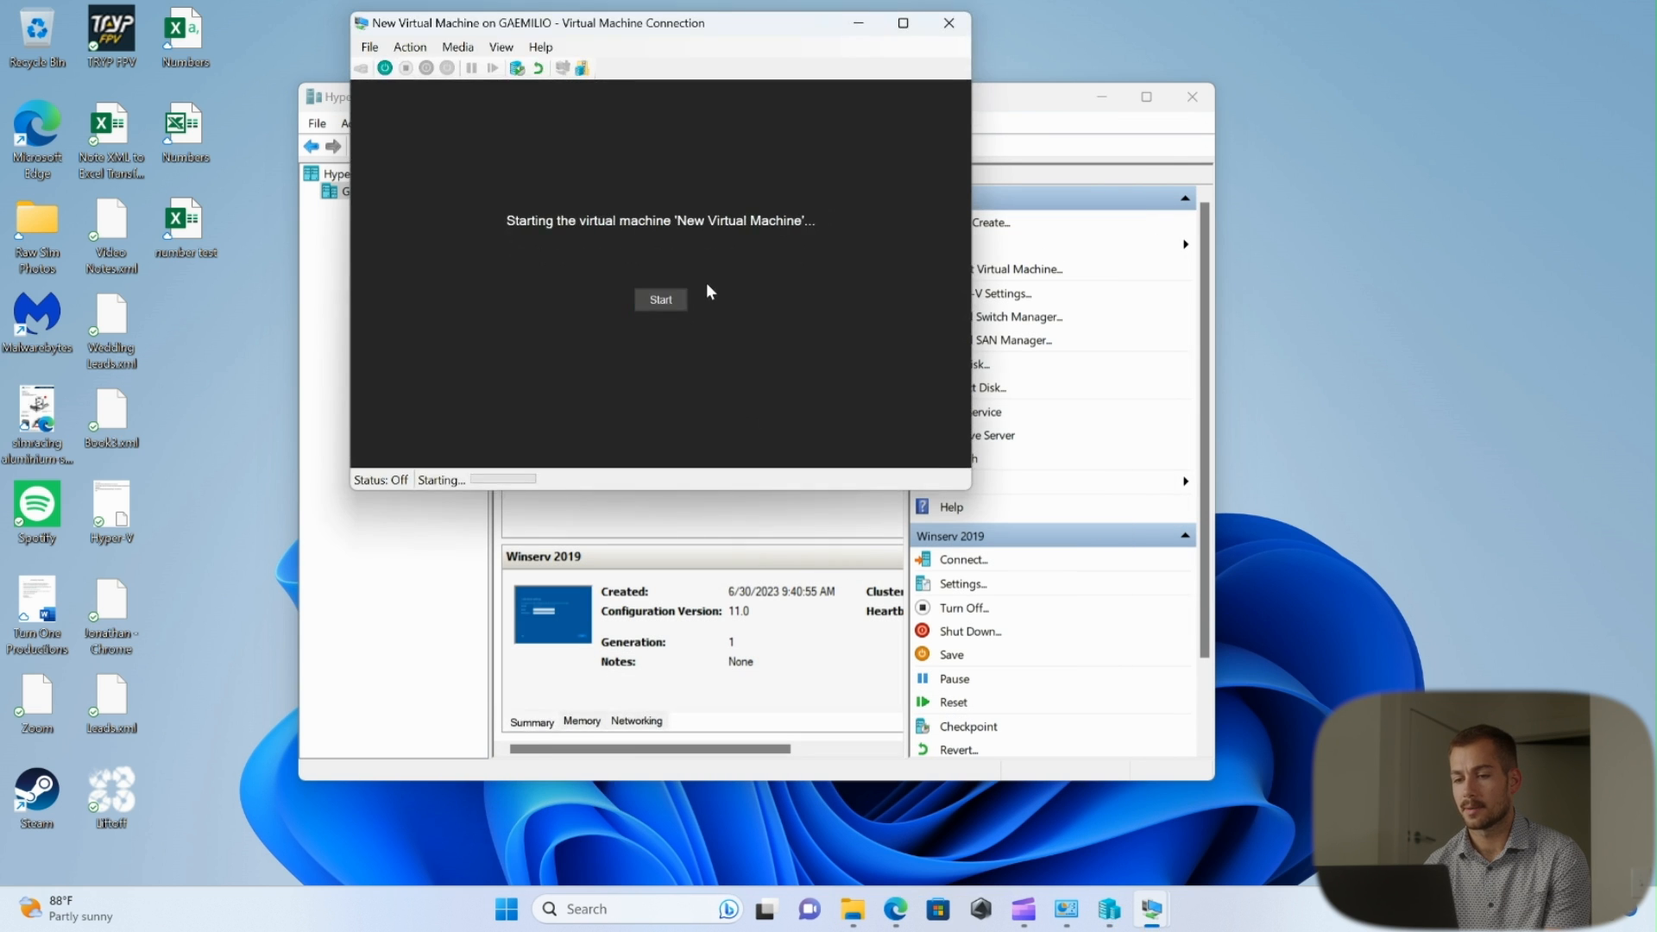
{"action": "left_click", "coordinate": [659, 300]}
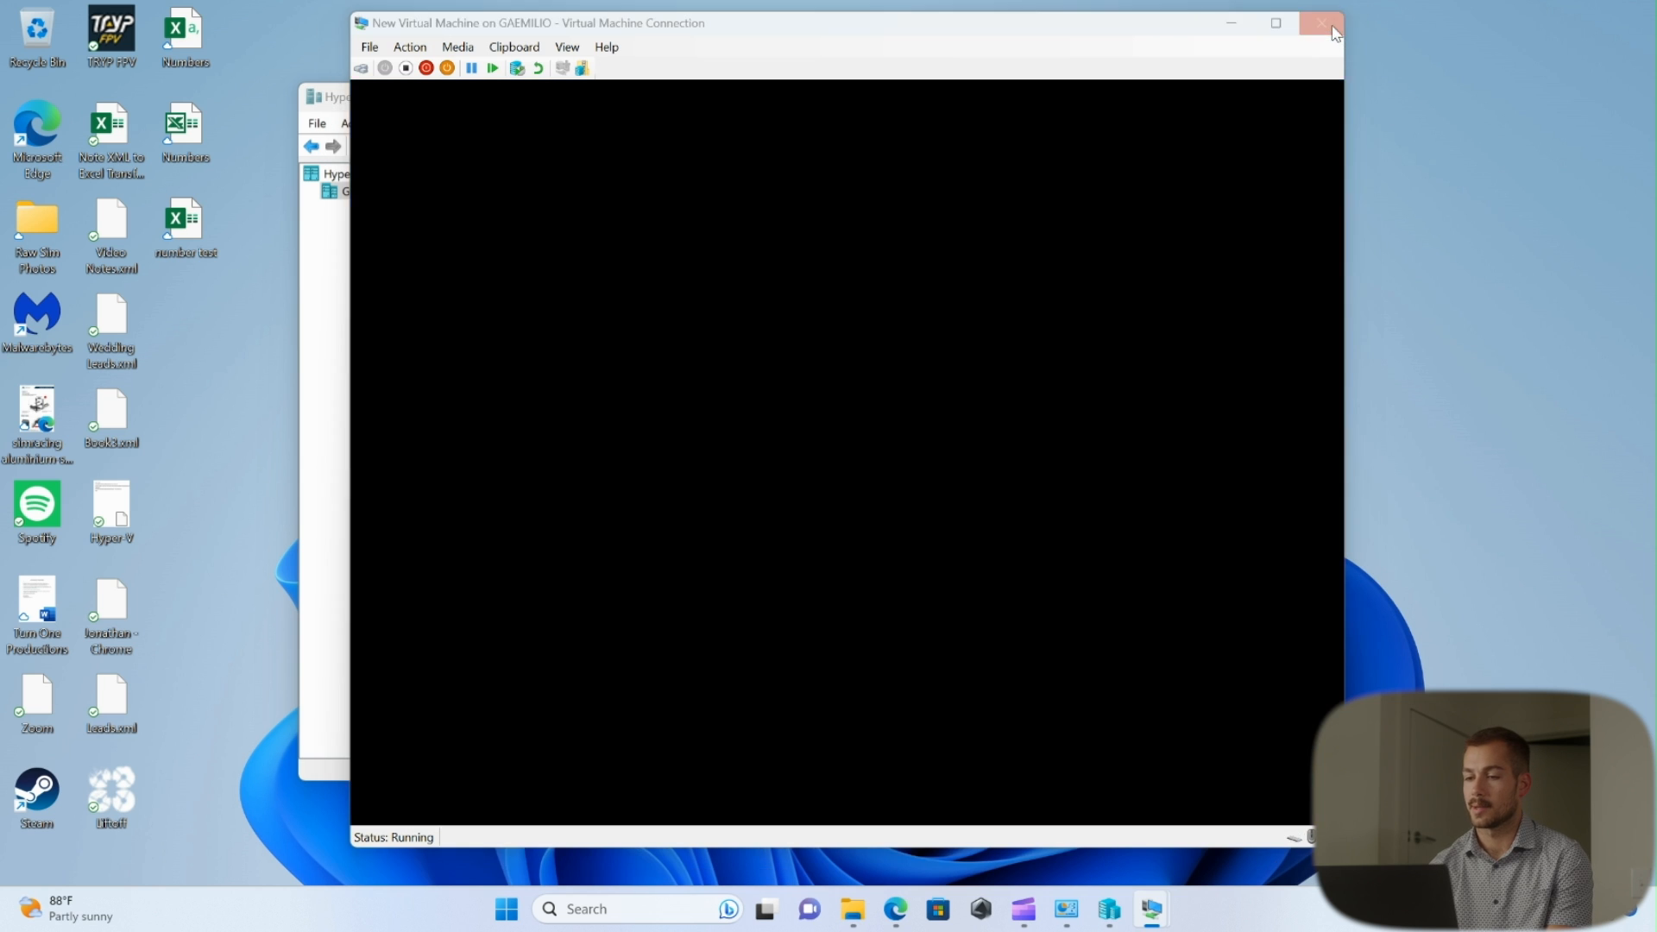
{"action": "left_click", "coordinate": [1319, 24]}
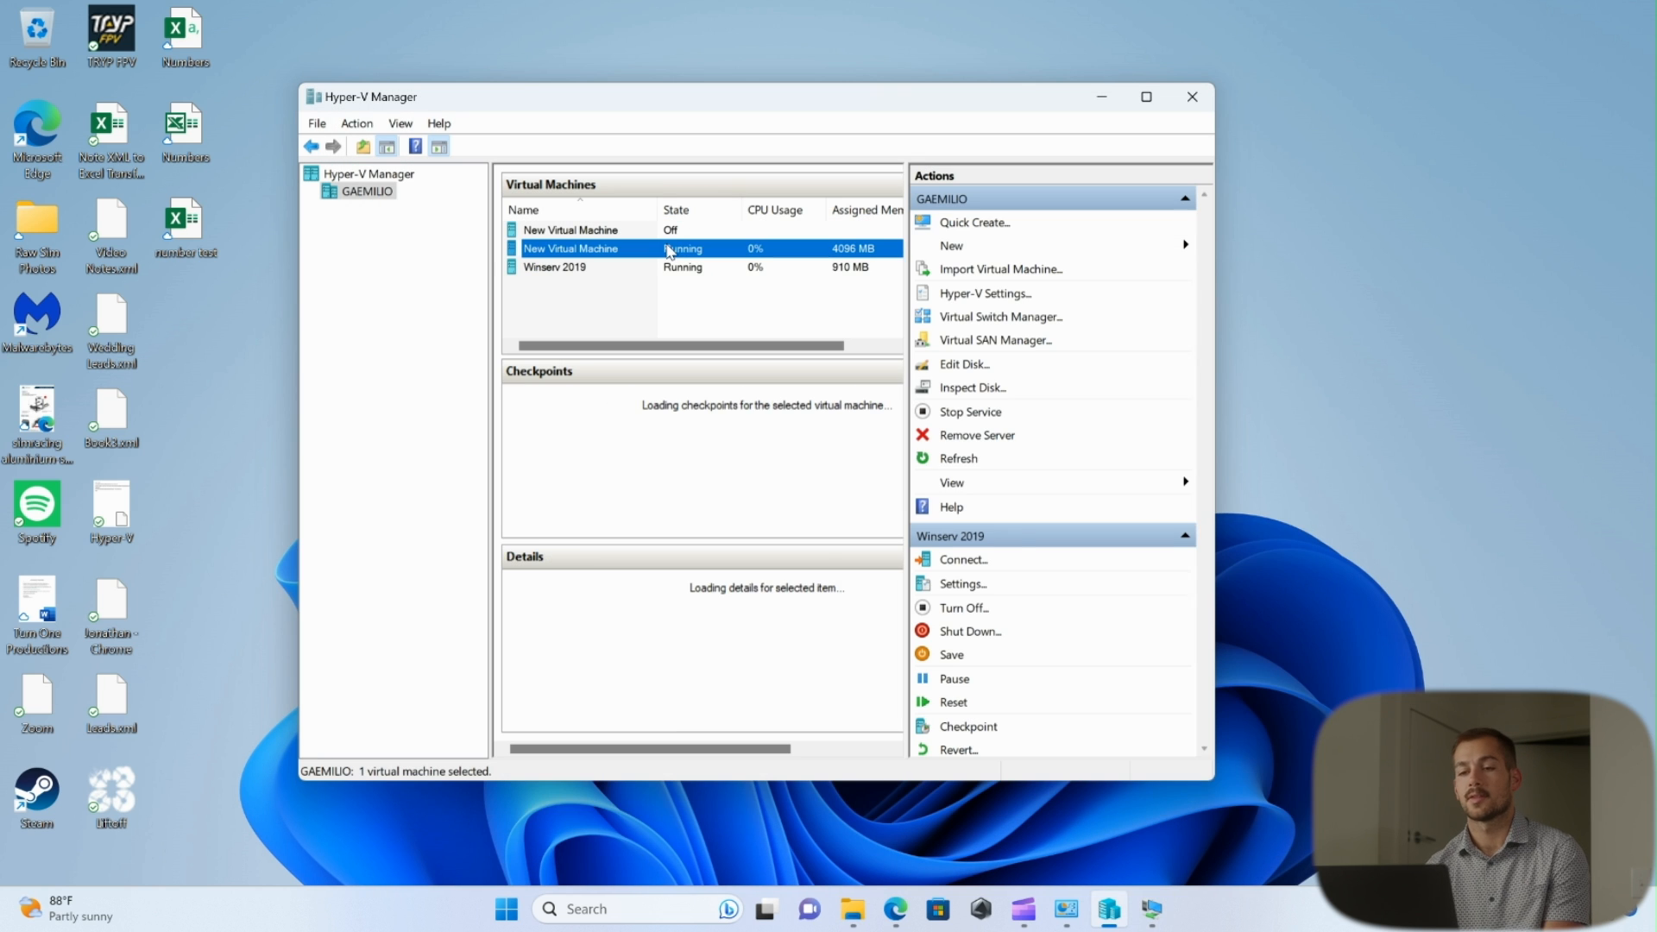
Step: Bring up the context actions for the running virtual machine in the list
{"action": "right_click", "coordinate": [570, 249]}
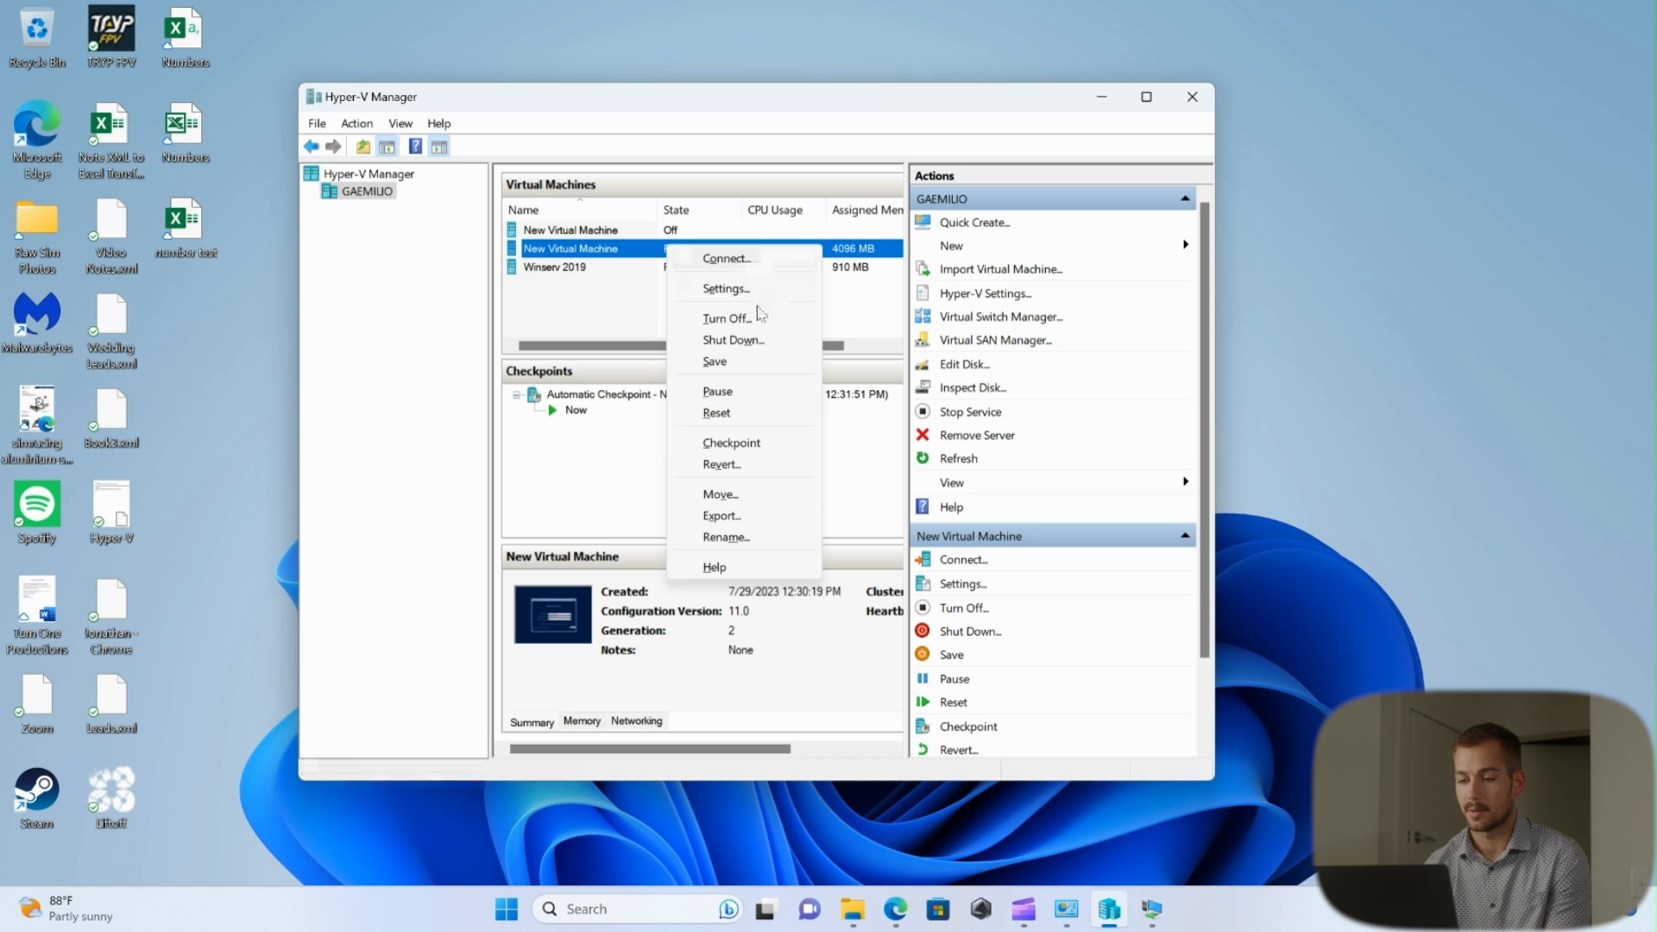
{"action": "mouse_move", "coordinate": [621, 252]}
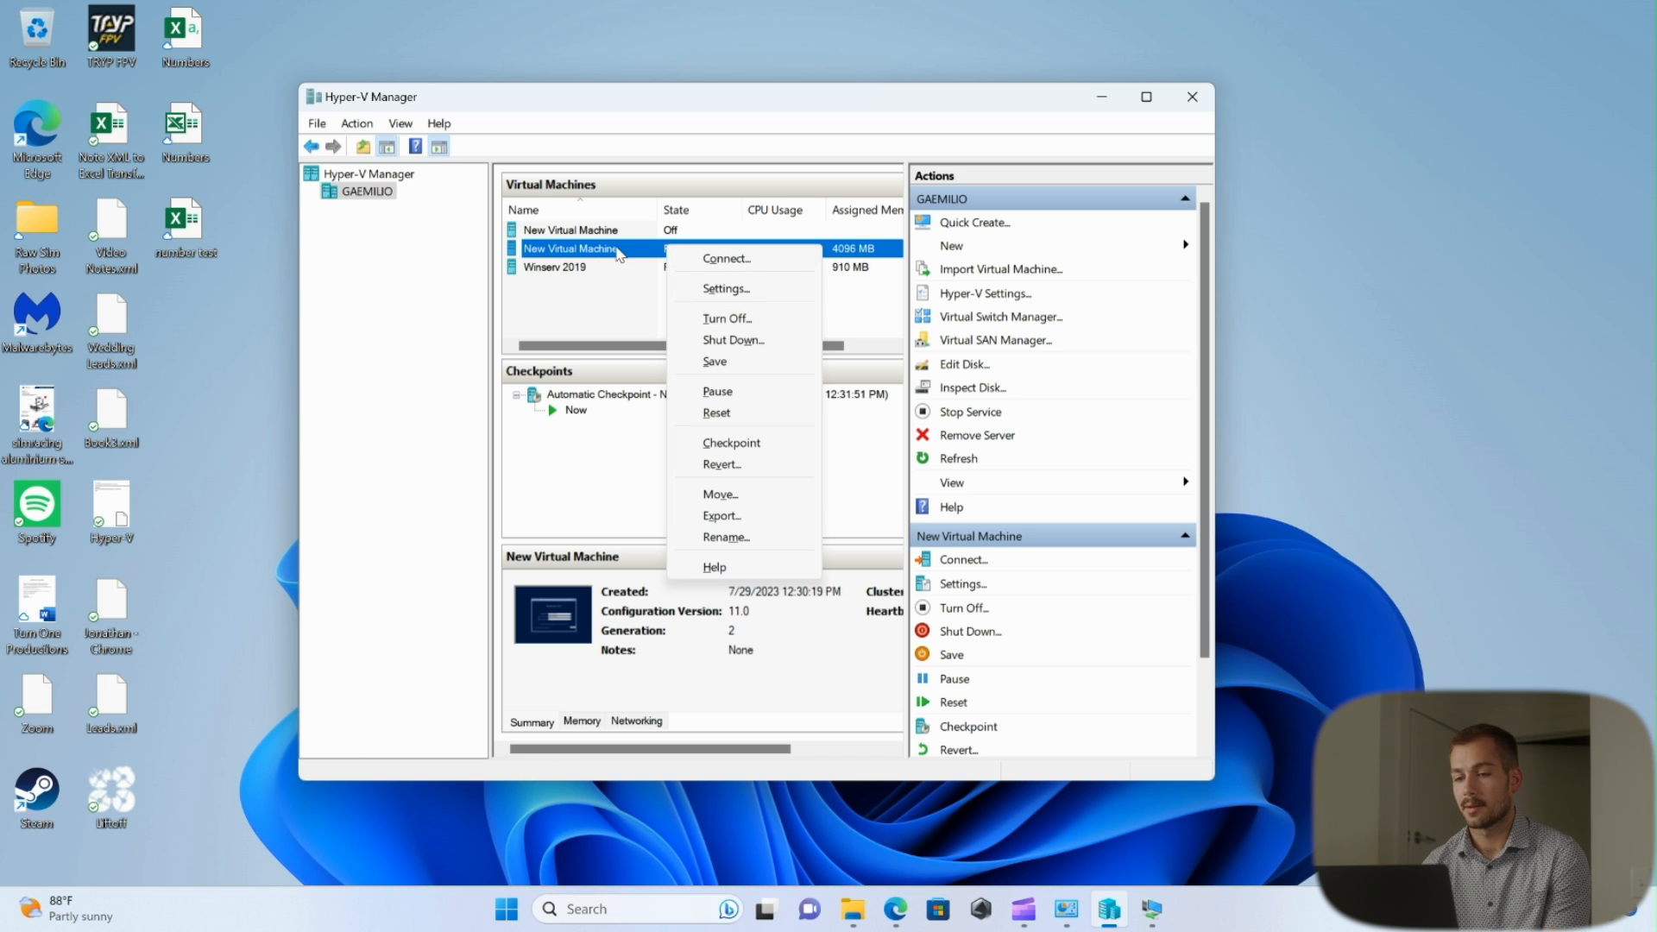
{"action": "mouse_move", "coordinate": [738, 321]}
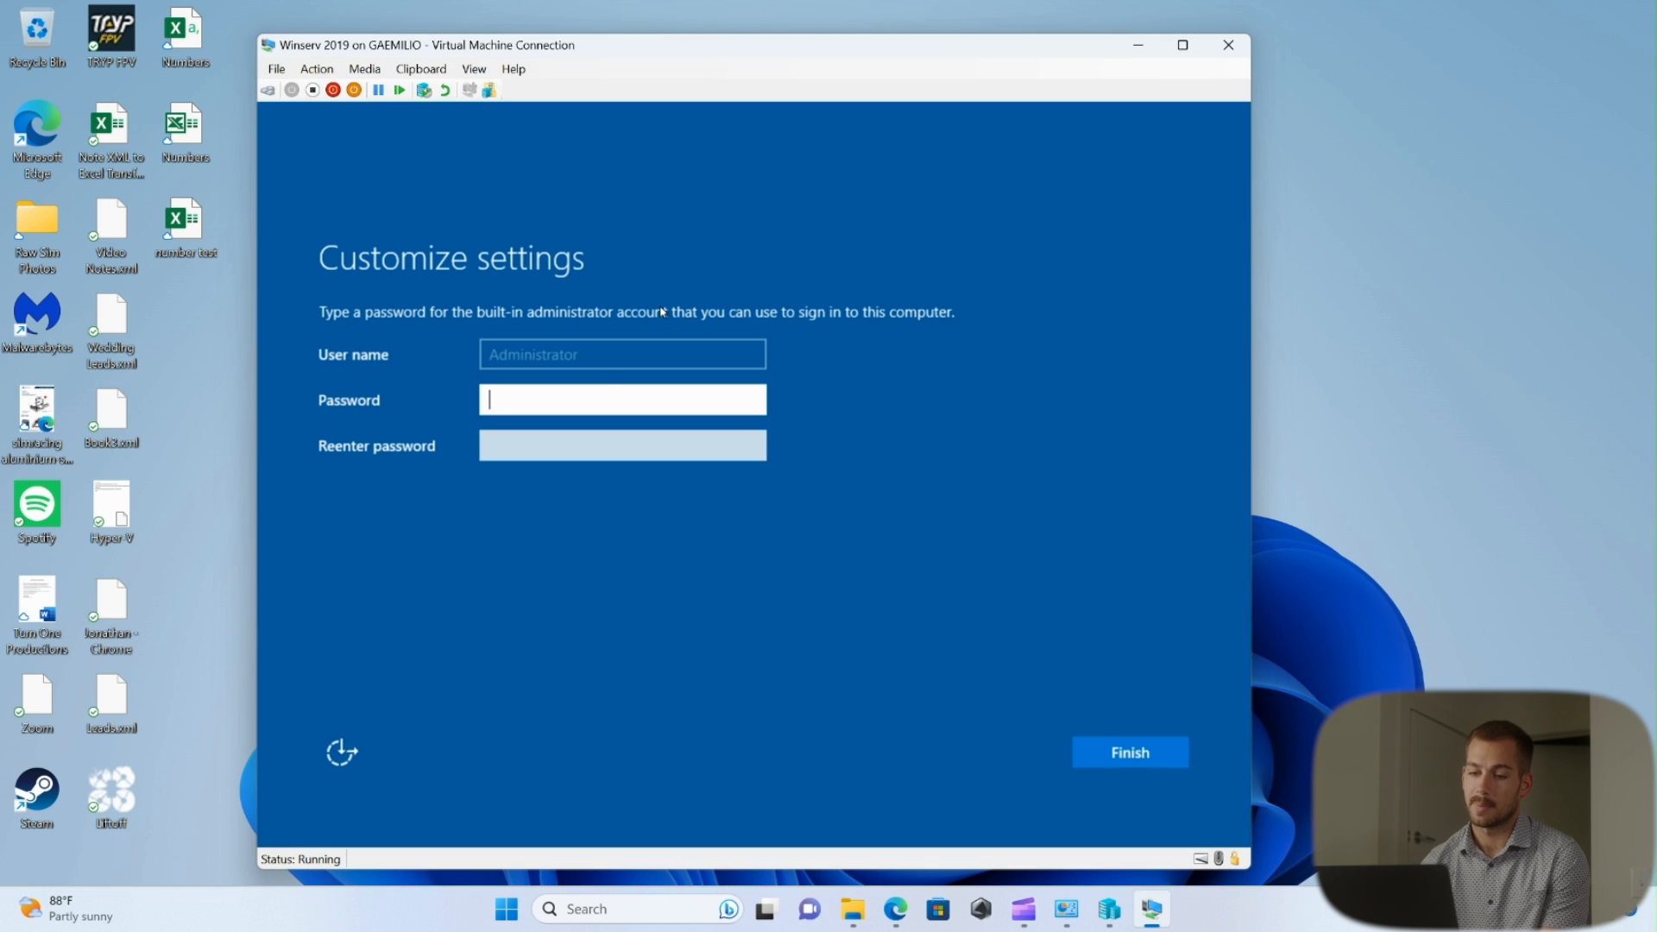
Step: Finish the administrator password setup and connect to Winserv 2019 with display size Full Screen
{"action": "type", "text": "••••"}
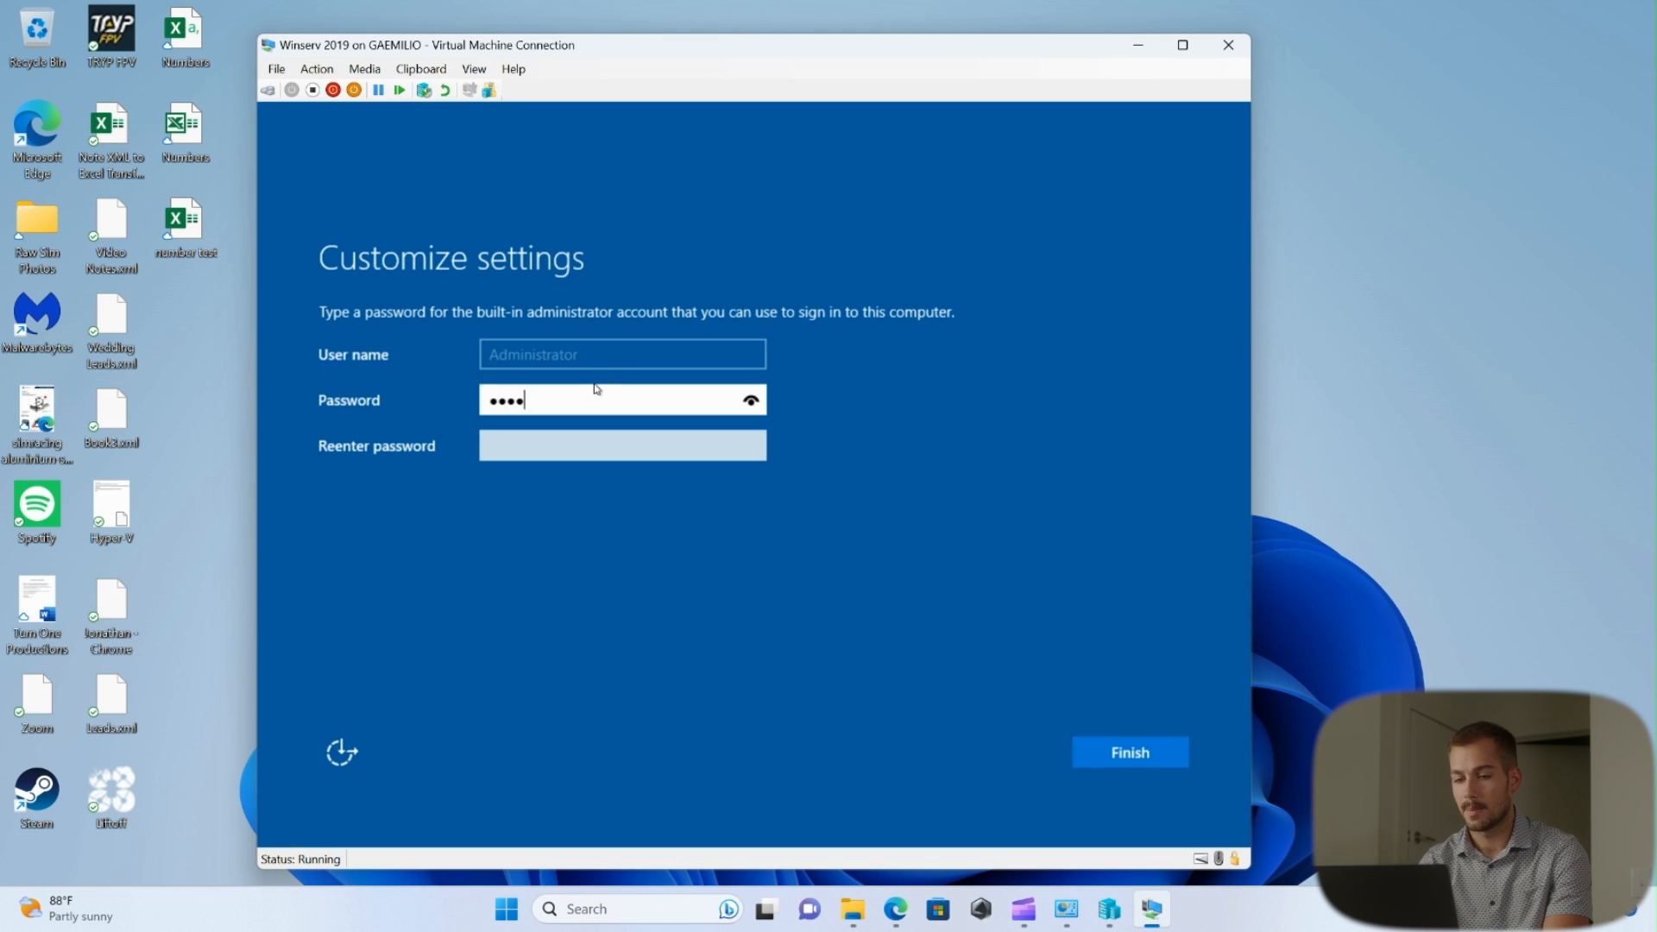
{"action": "left_click", "coordinate": [1129, 753]}
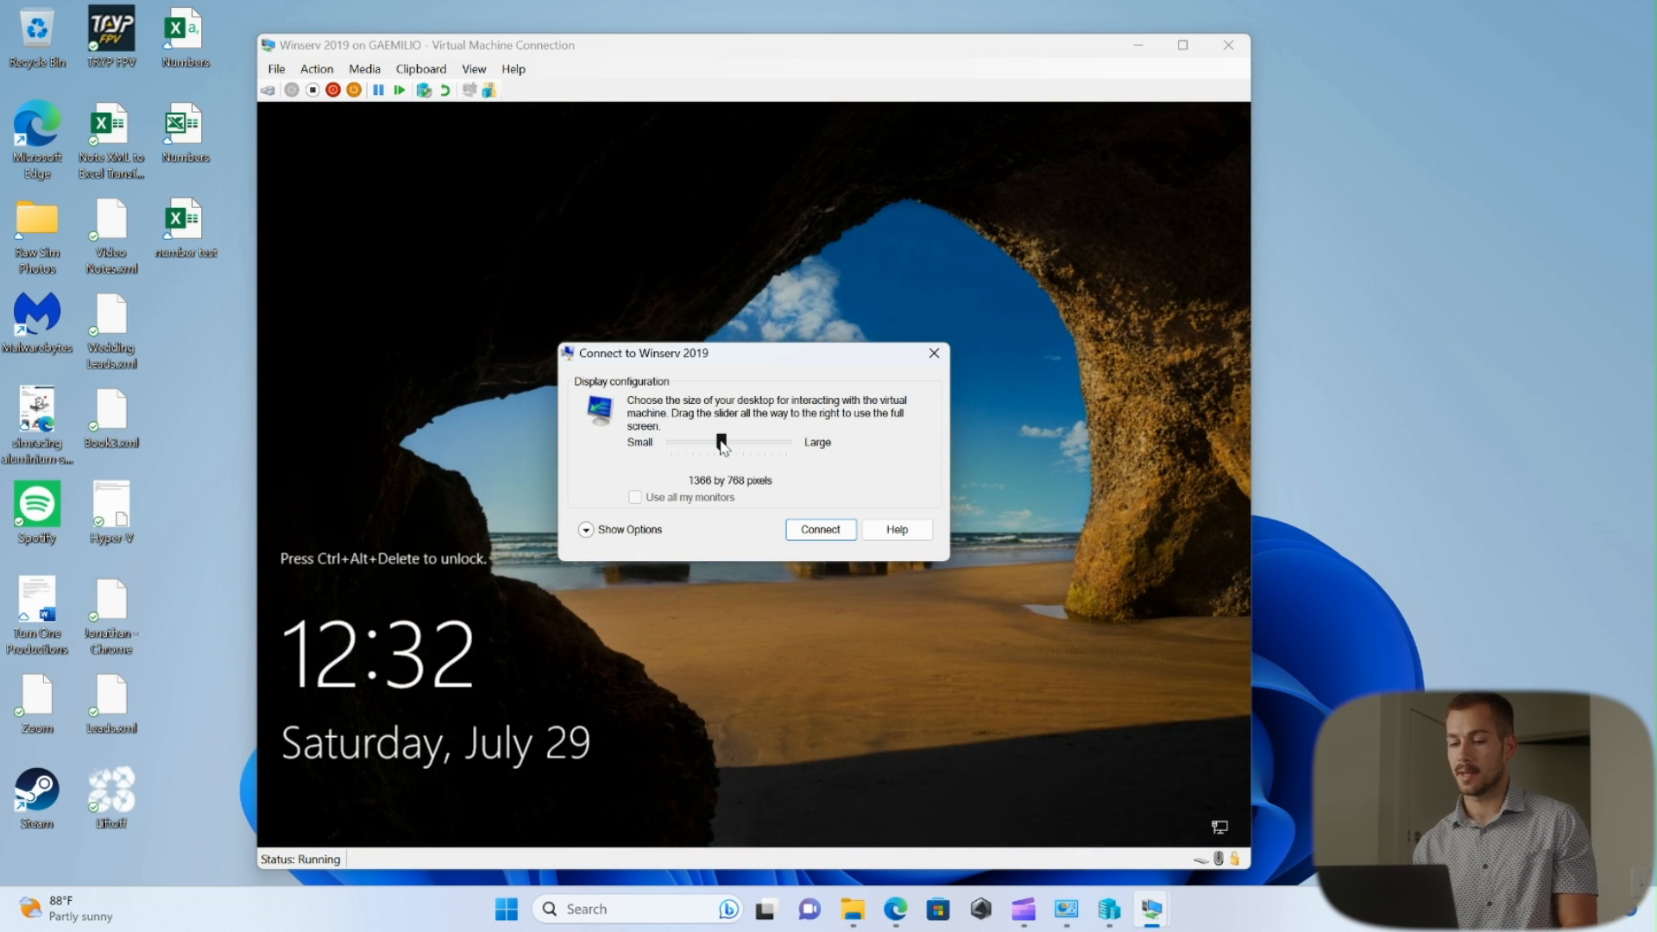
{"action": "left_click_drag", "start_coordinate": [722, 442], "coordinate": [787, 442]}
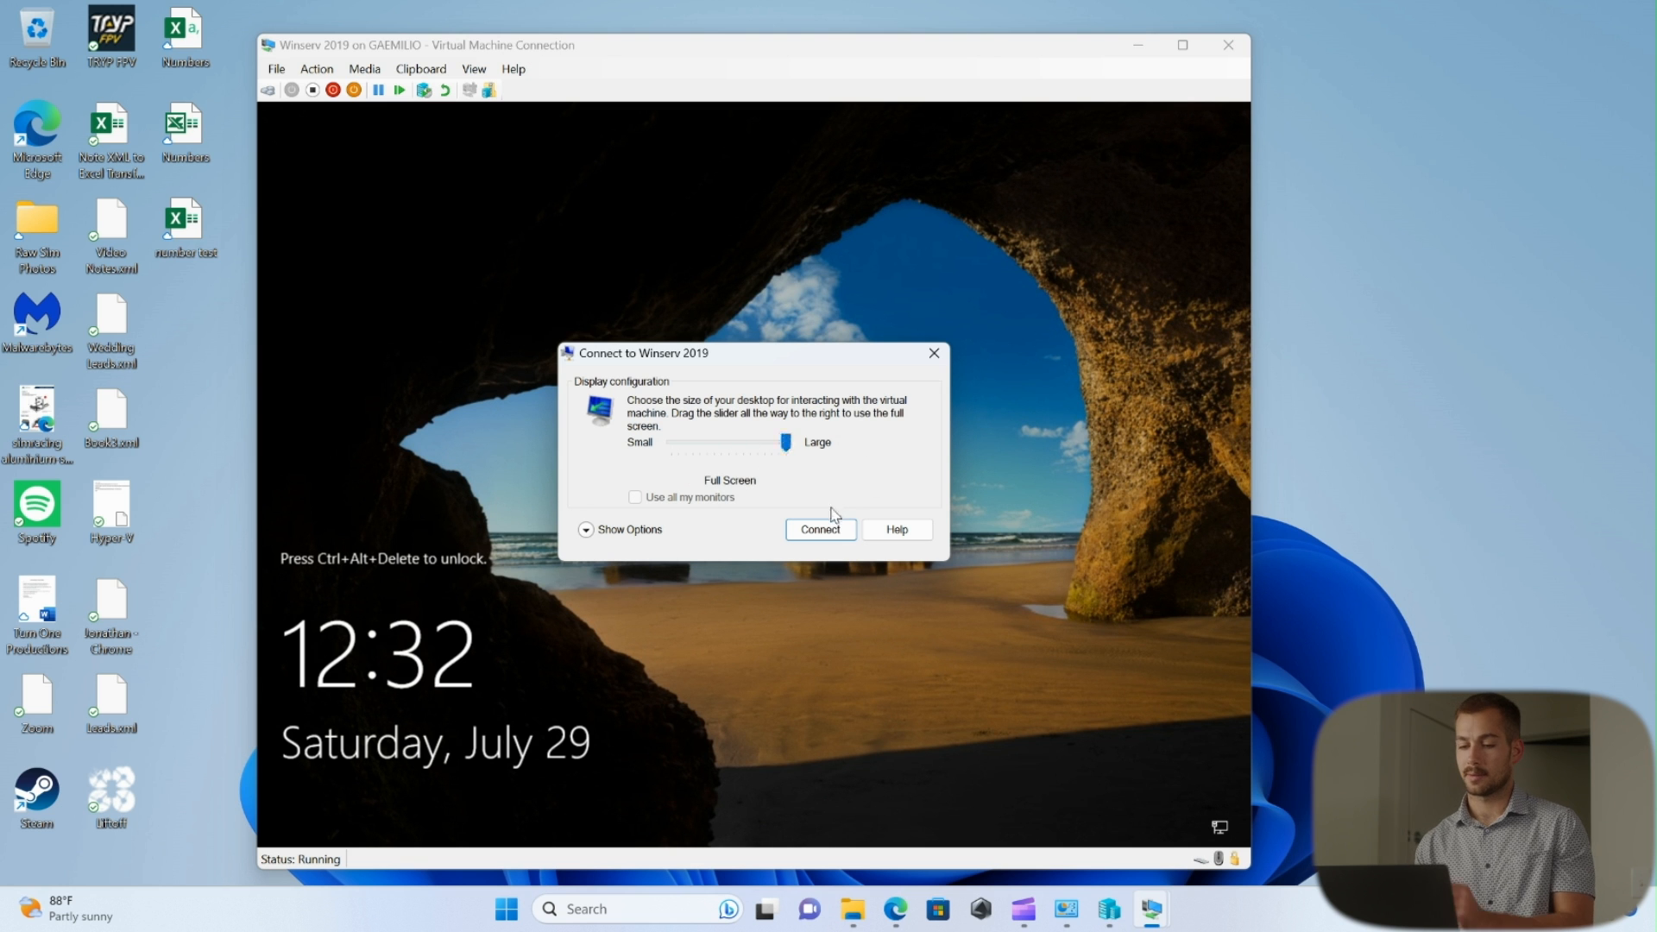
{"action": "left_click", "coordinate": [822, 530]}
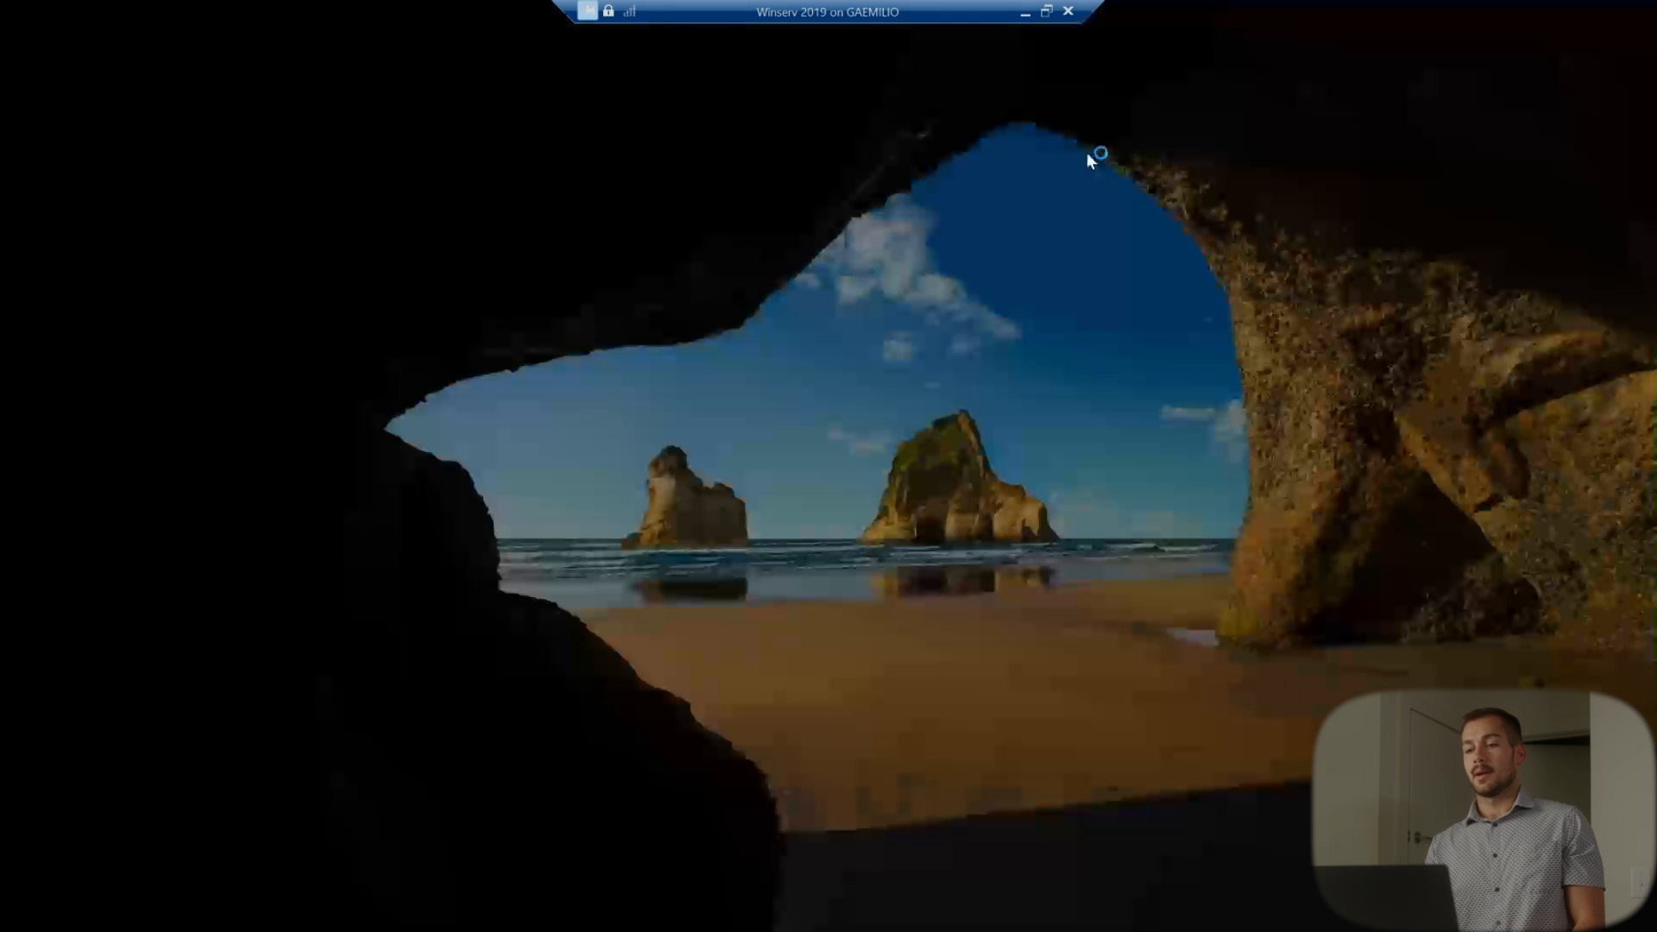